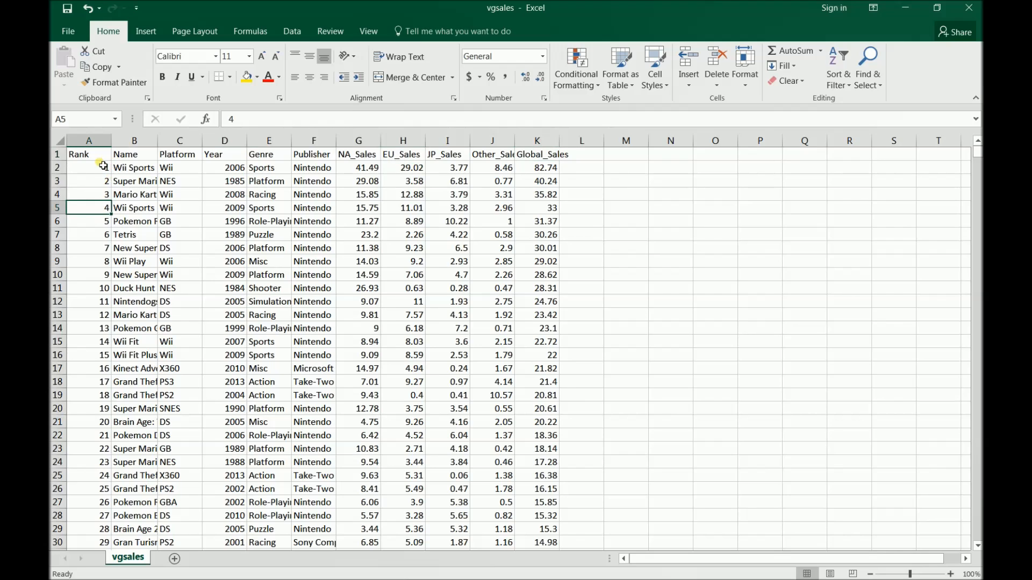
Select the whole vgsales data range, from Rank through the Global_Sales column.
left_click(89, 167)
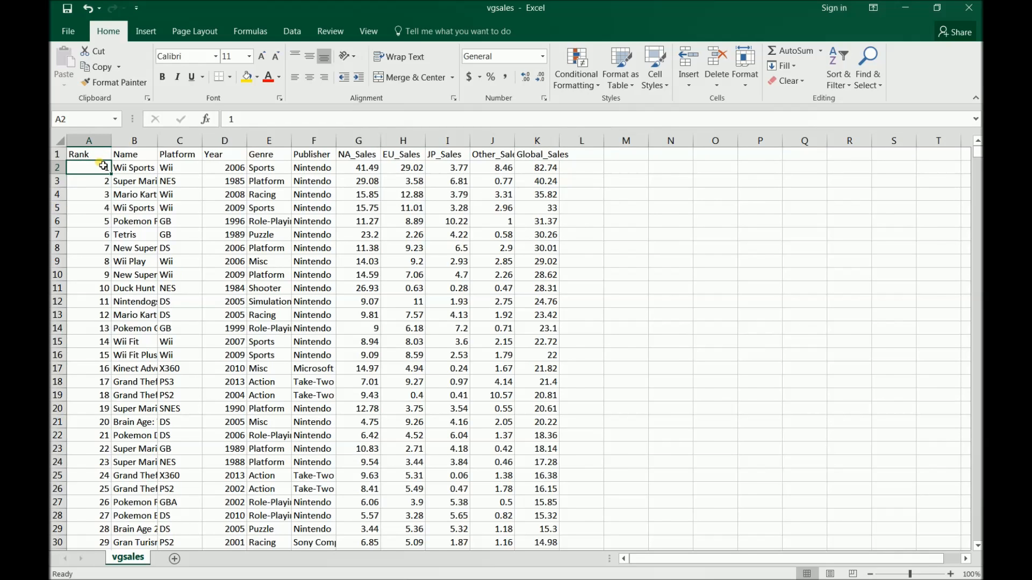
key("ctrl+End")
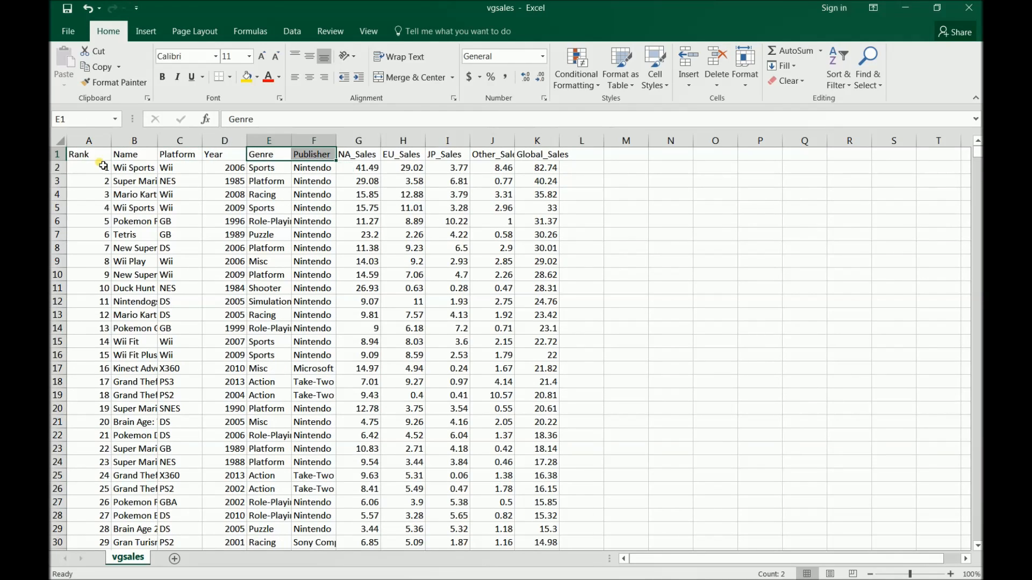
left_click(537, 153)
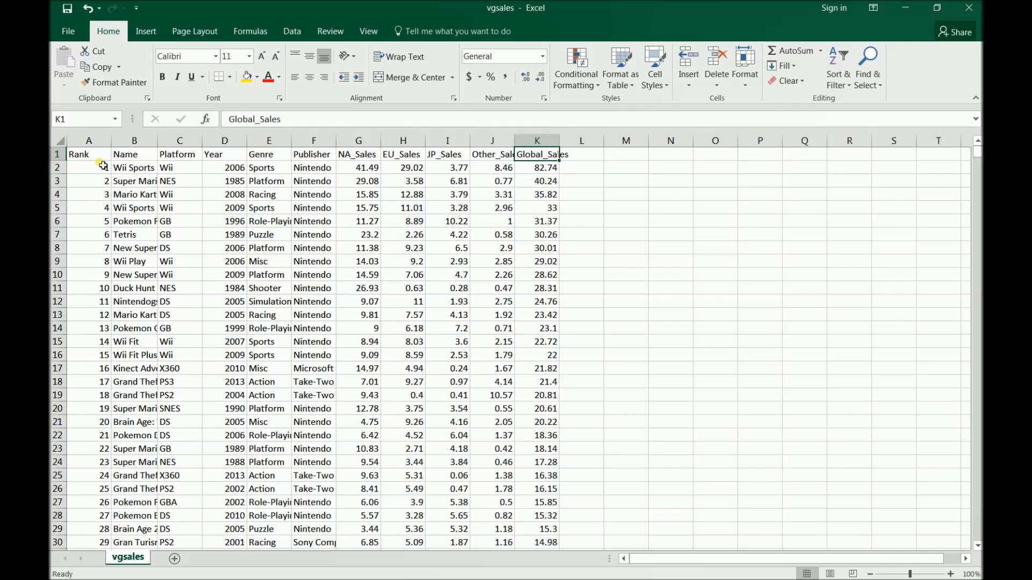
left_click(491, 154)
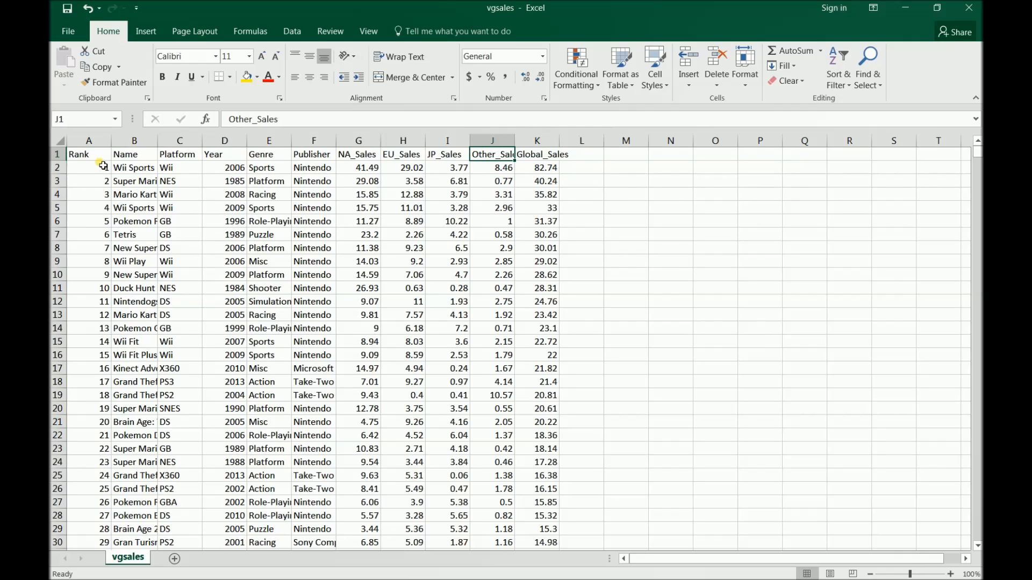
left_click(537, 153)
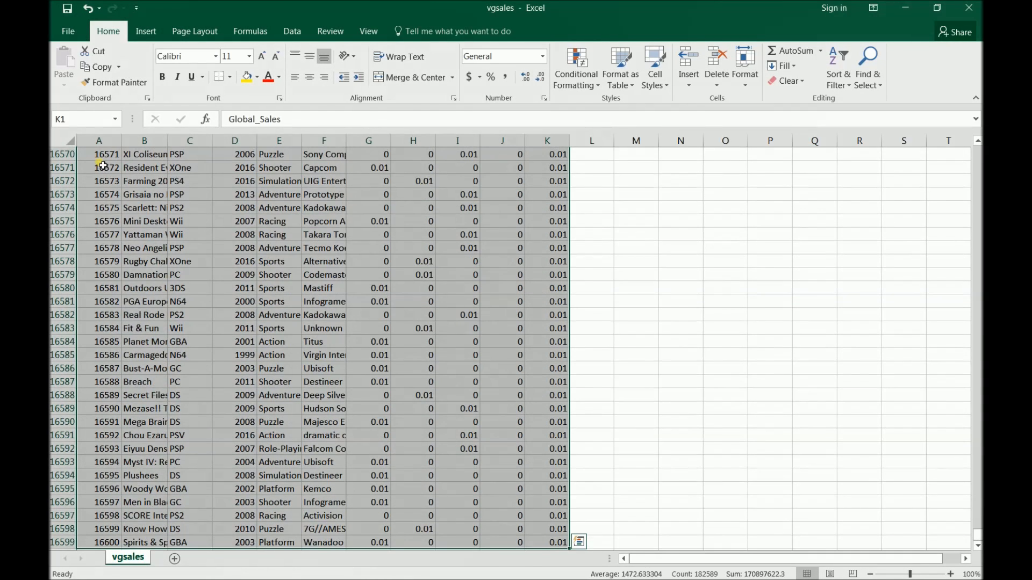
Insert a PivotTable from that range onto a new worksheet.
left_click(69, 62)
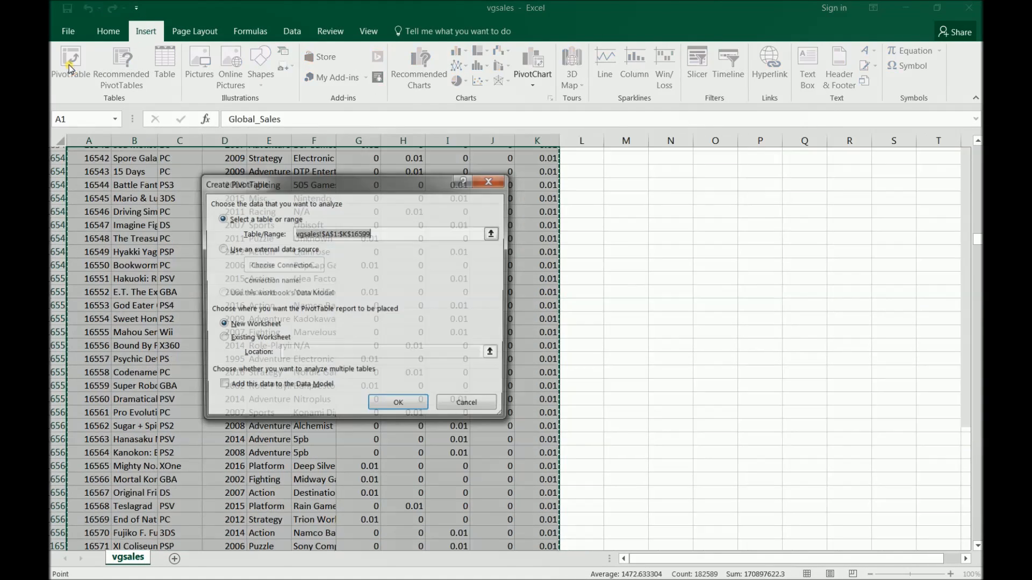
left_click(397, 402)
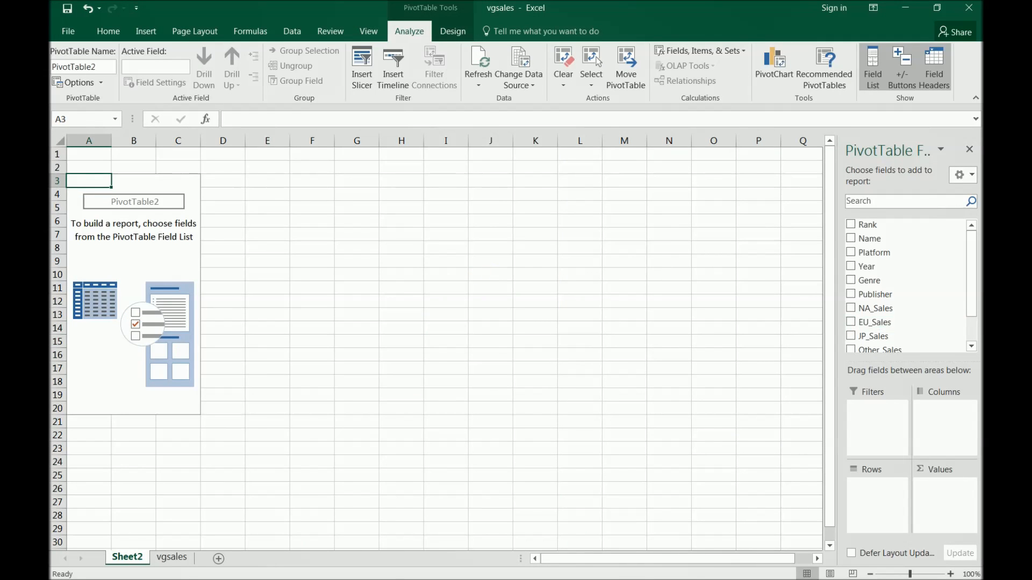
Add the Genre field as the pivot table's row labels.
left_click(107, 31)
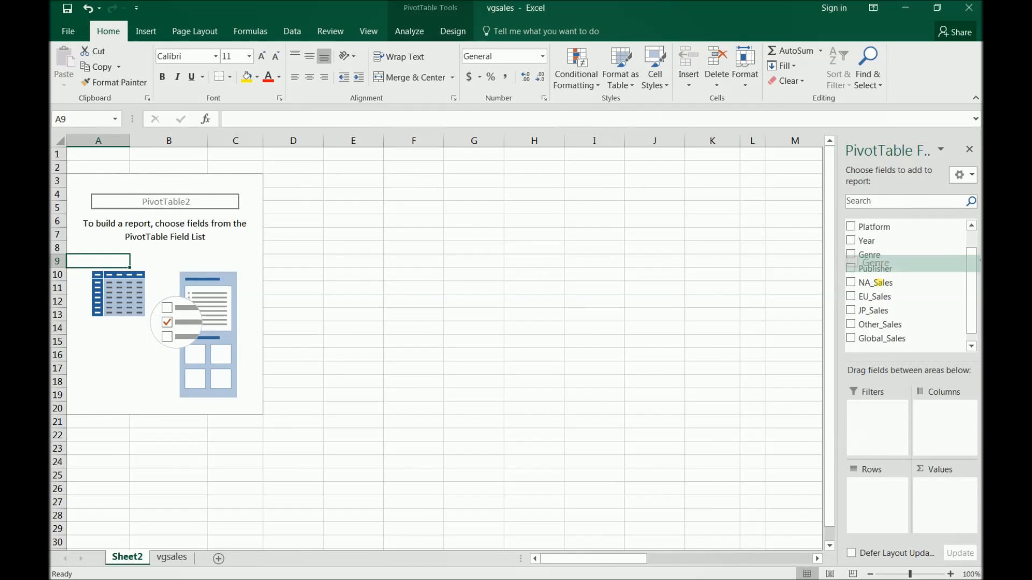
left_click(851, 254)
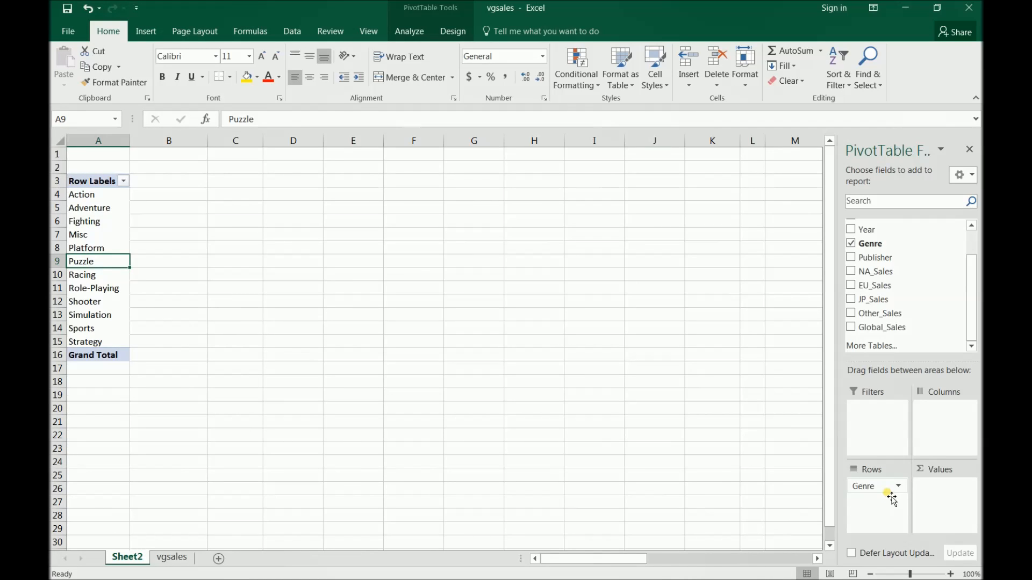
mouse_move(887, 495)
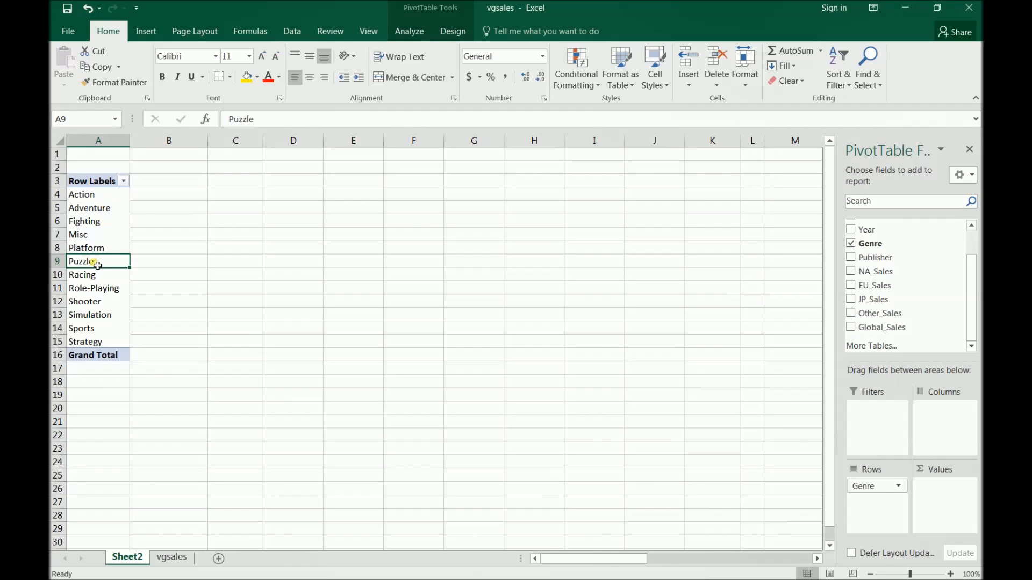
left_click(171, 558)
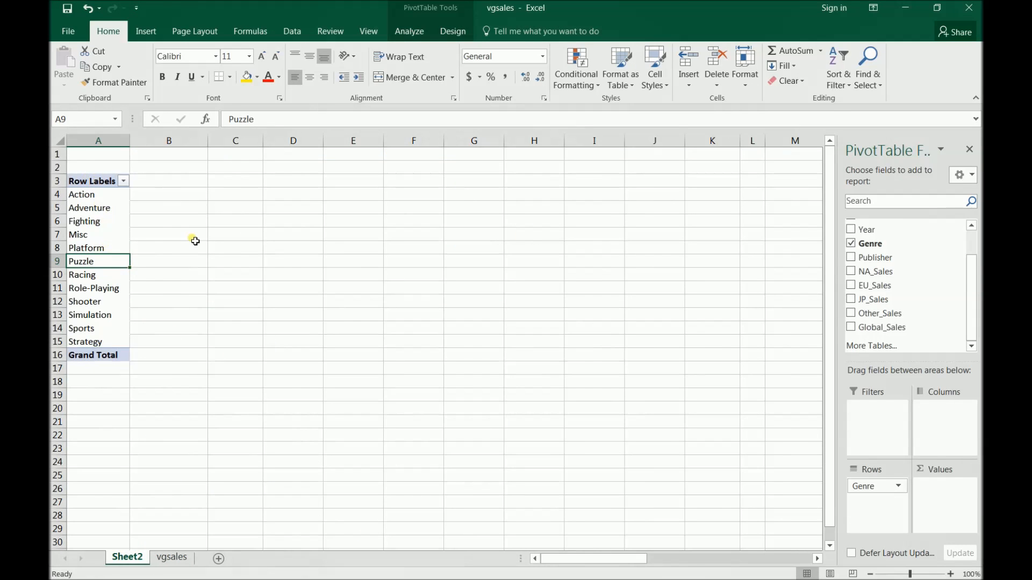
mouse_move(216, 221)
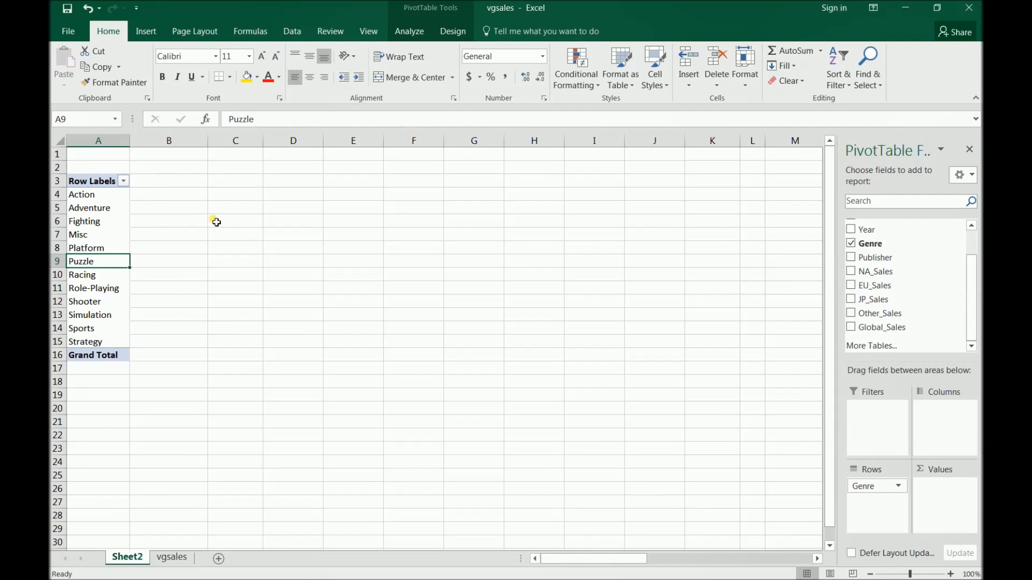
Compare cells inside and outside the pivot table to check the genre rows.
left_click(169, 340)
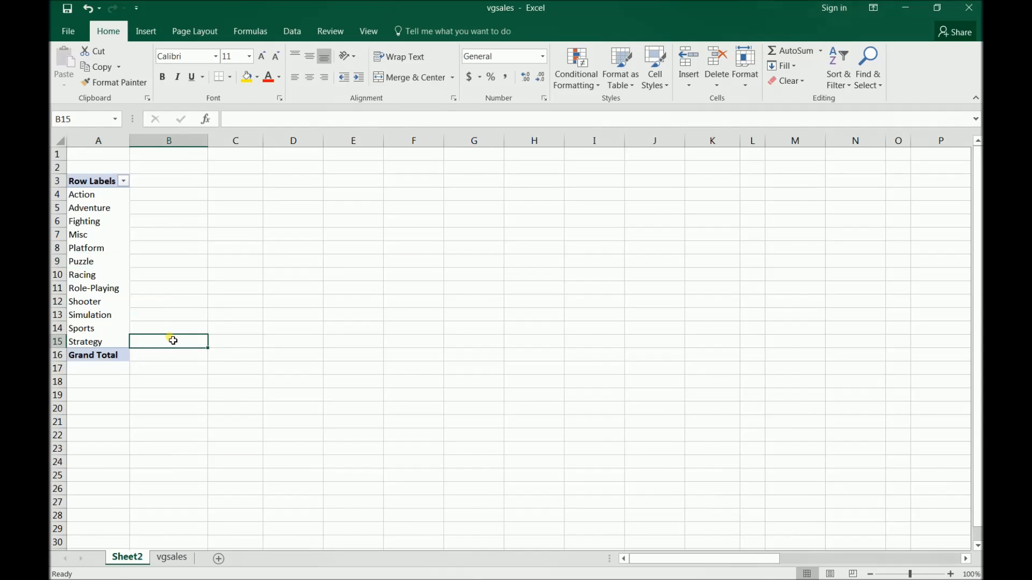
left_click(82, 274)
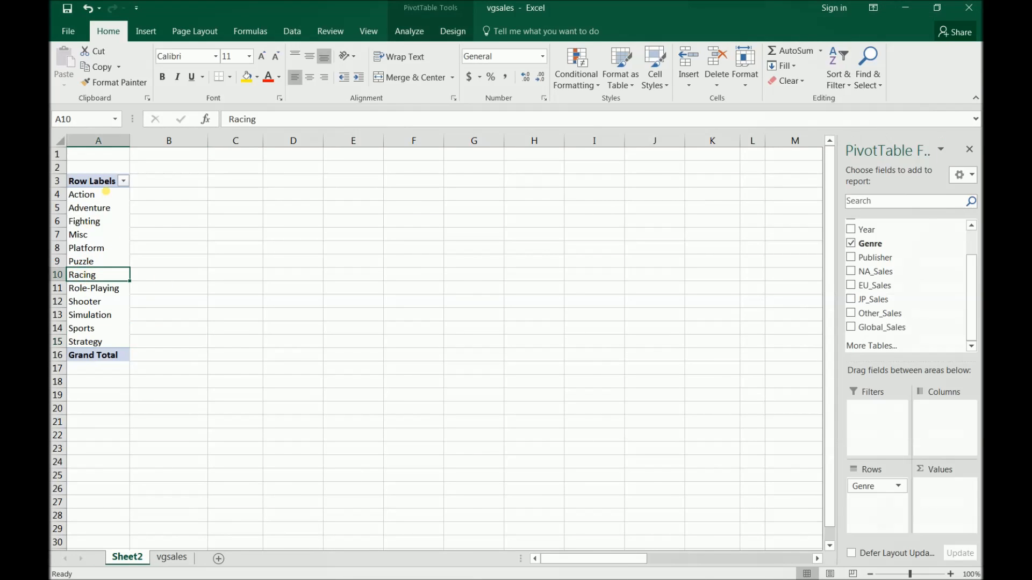
mouse_move(746, 380)
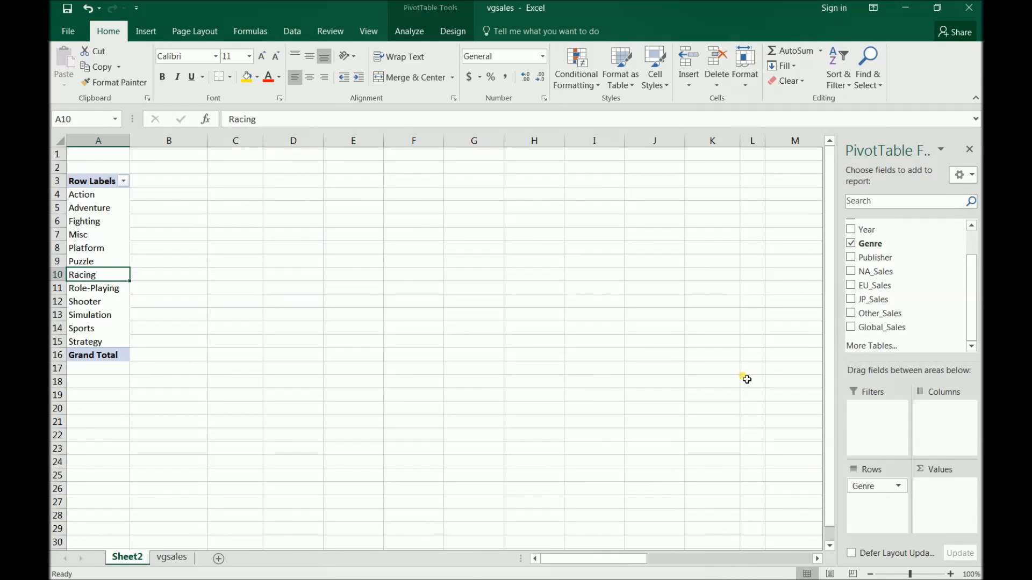
left_click(169, 262)
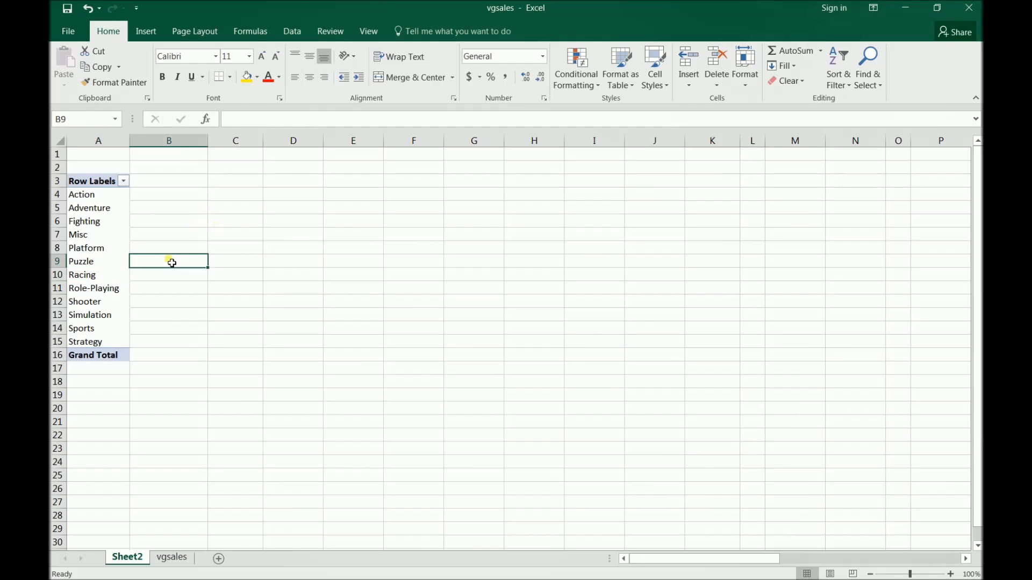
left_click(98, 248)
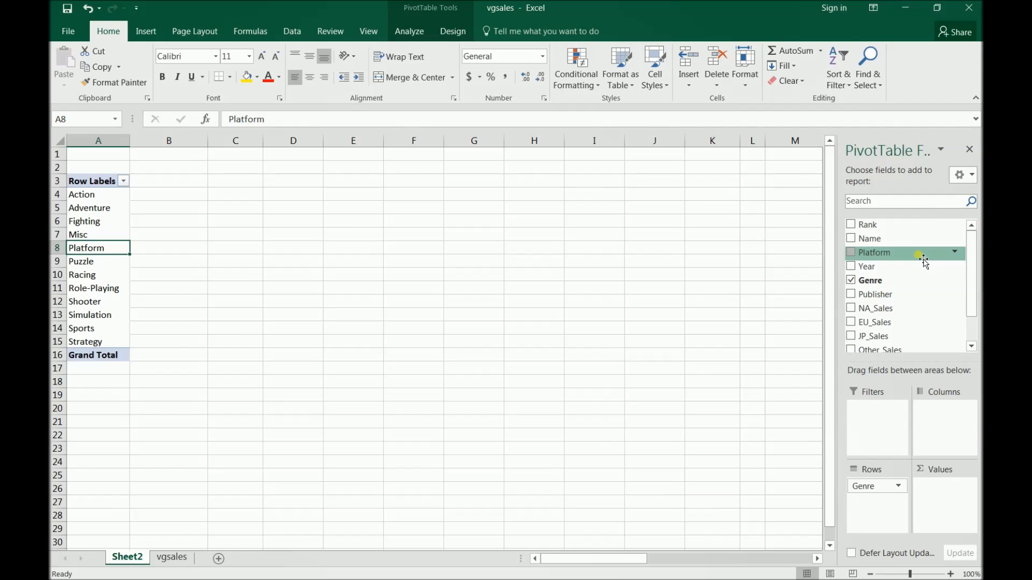
Drag Platform into the Columns area so platforms span the pivot table columns.
left_click_drag(921, 252, 951, 443)
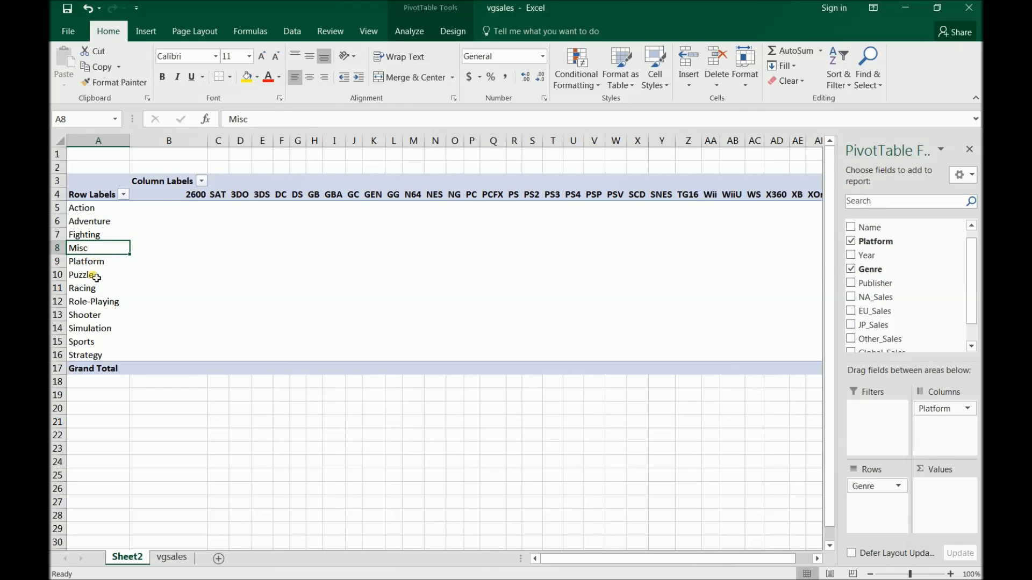
mouse_move(512, 399)
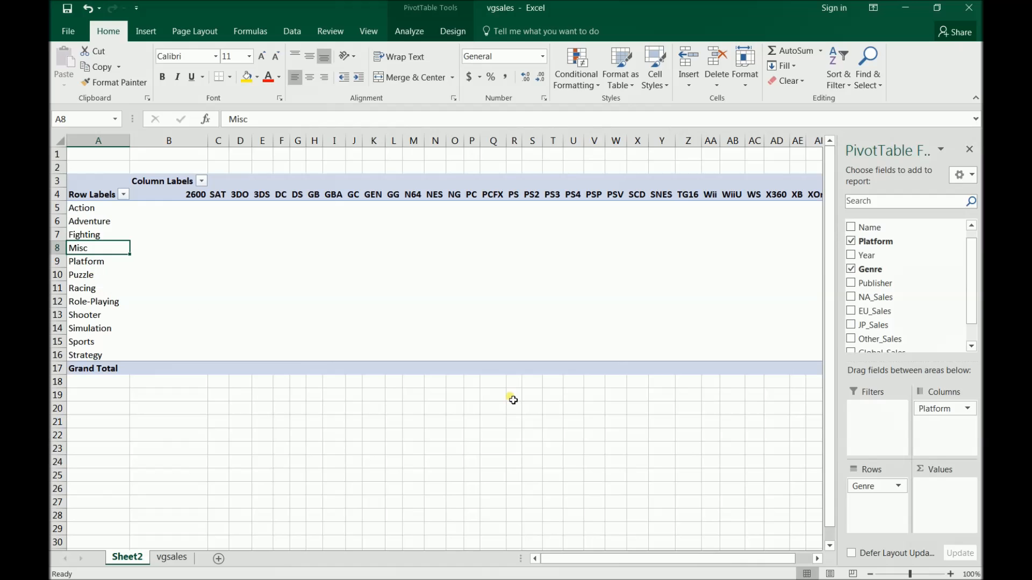
scroll("down", 3)
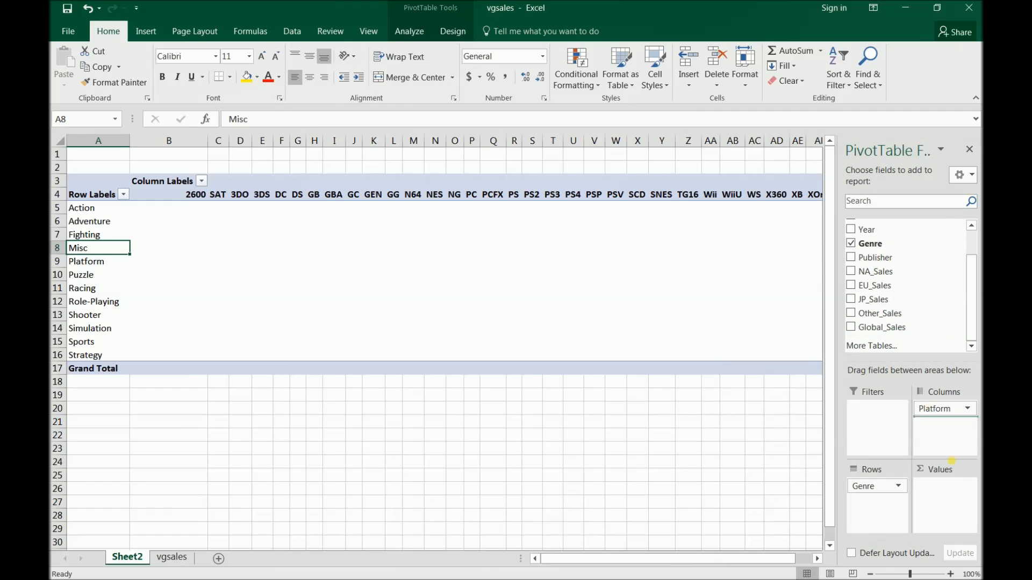
Add Global_Sales as the pivot table values, summing sales per genre and platform.
left_click(851, 327)
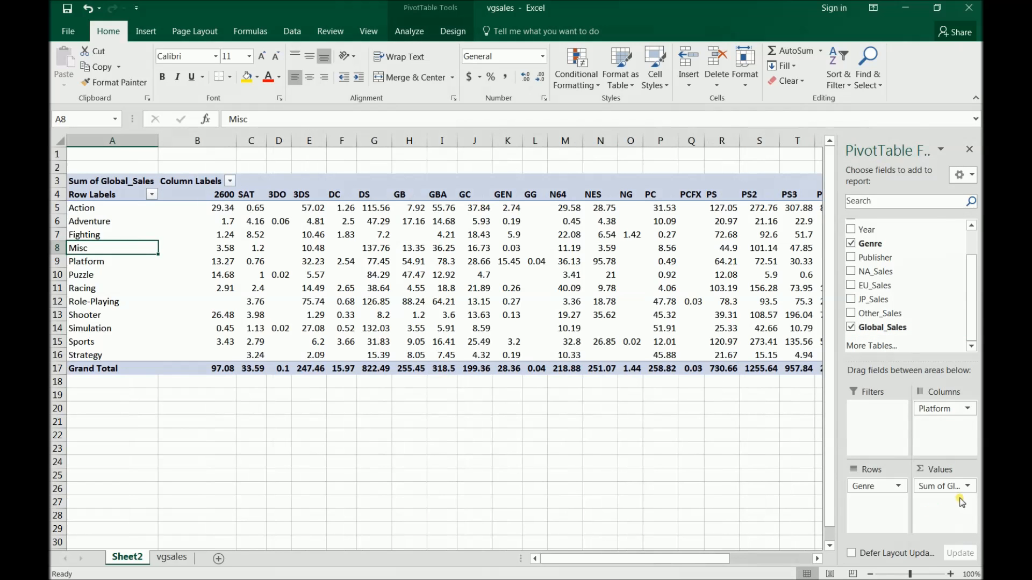
left_click(197, 207)
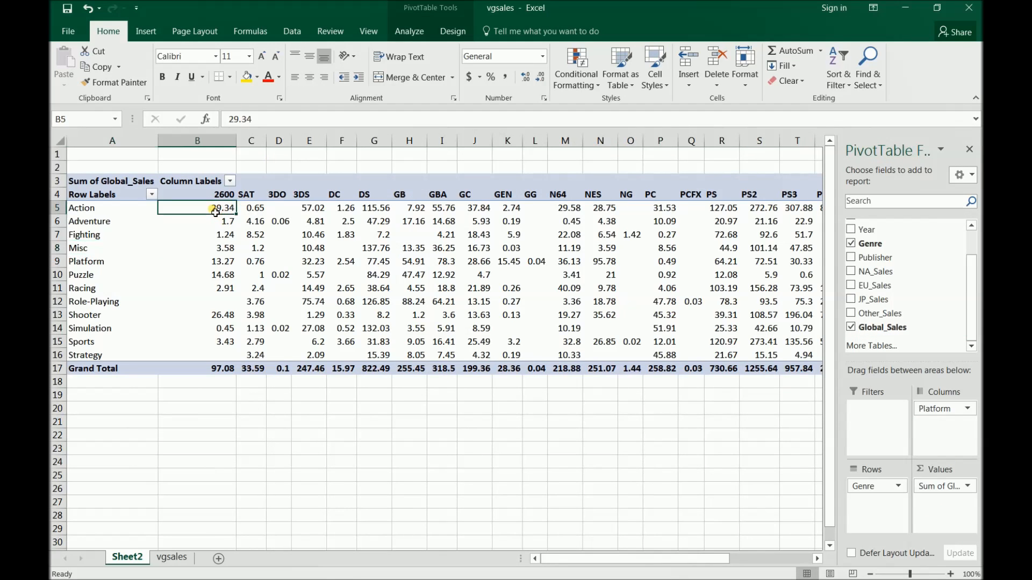
left_click(251, 207)
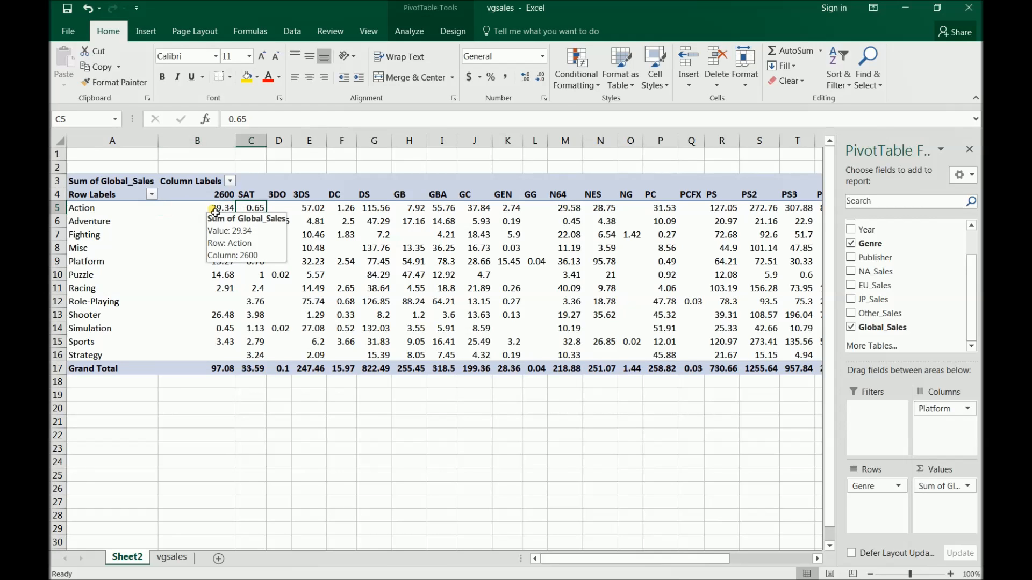
scroll("right", 3)
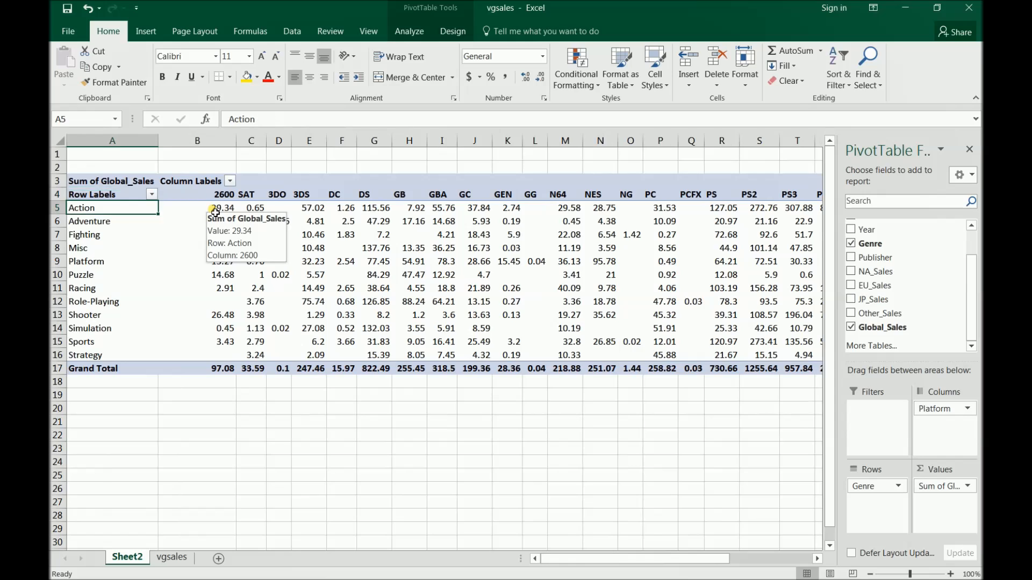
Inspect individual totals such as Misc and Role-Playing for SAT and Adventure for 3DO.
left_click(252, 195)
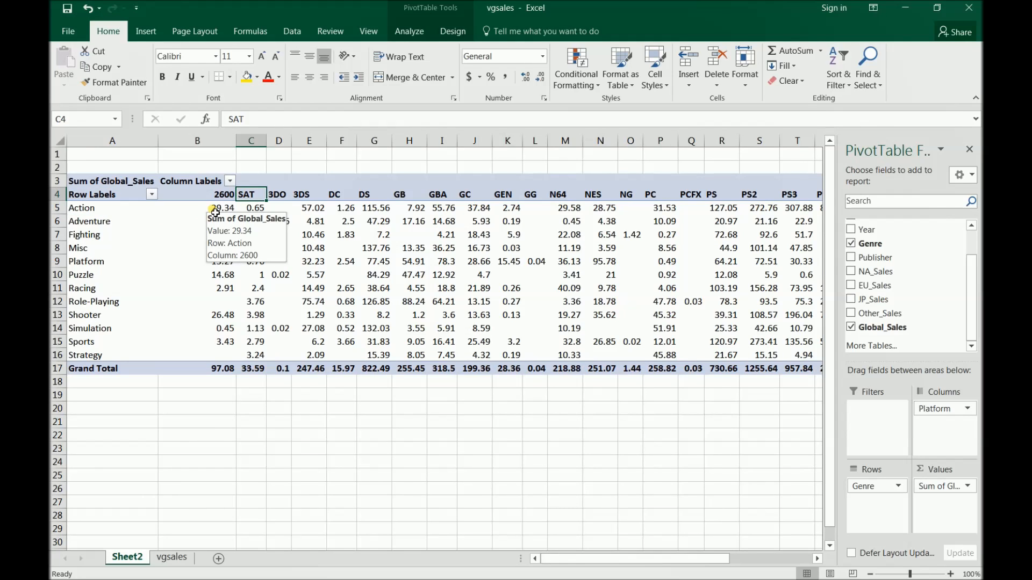
left_click(252, 248)
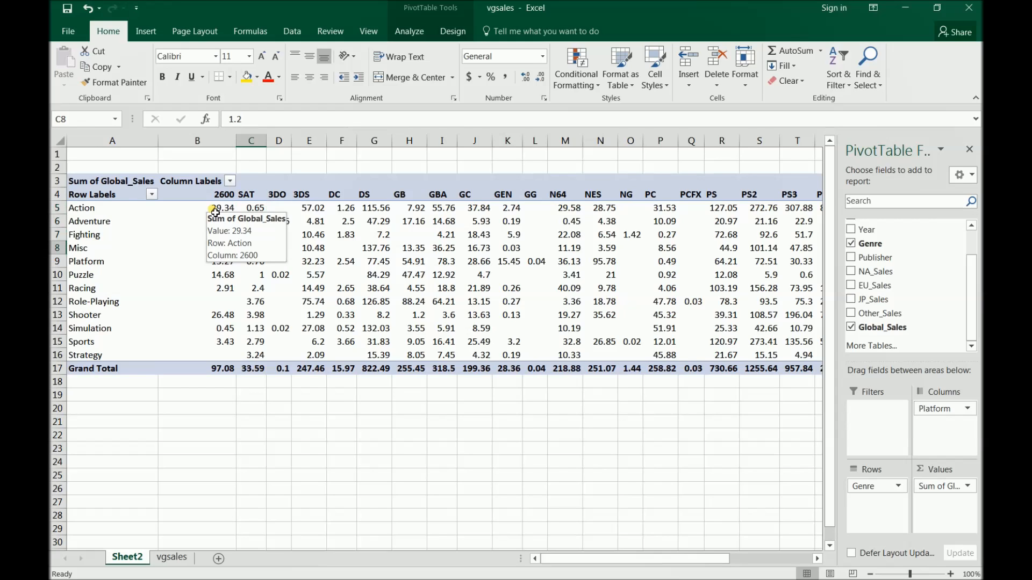
left_click(251, 301)
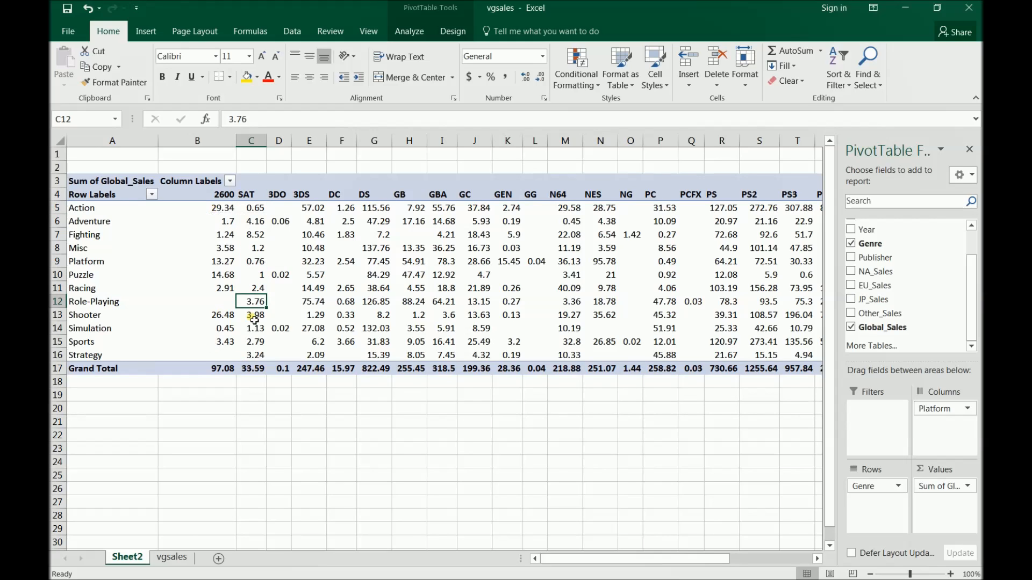
left_click(223, 315)
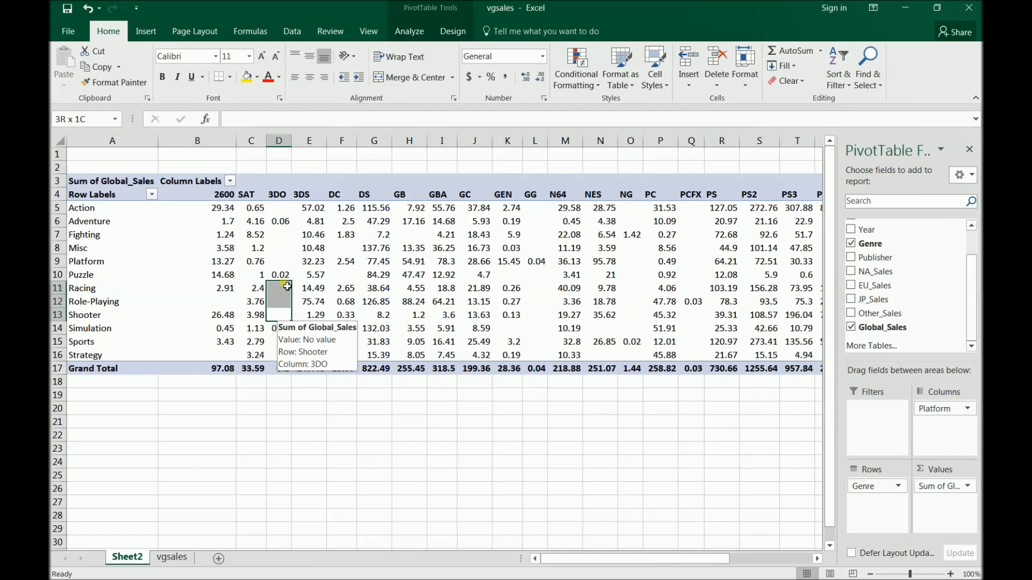
left_click(279, 220)
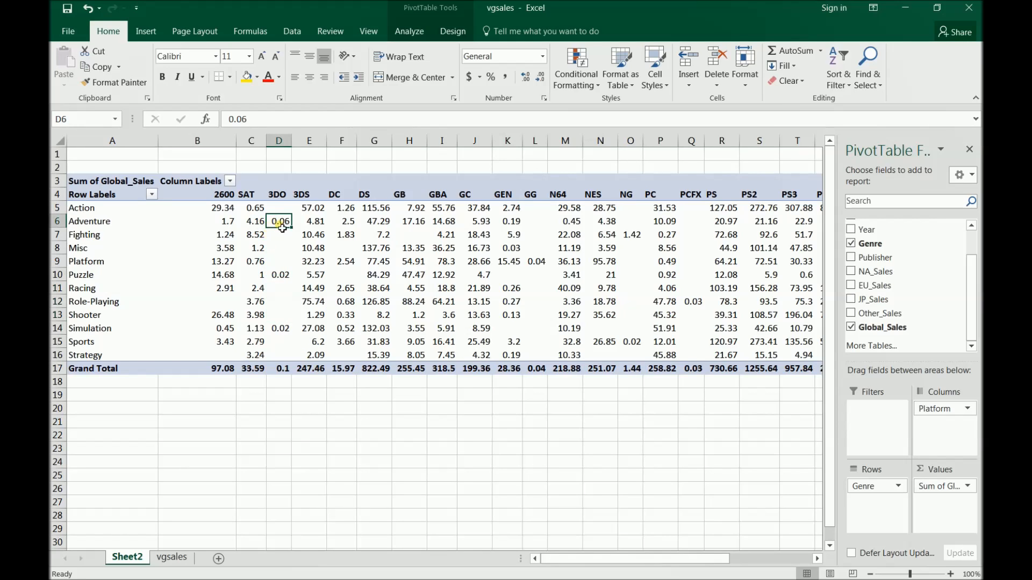
left_click(279, 288)
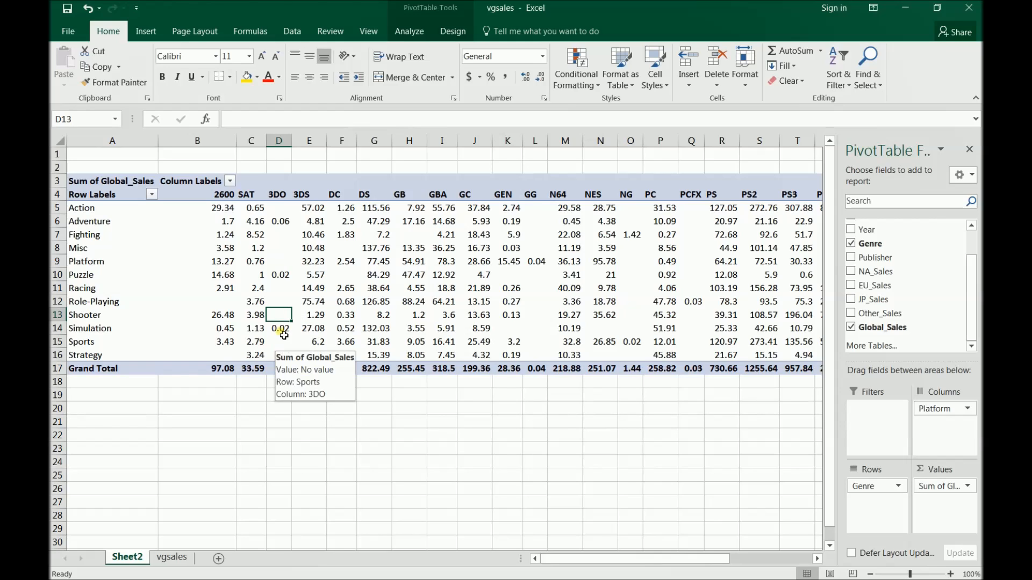
mouse_move(279, 301)
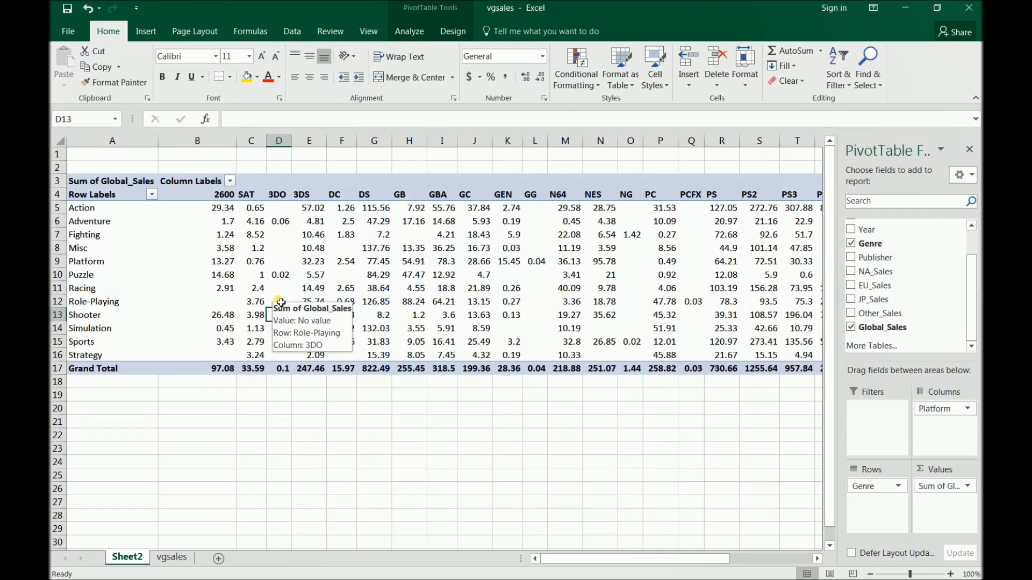
mouse_move(753, 349)
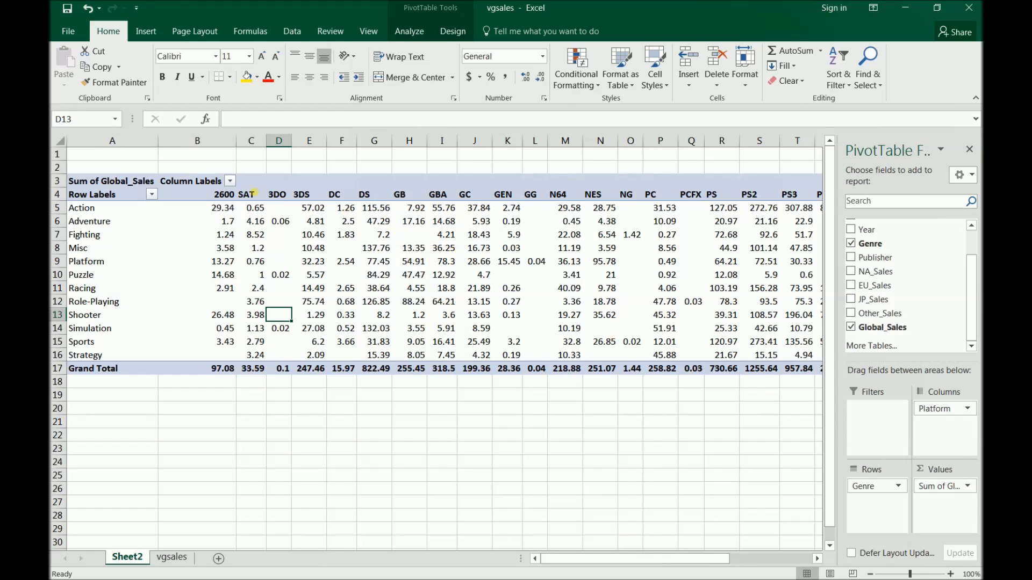
Change the Global_Sales value field to summarise by Average instead of Sum.
left_click(966, 486)
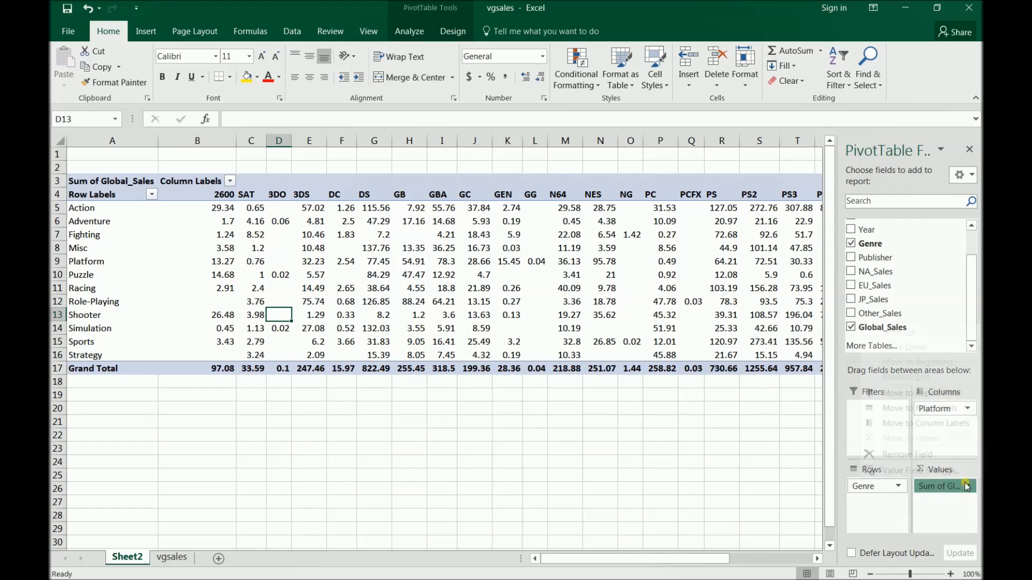
left_click(940, 486)
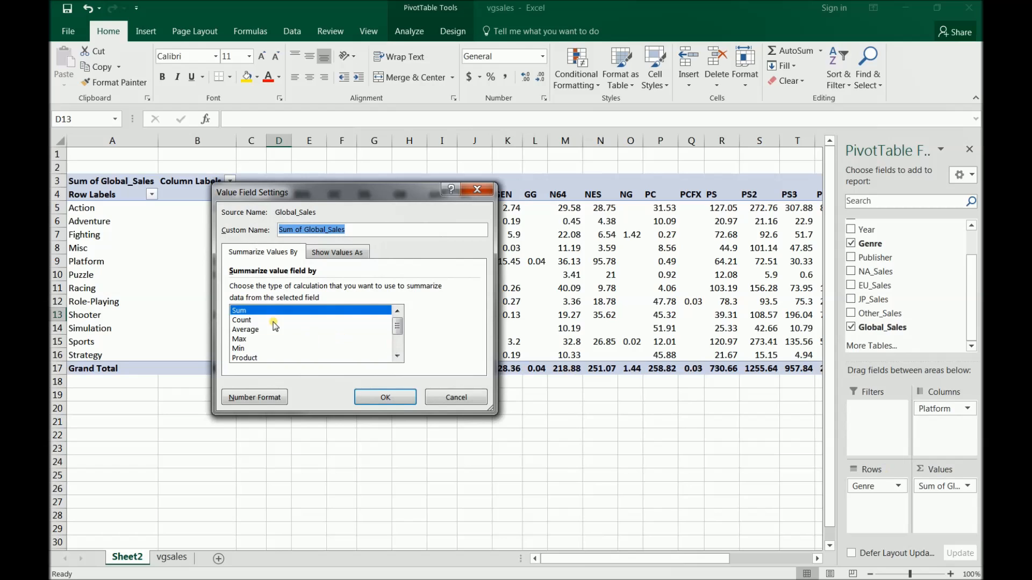
left_click(385, 396)
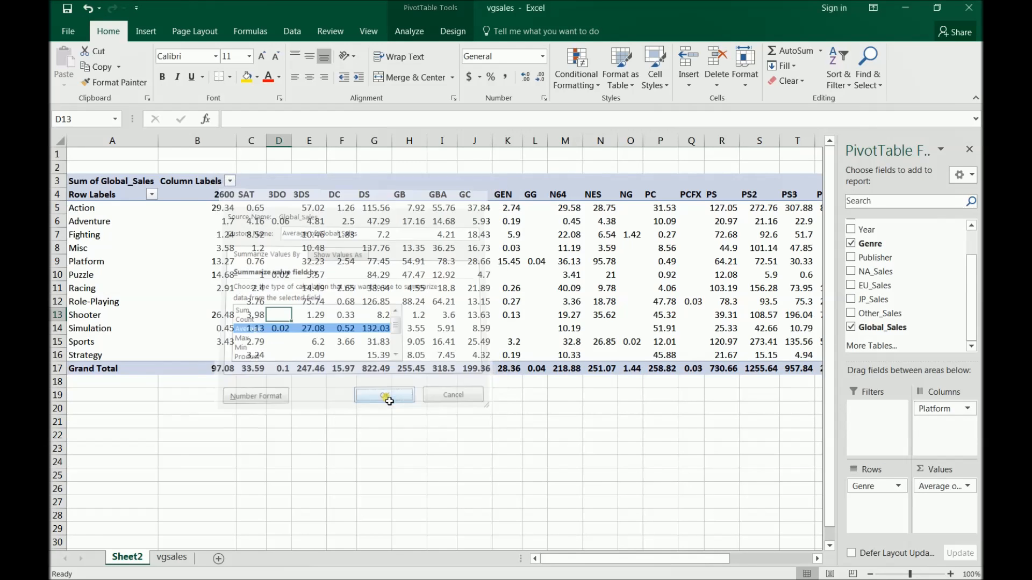
left_click(385, 395)
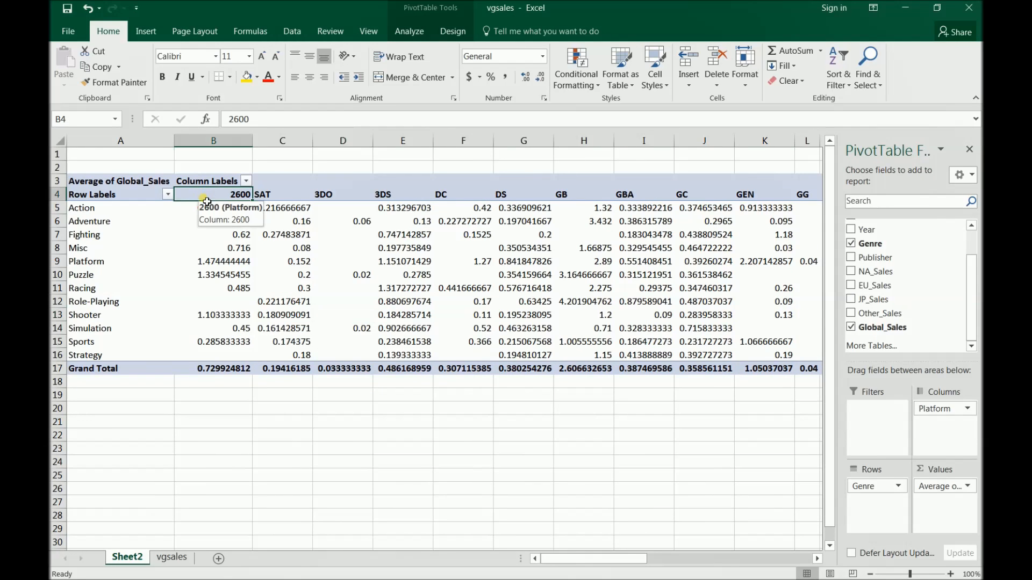
Format the average sales values with two decimal places and reach the column filter.
scroll("right", 3)
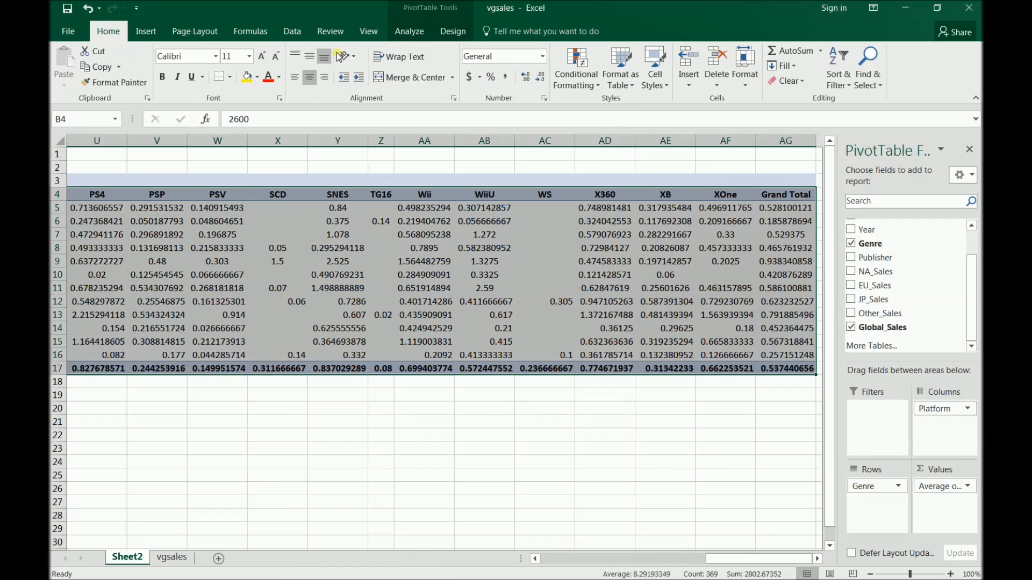
left_click(499, 56)
type("Number")
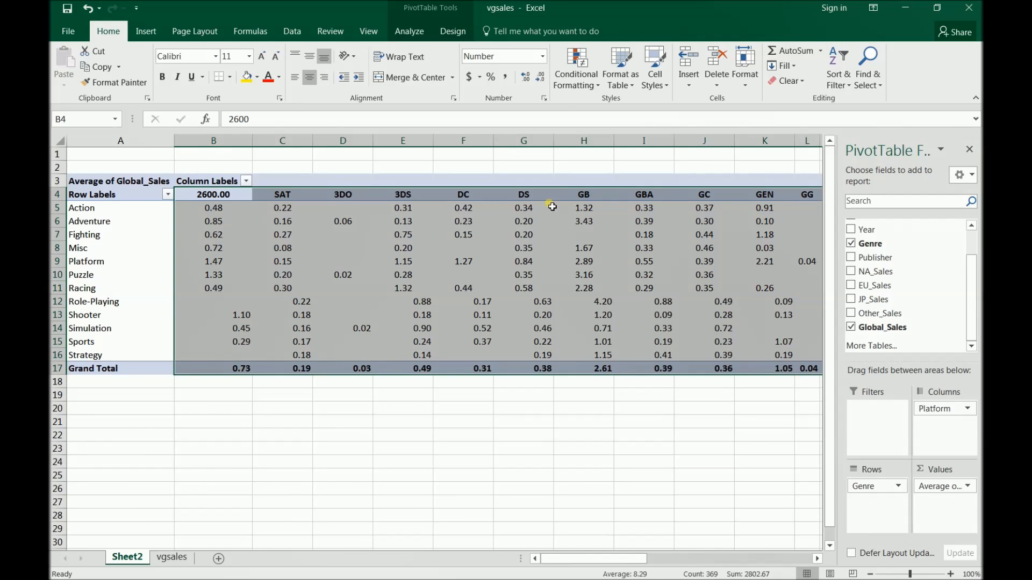
left_click(523, 208)
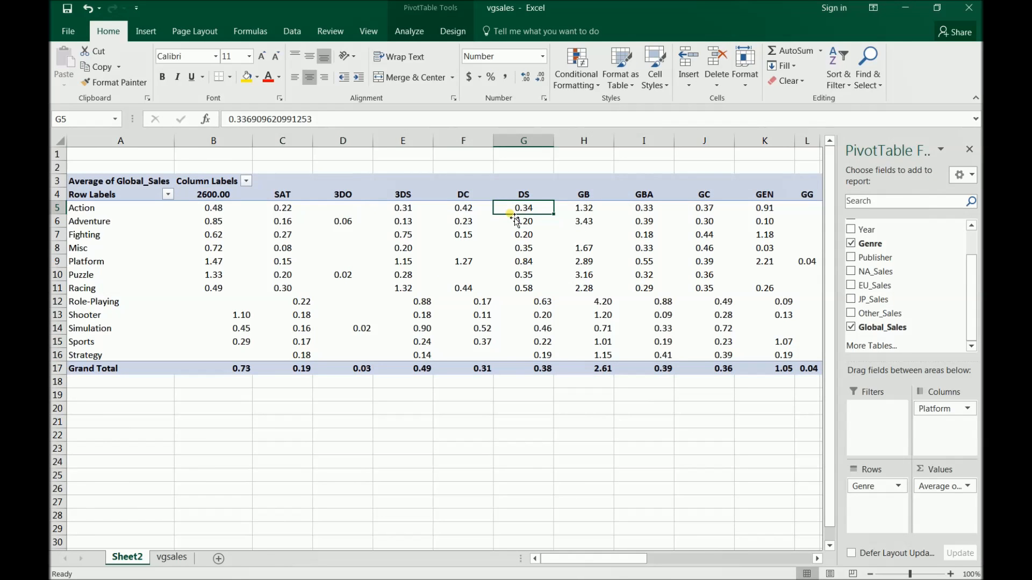
left_click(463, 207)
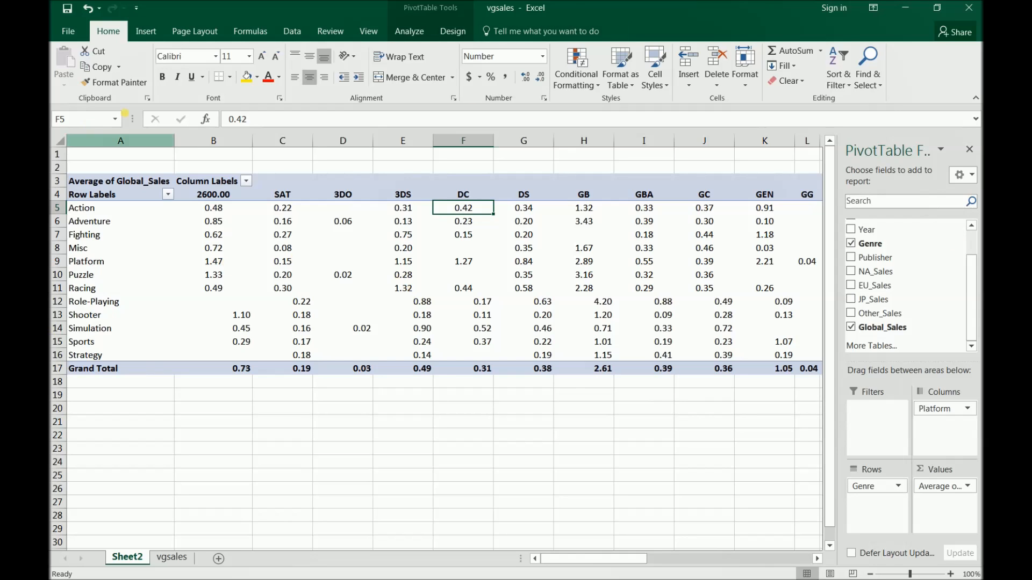
left_click(245, 182)
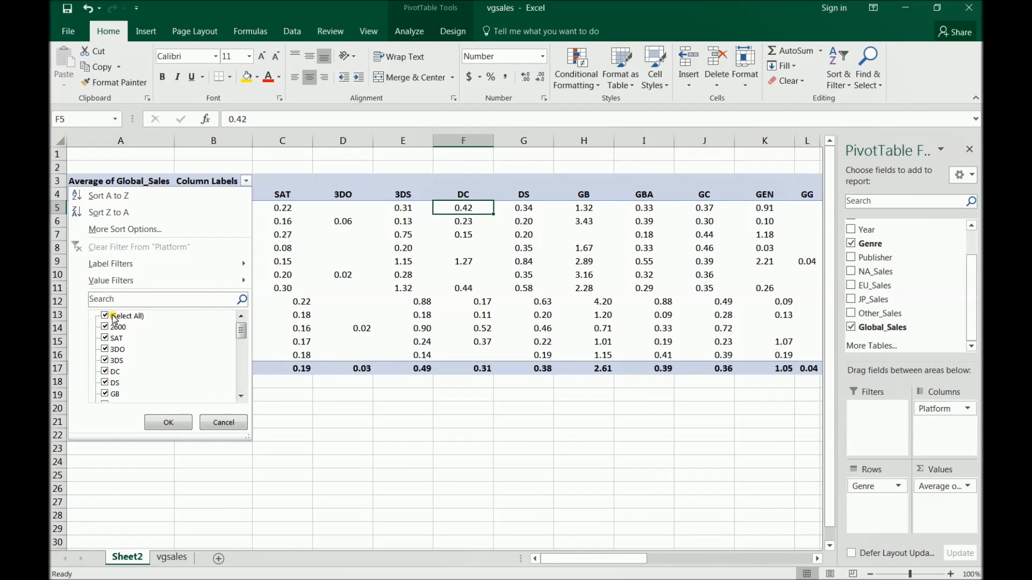
Filter the platform columns down to PS4, Wii and XOne only.
left_click(127, 316)
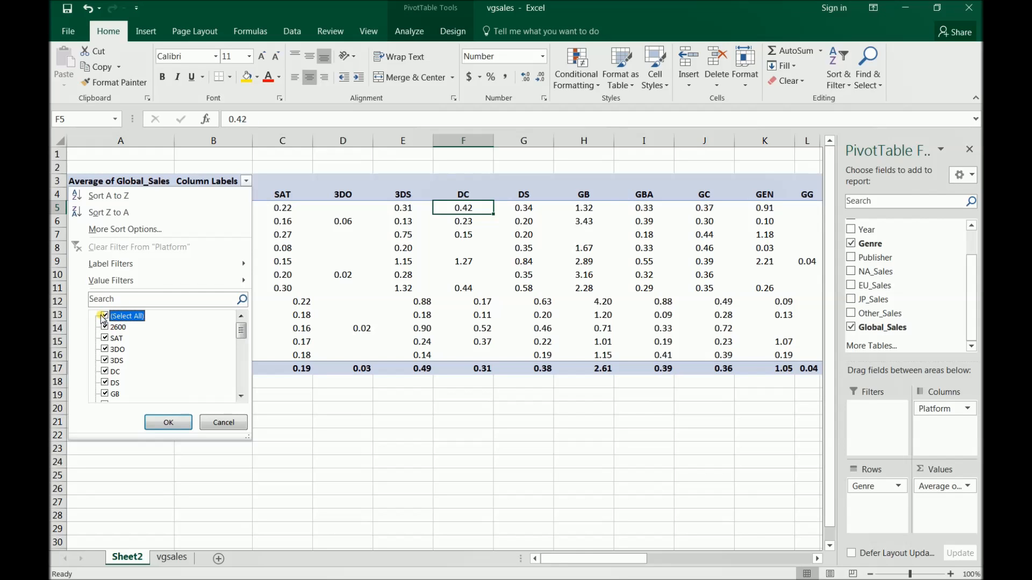
left_click(105, 315)
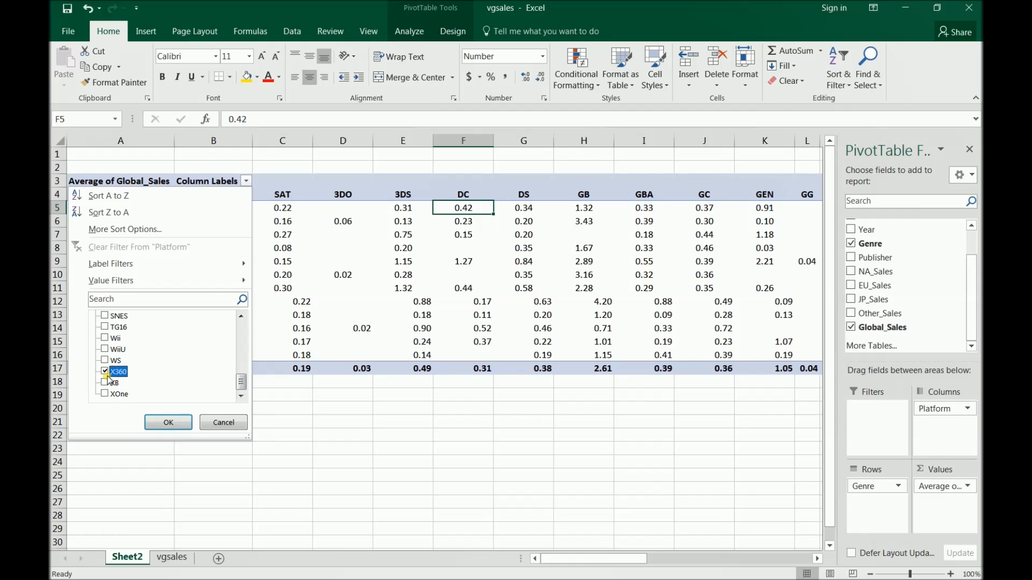
left_click(105, 394)
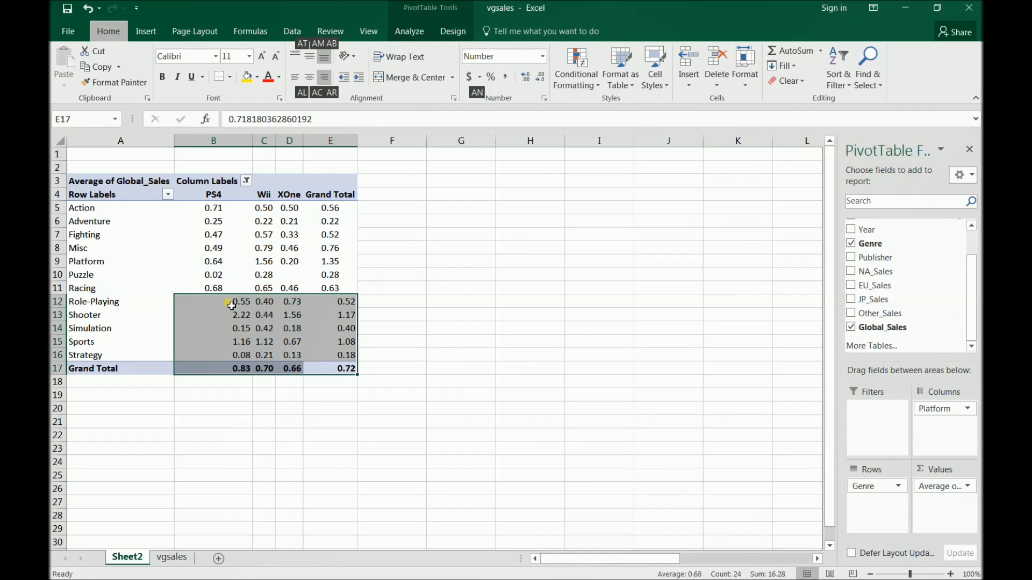
mouse_move(229, 303)
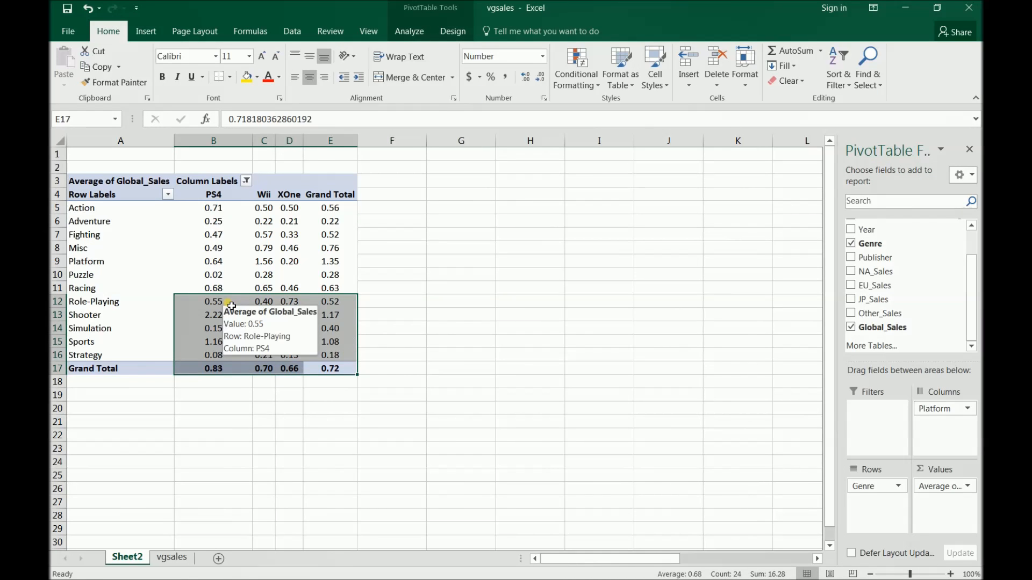
left_click(213, 234)
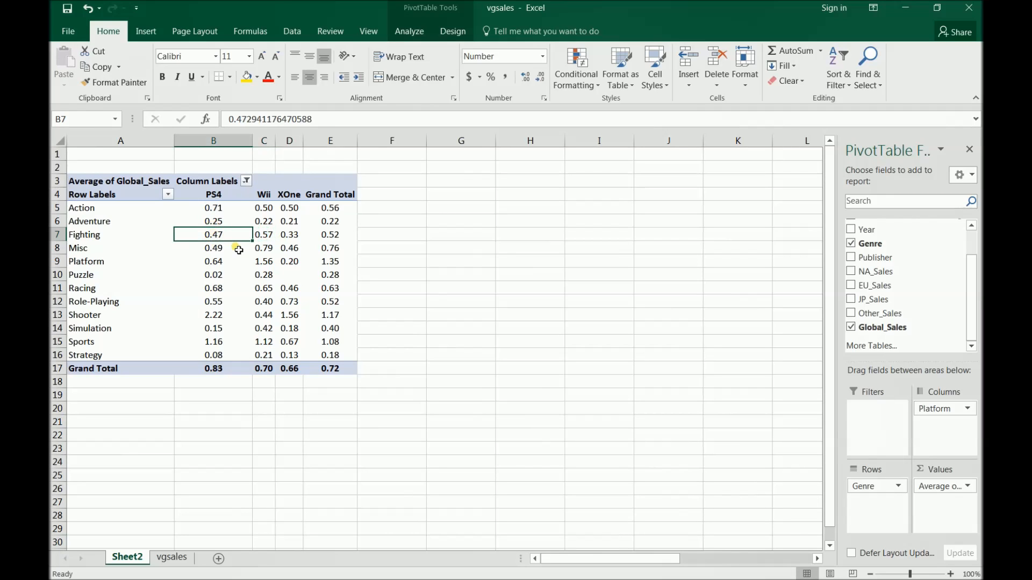
left_click(289, 235)
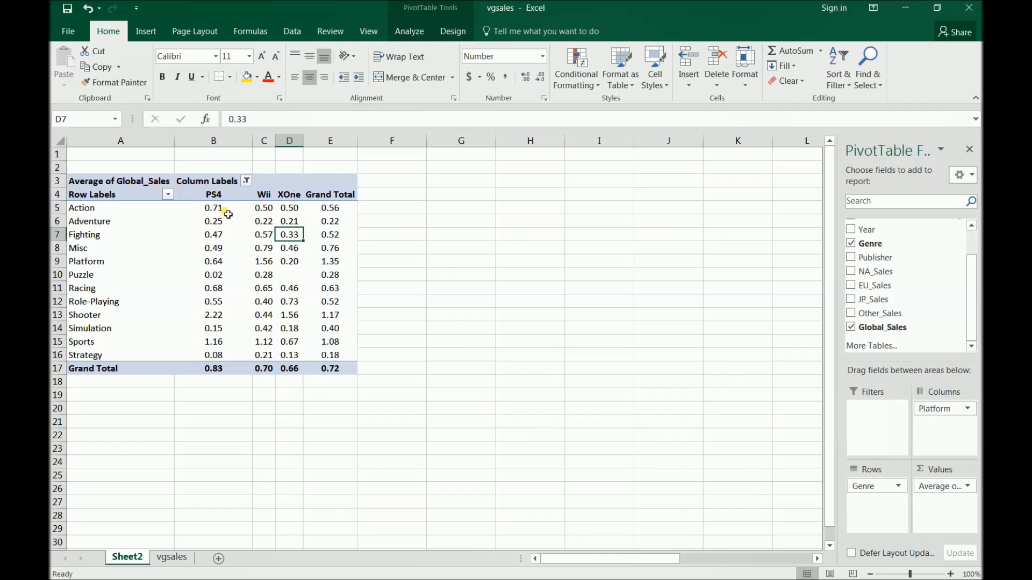
left_click(213, 207)
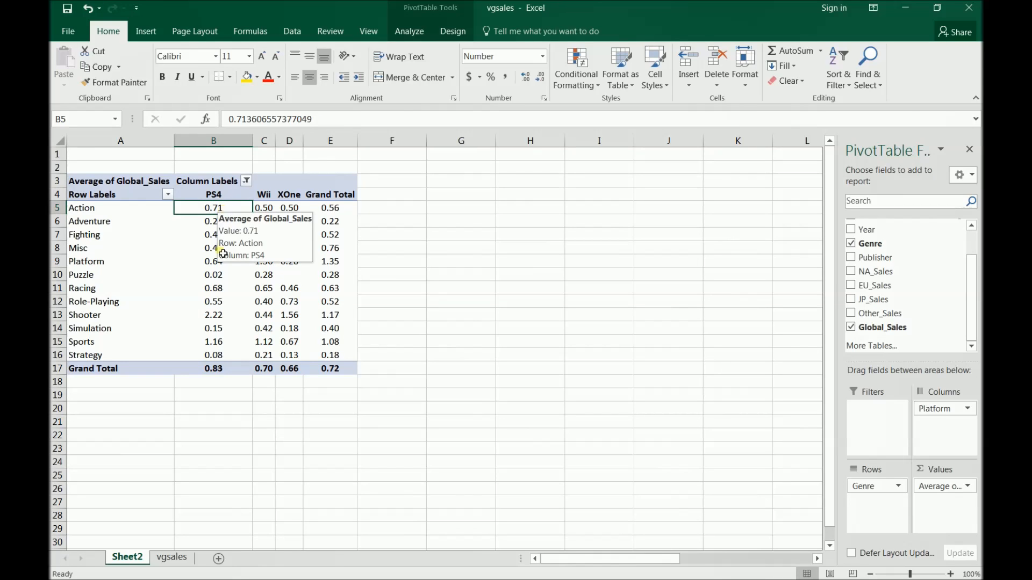
mouse_move(298, 312)
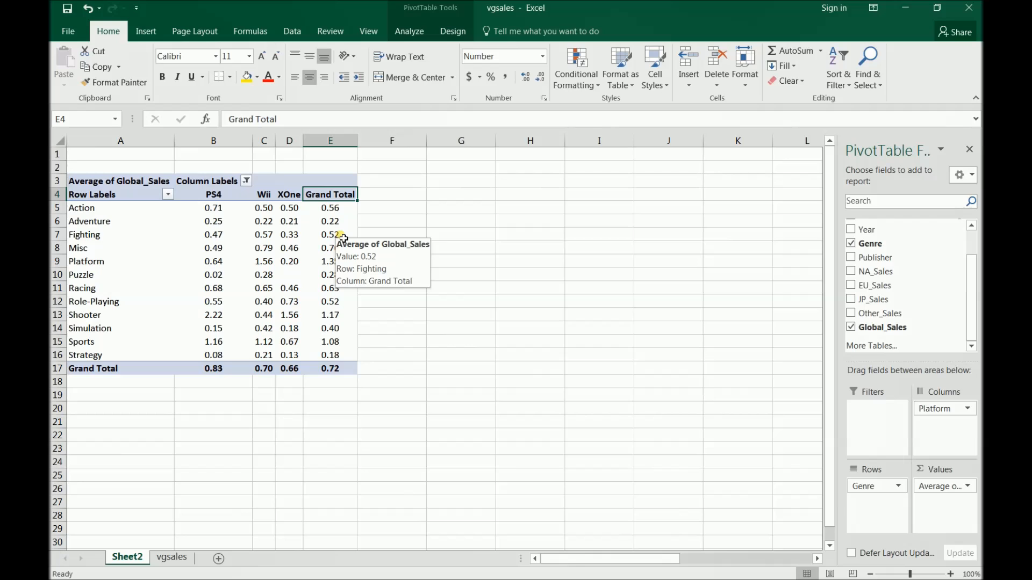
Relabel the Grand Total heading as Average of Global Sales and autofit column E.
type("Average")
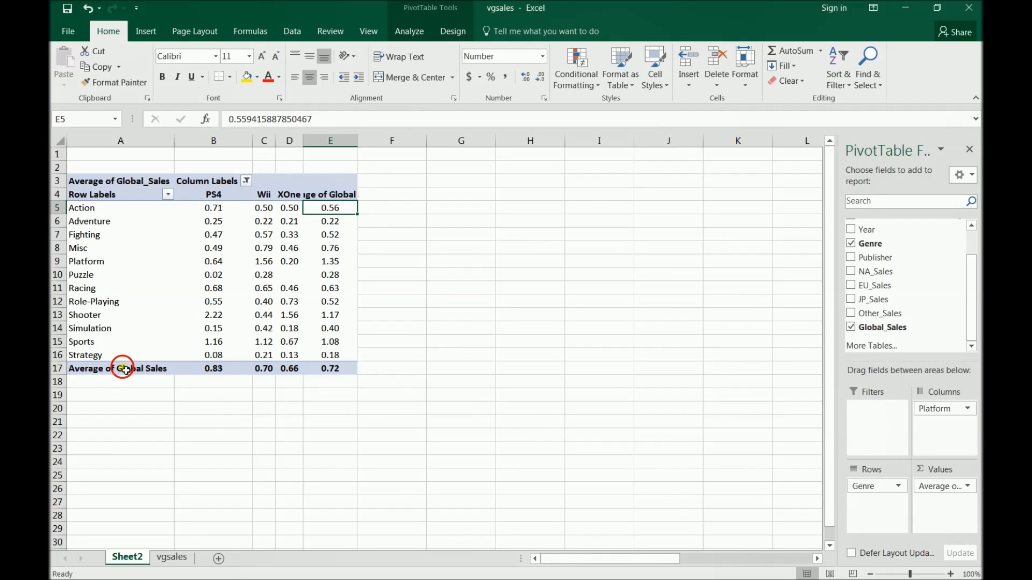
left_click(120, 367)
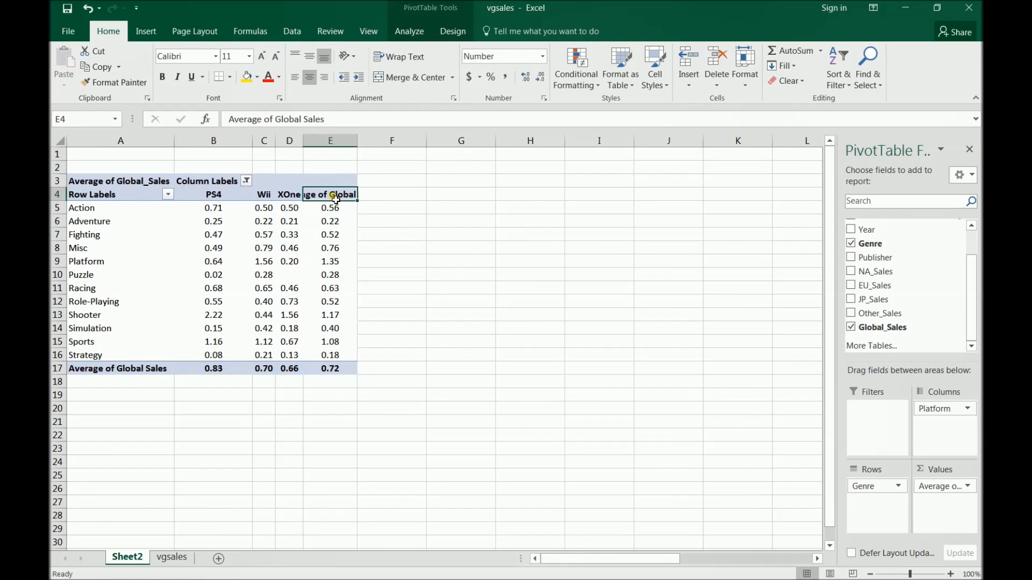
left_click(356, 207)
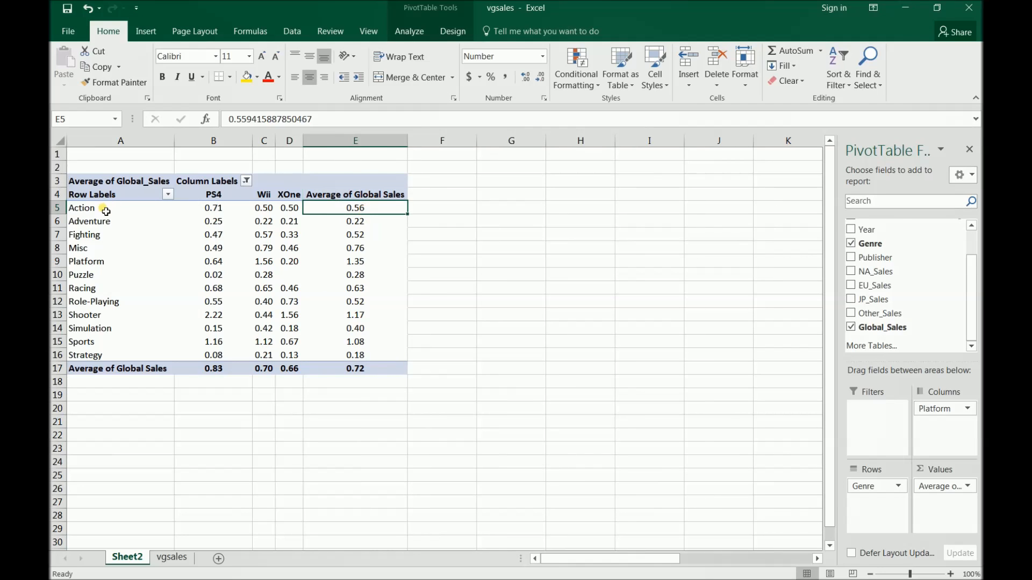
left_click(120, 207)
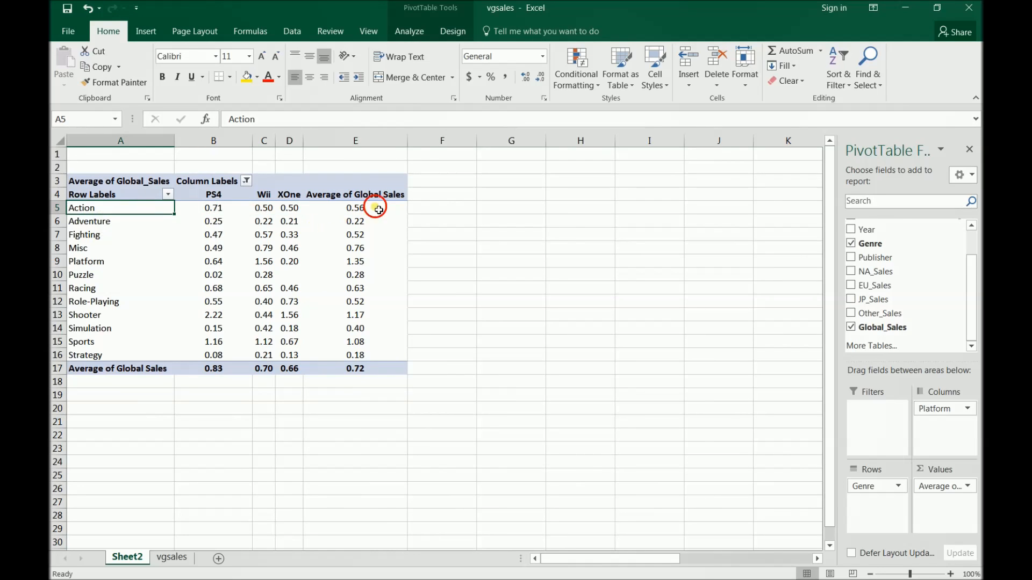
Relabel the other Grand Total heading likewise and move out of the pivot table.
left_click(356, 208)
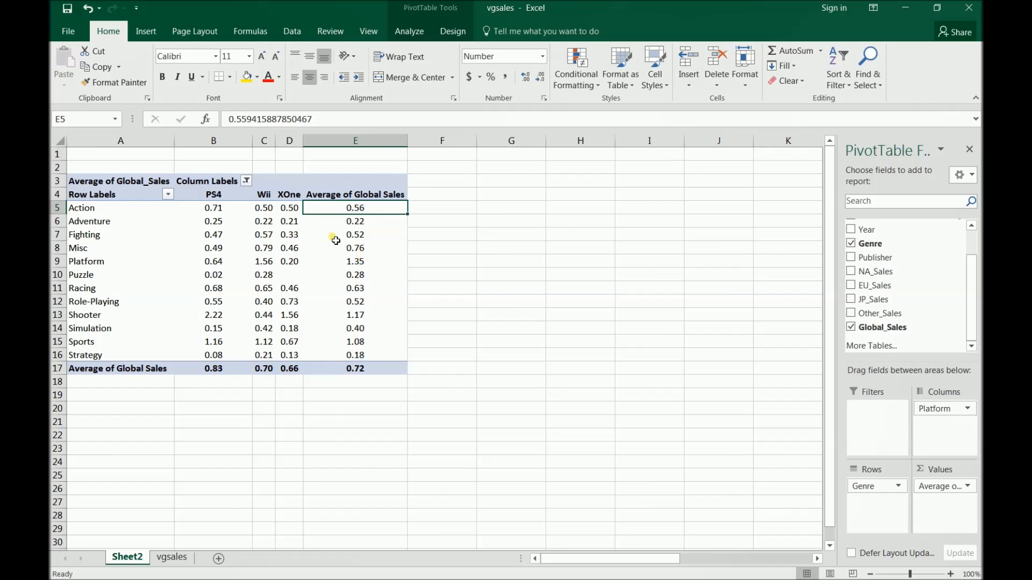
left_click_drag(213, 208, 289, 207)
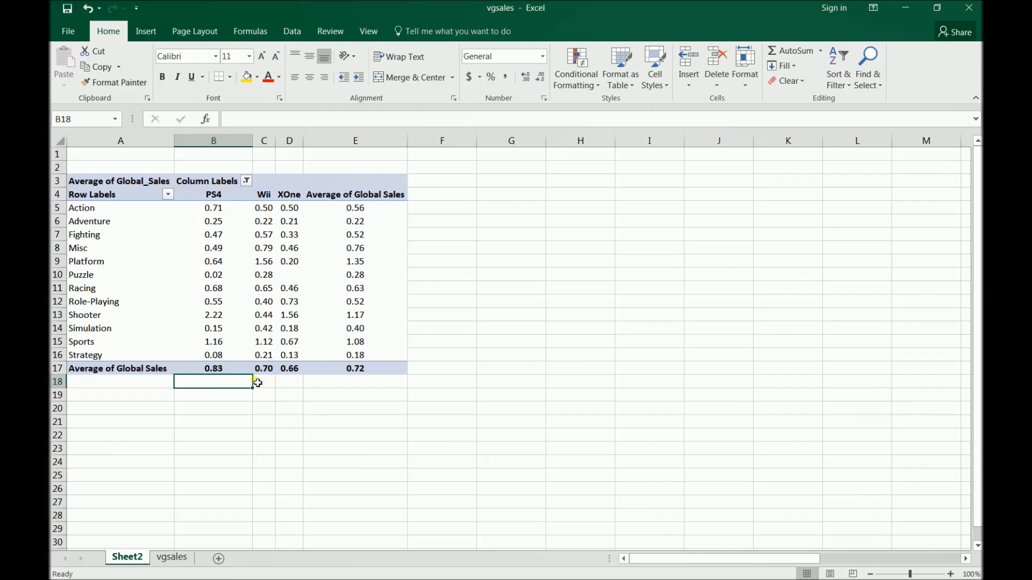
left_click(213, 369)
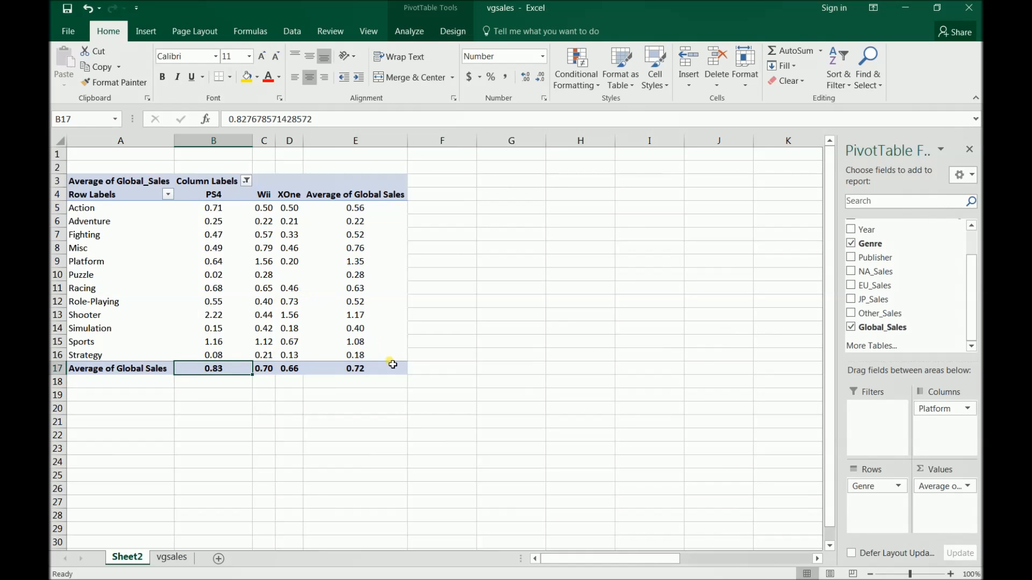
left_click(442, 381)
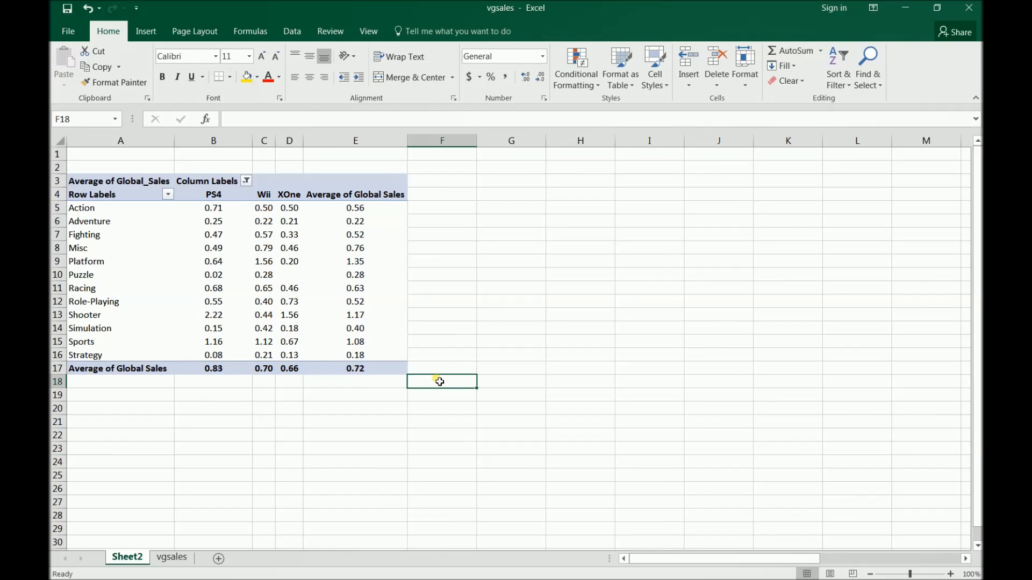
mouse_move(444, 383)
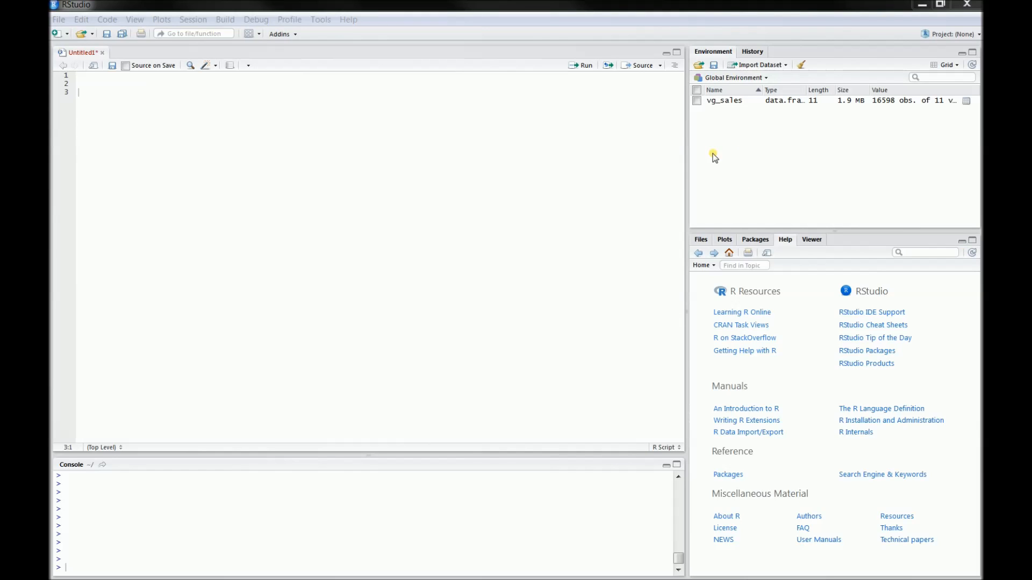
mouse_move(726, 155)
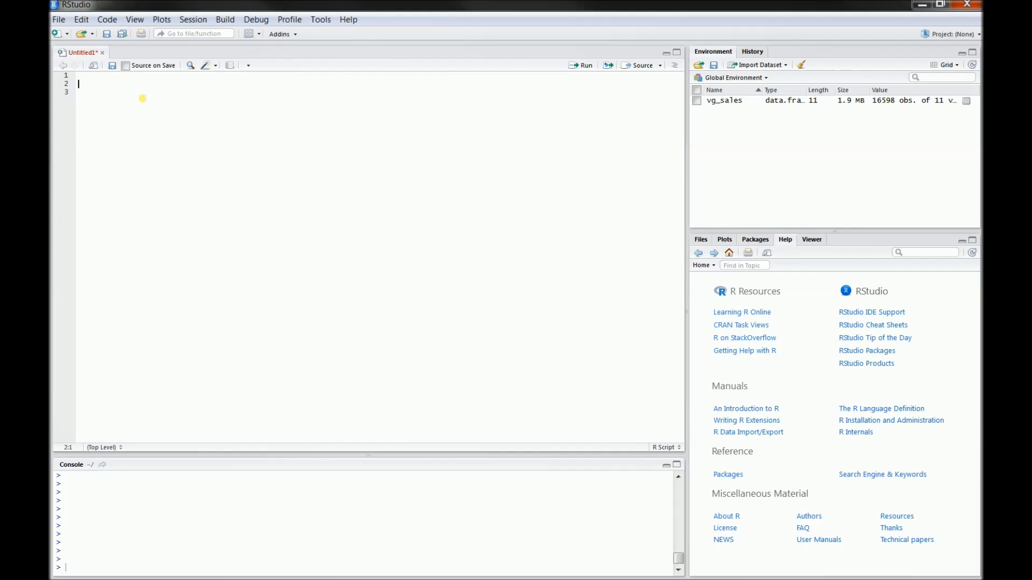
Run head(vg_sales) to preview six rows and show the R help home page.
type("head(*")
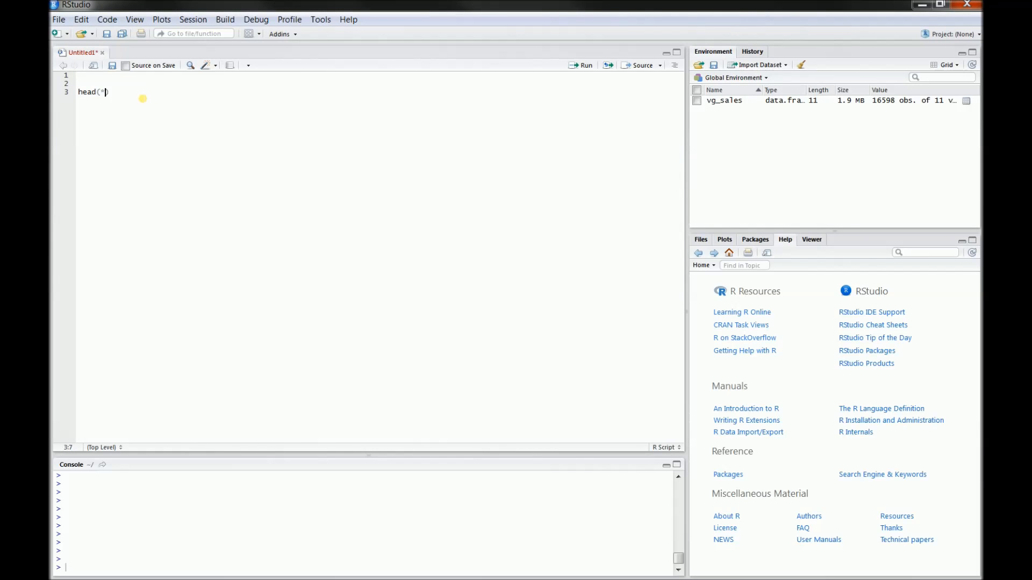
type("vg_sales")
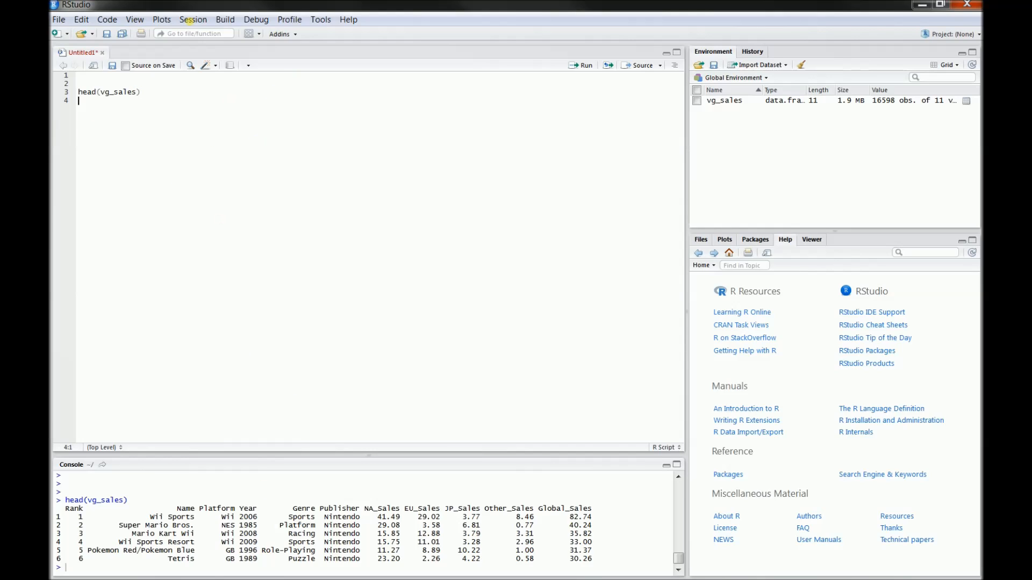
mouse_move(821, 212)
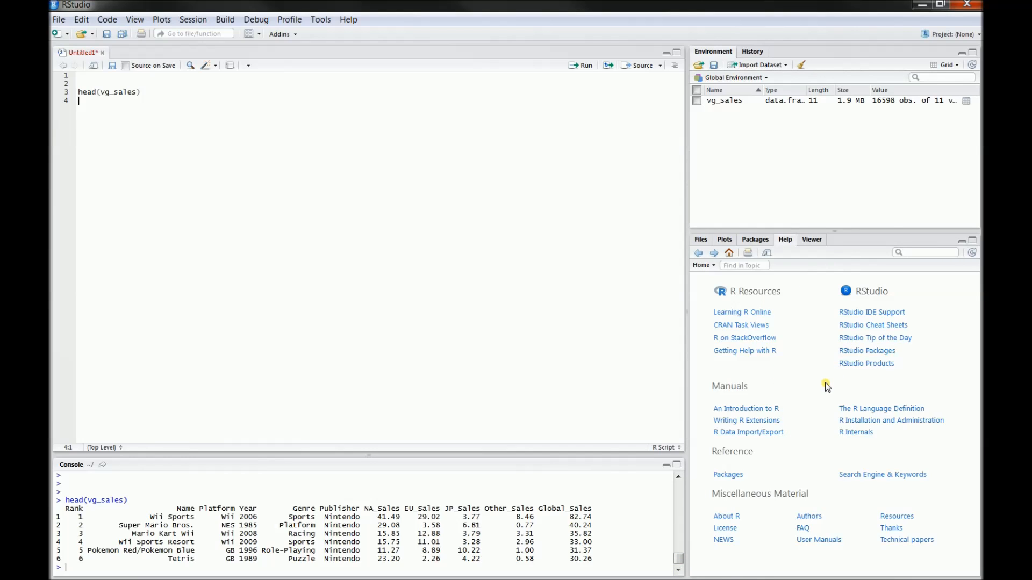
mouse_move(796, 350)
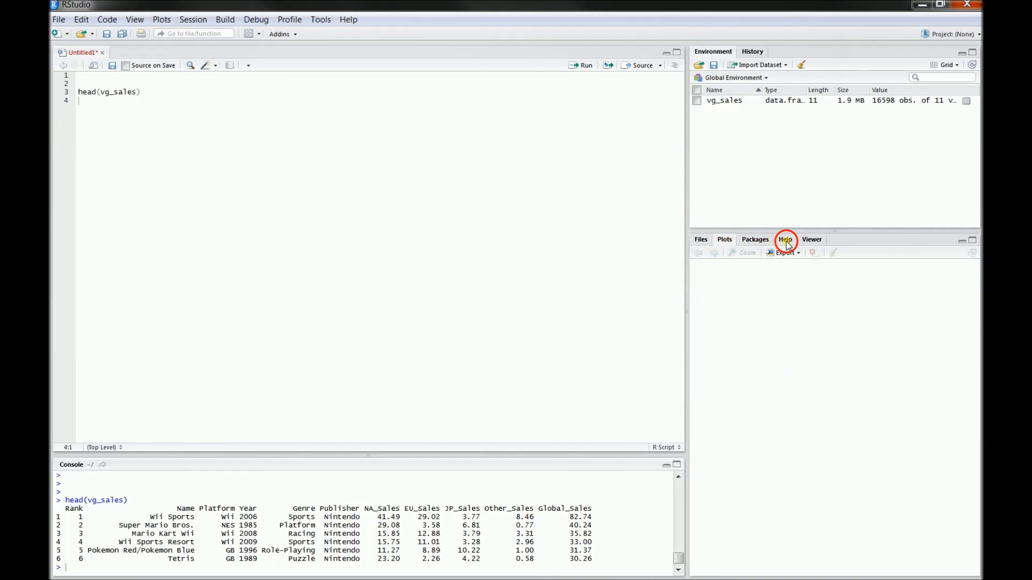
left_click(785, 239)
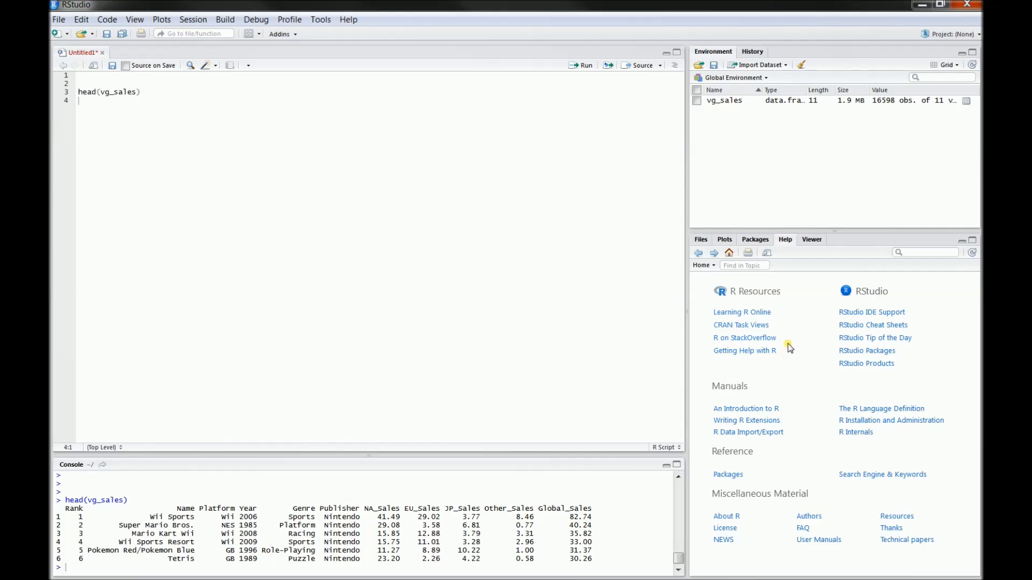
mouse_move(869, 393)
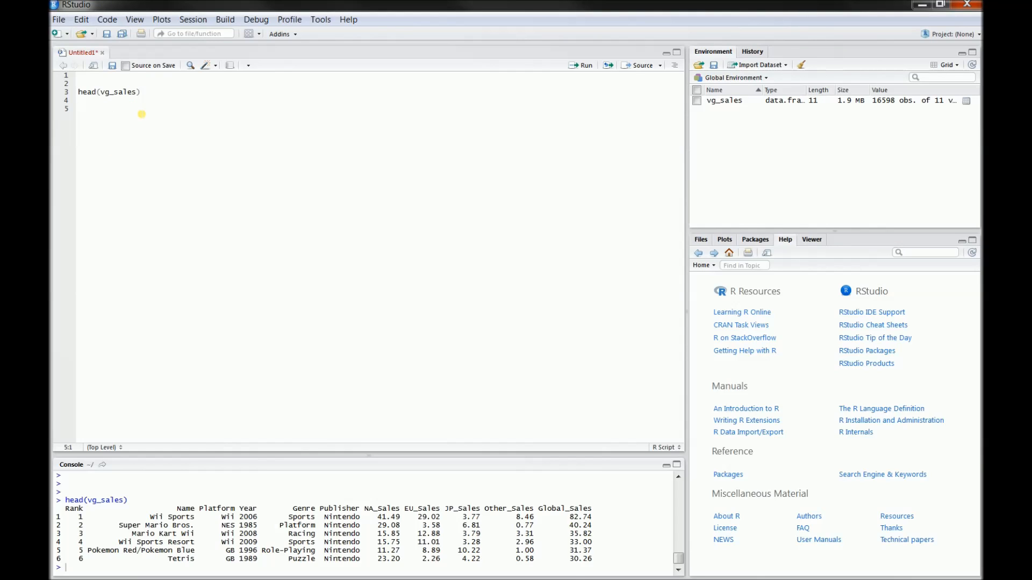
Add library(reshape2) and library(plyr) lines to the script.
type("librar")
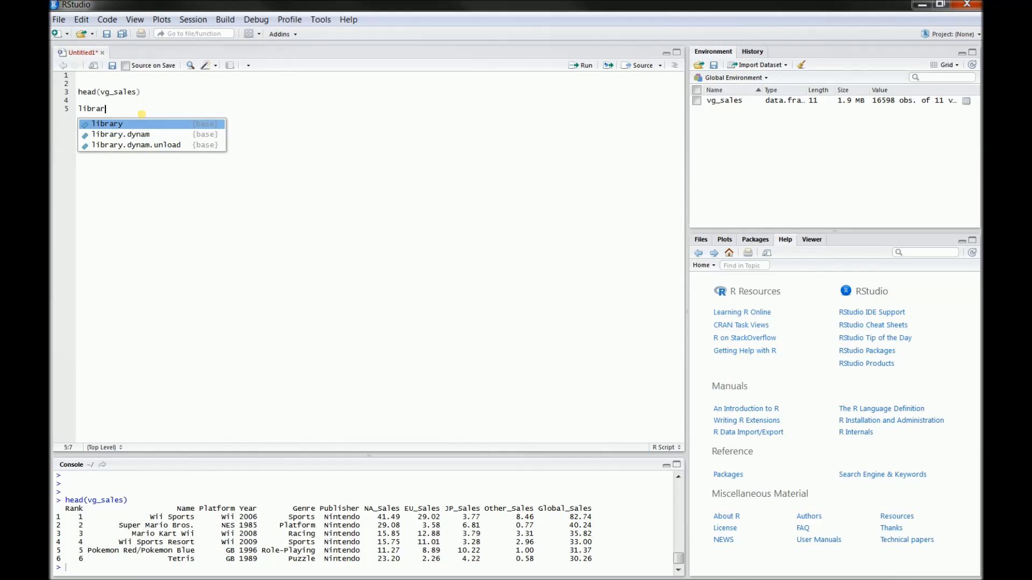
type("library(reshape2)")
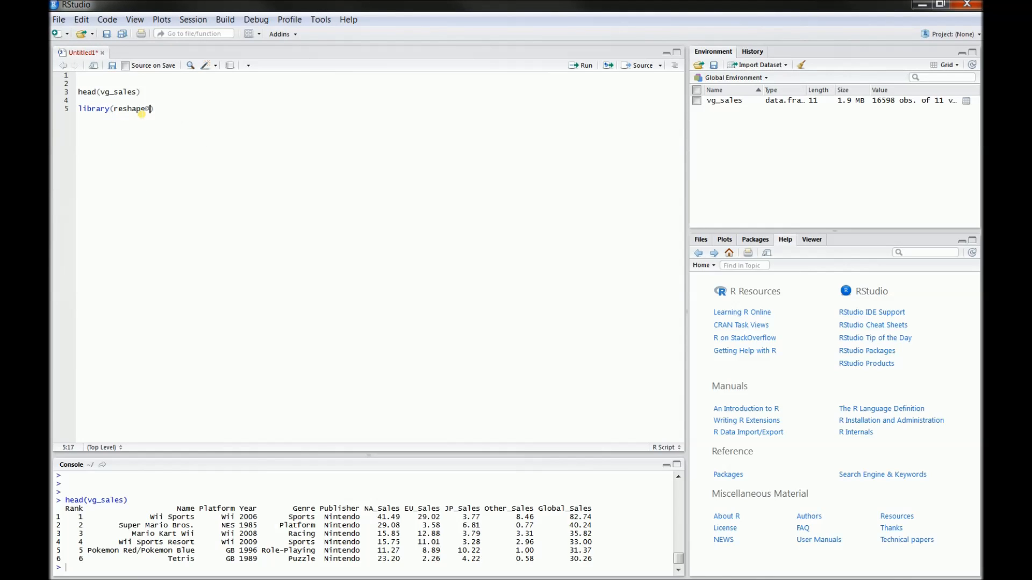
type("2")
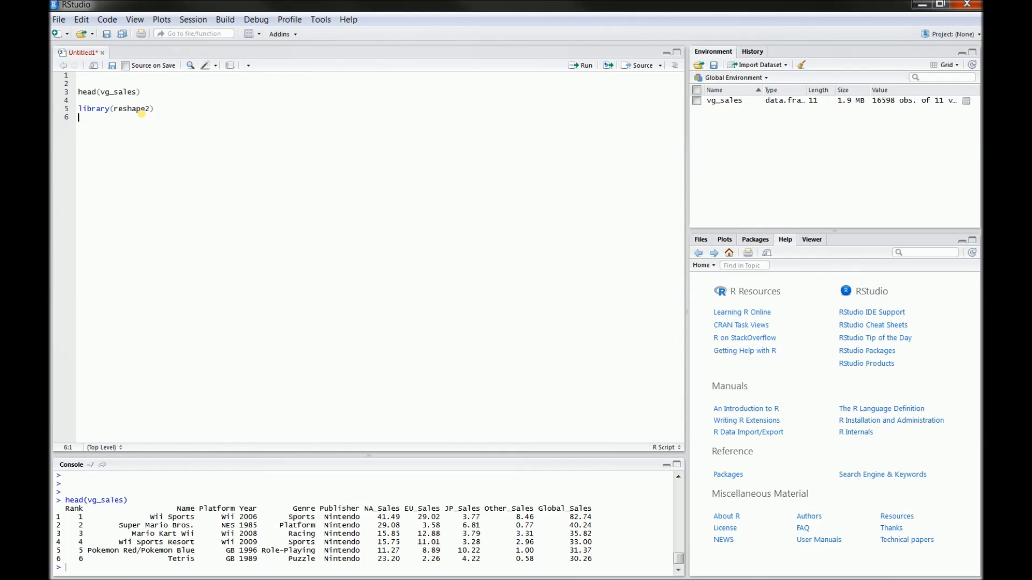
type("library(")
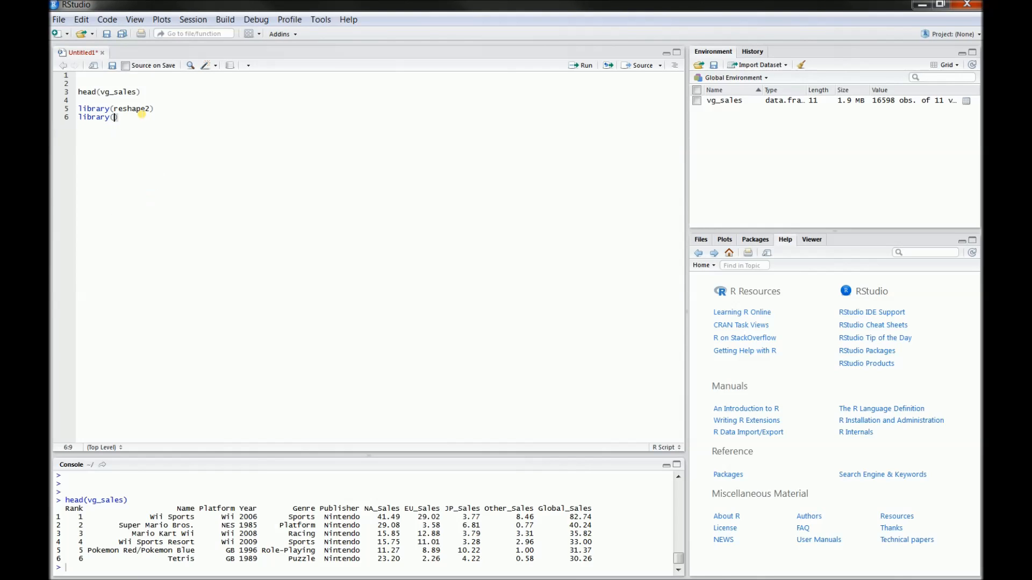
type("plyr")
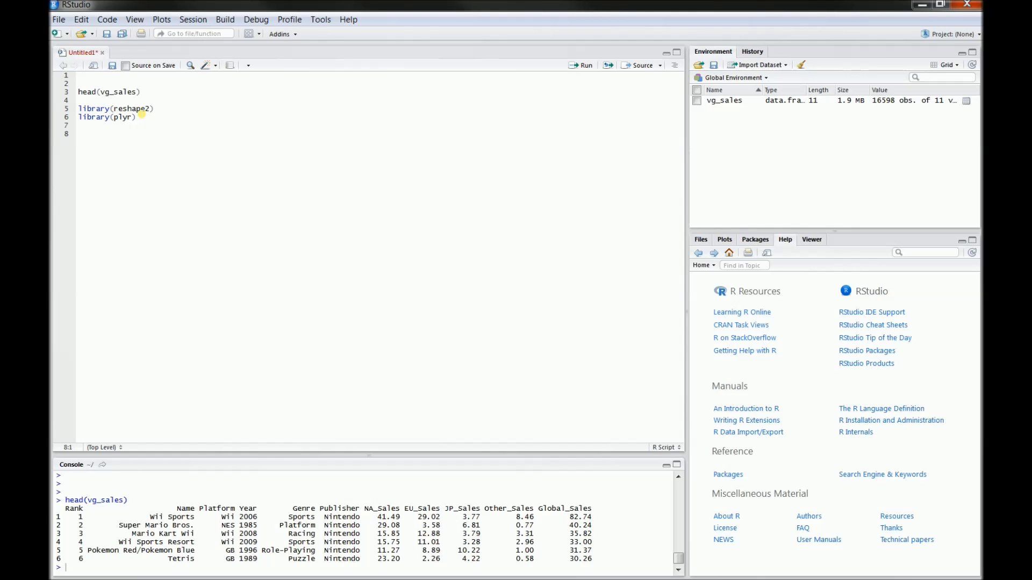
left_click(79, 134)
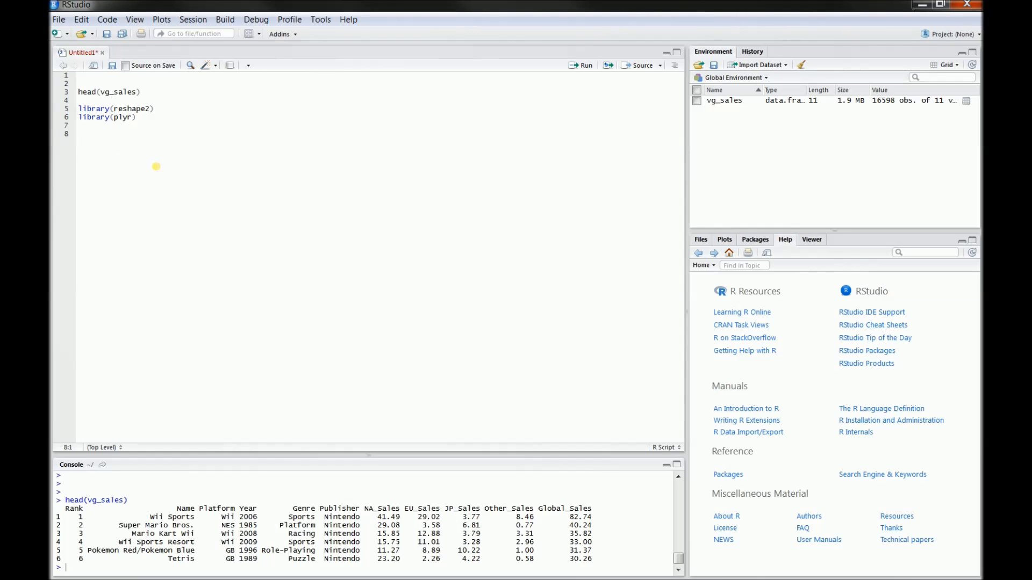
Run ?melt and ?cast from the script to open the reshape2 help pages.
type("melt?")
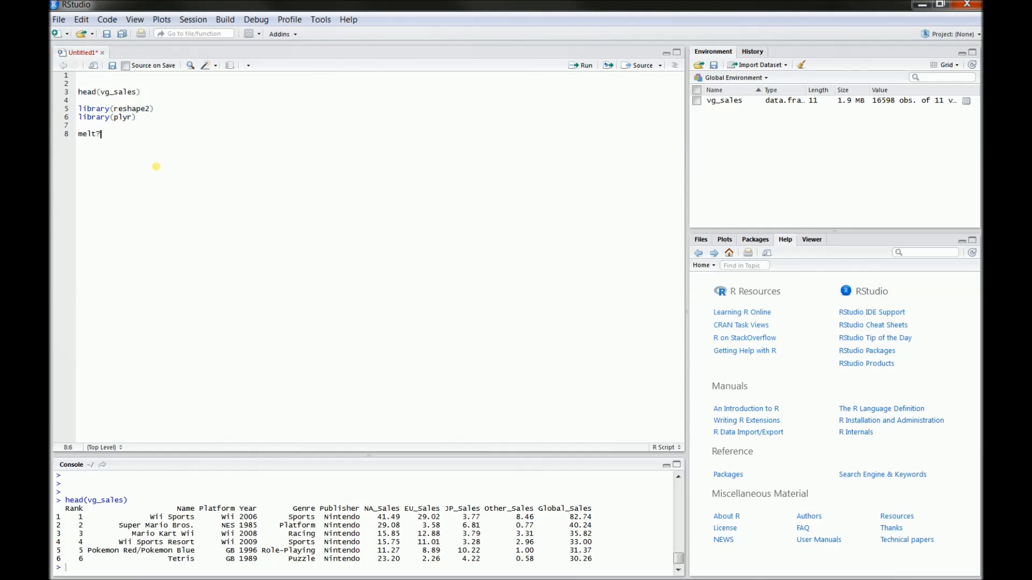
type("?me")
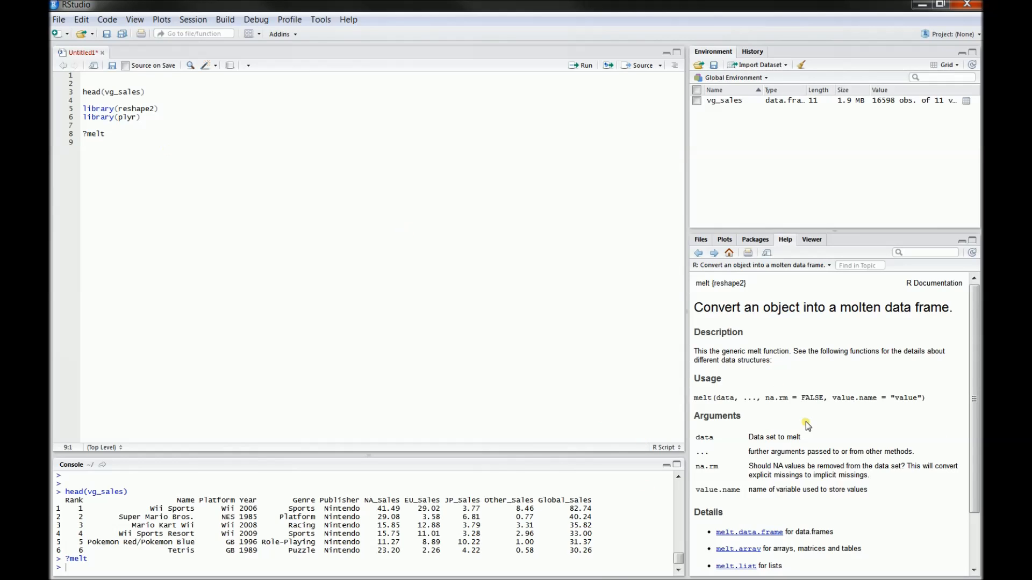
type("?")
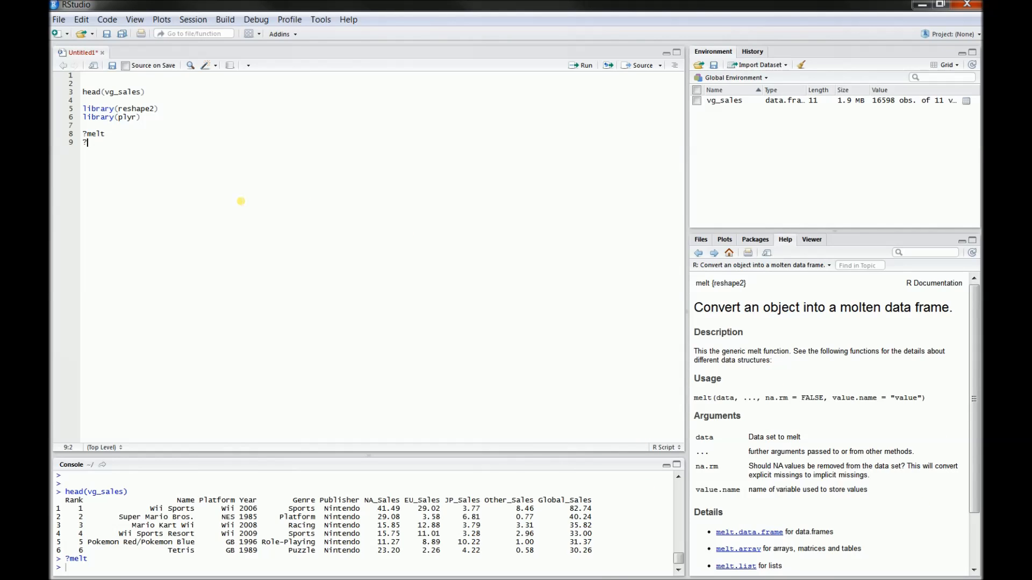
type("cast")
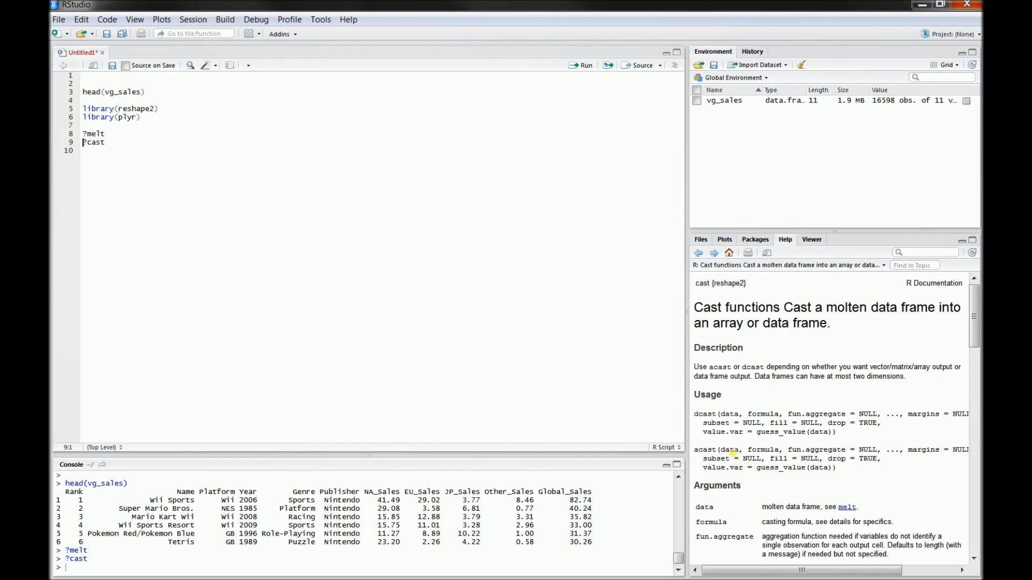
mouse_move(717, 422)
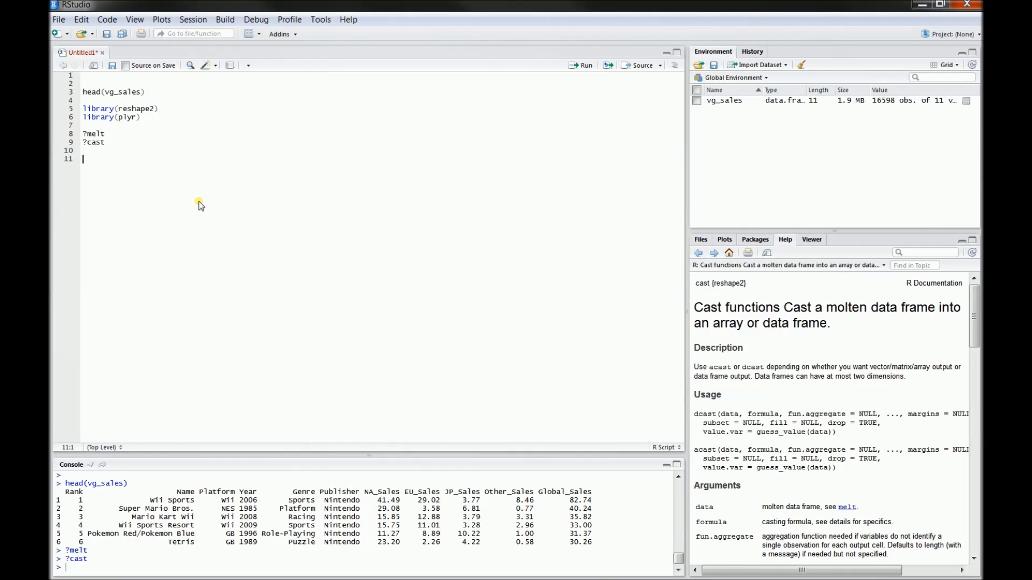
Start vg_melt <- melt(vg_sales, id=c( with Platform and Genre as identifiers.
type("vg")
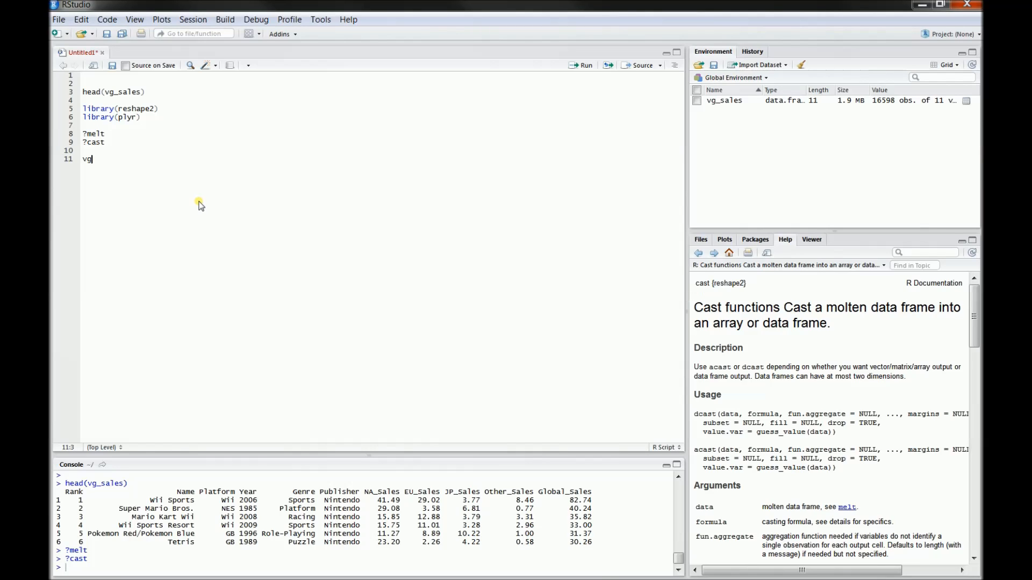
type("_melt <-")
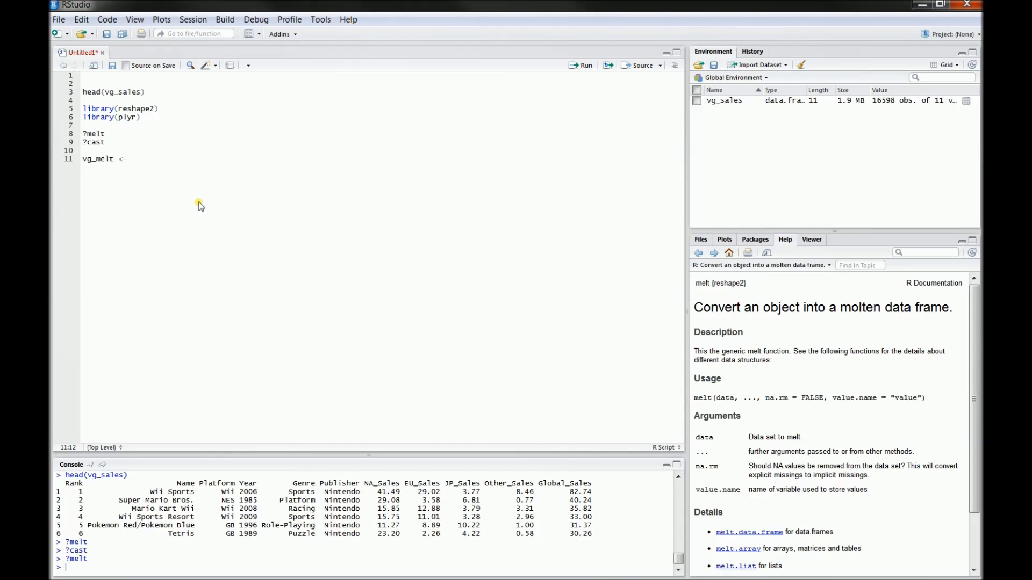
type("melt(")
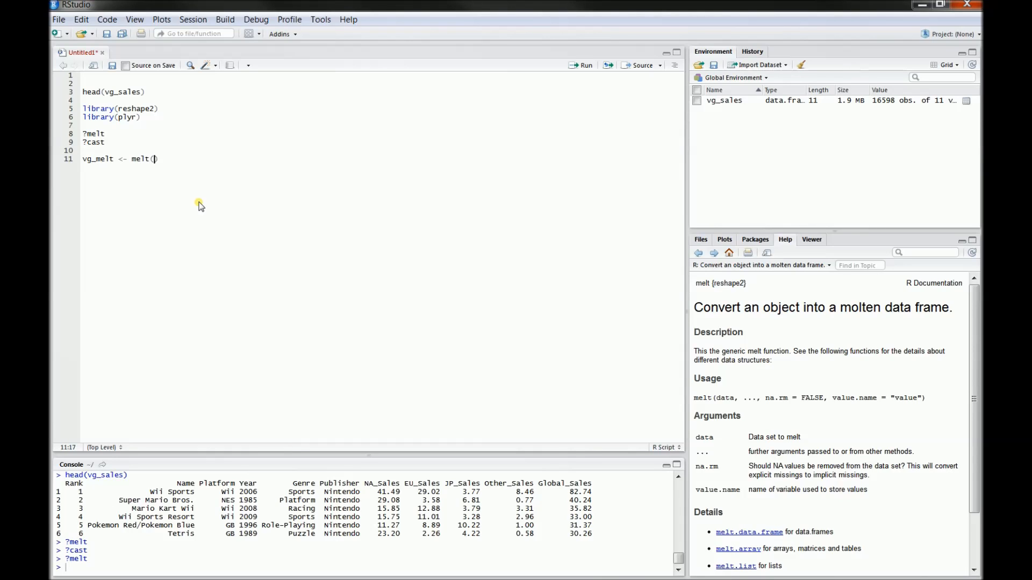
type("vg")
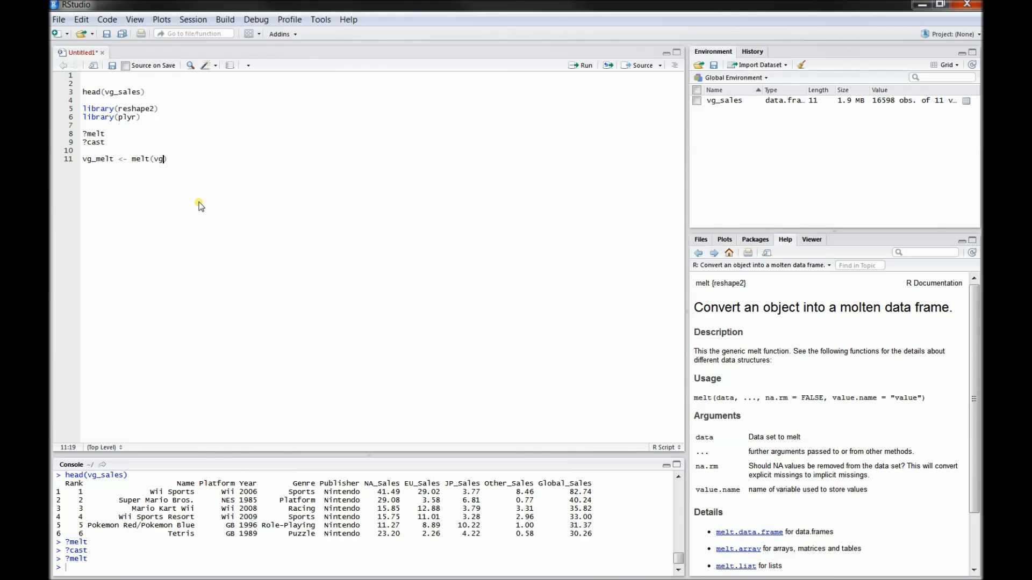
type("_sales,")
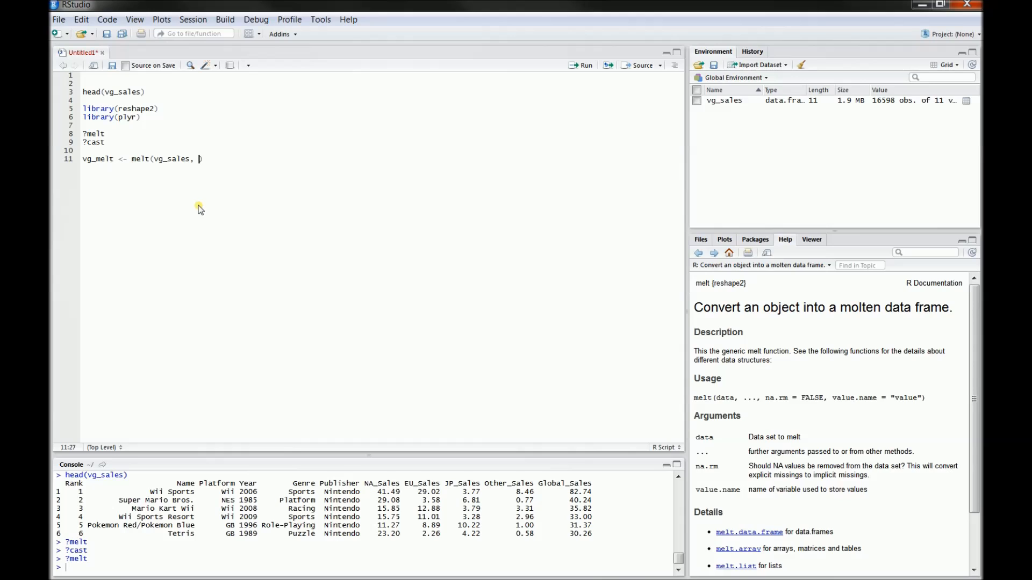
type("id=")
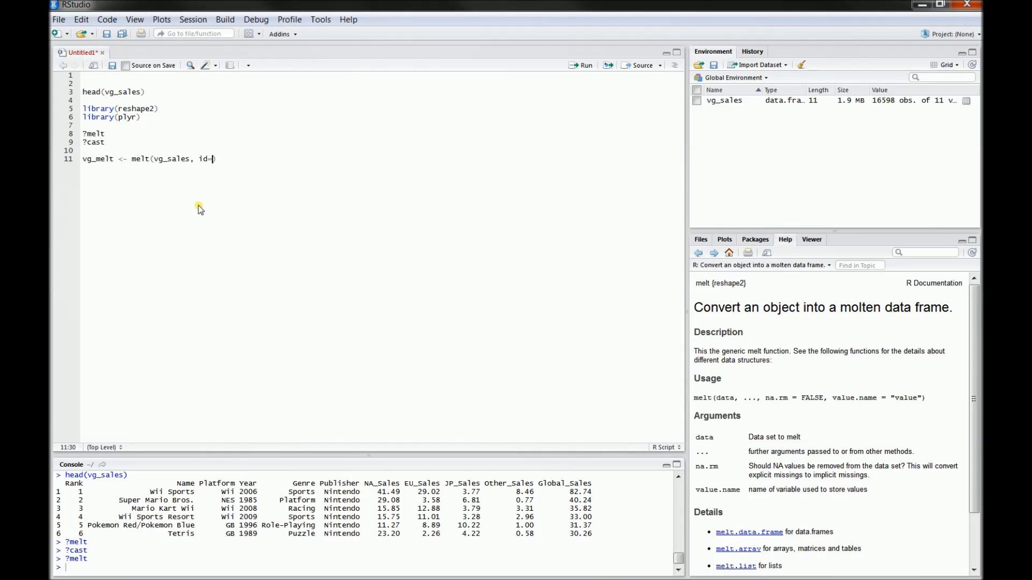
type("c(")
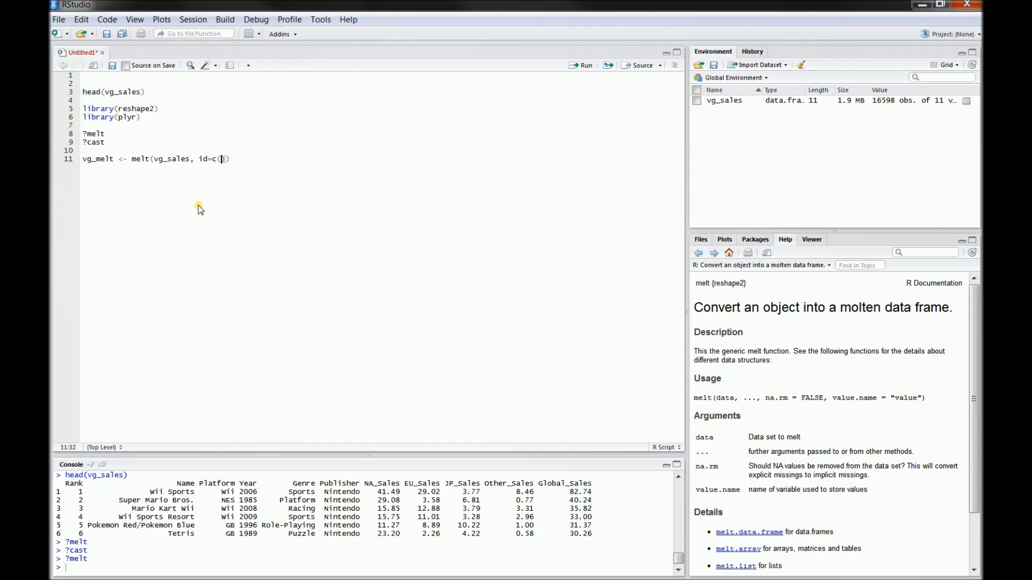
mouse_move(273, 170)
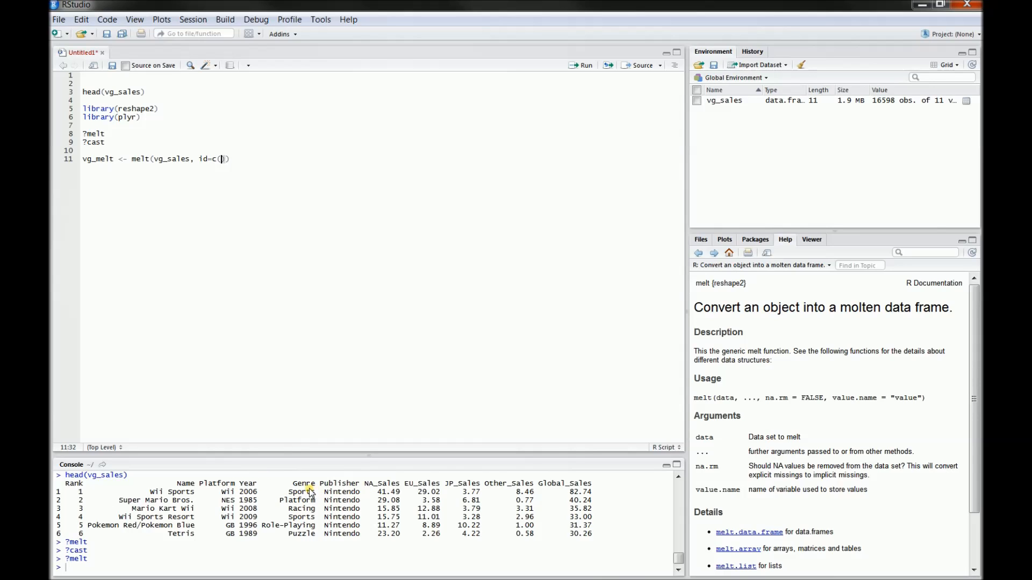
mouse_move(224, 503)
type("\"Platform\", ")
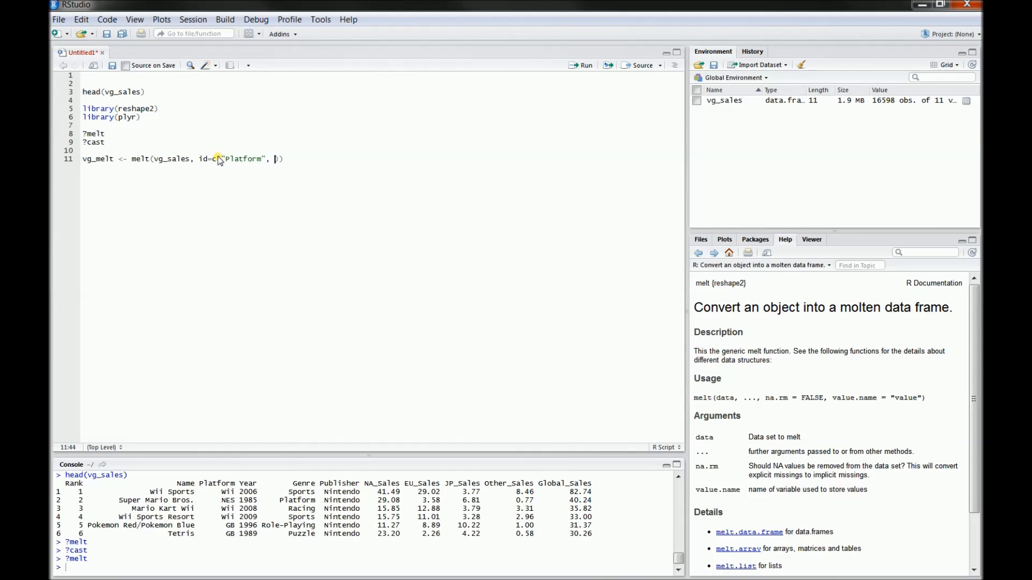
Finish the melt with measure="Global_Sales", value.name="Sales" and run it.
type("\"\"")
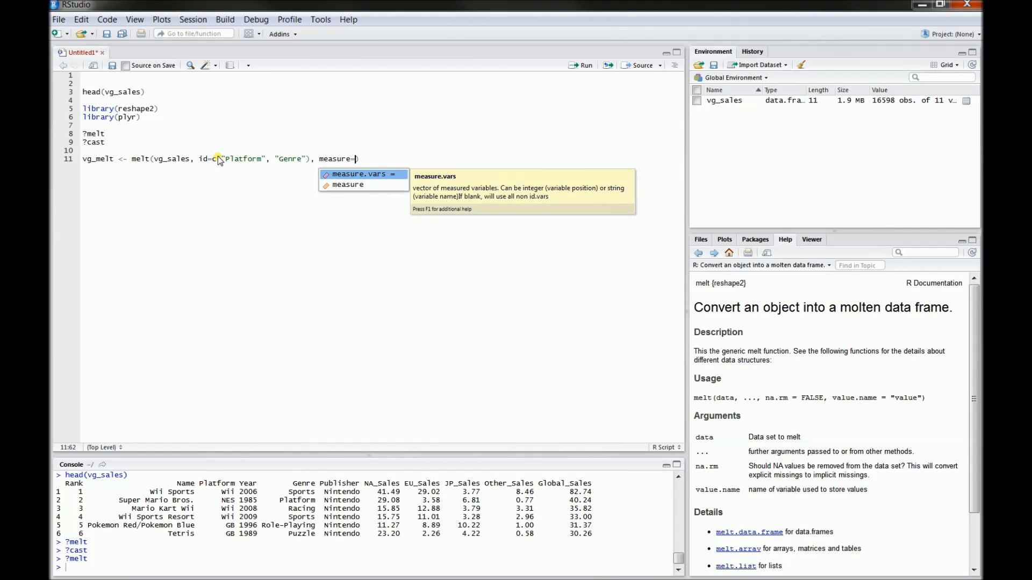
type("\"Global_\"")
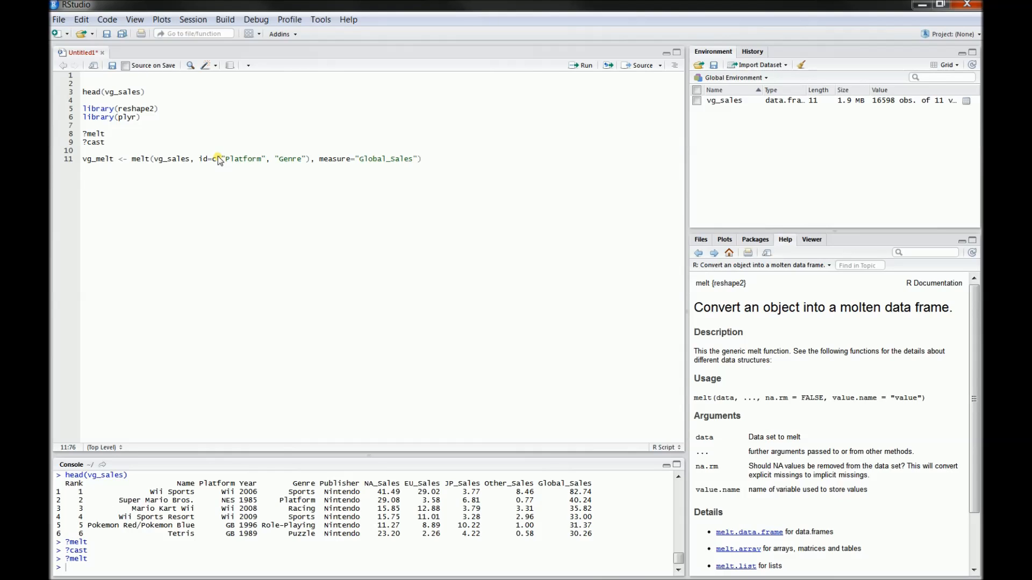
type(",")
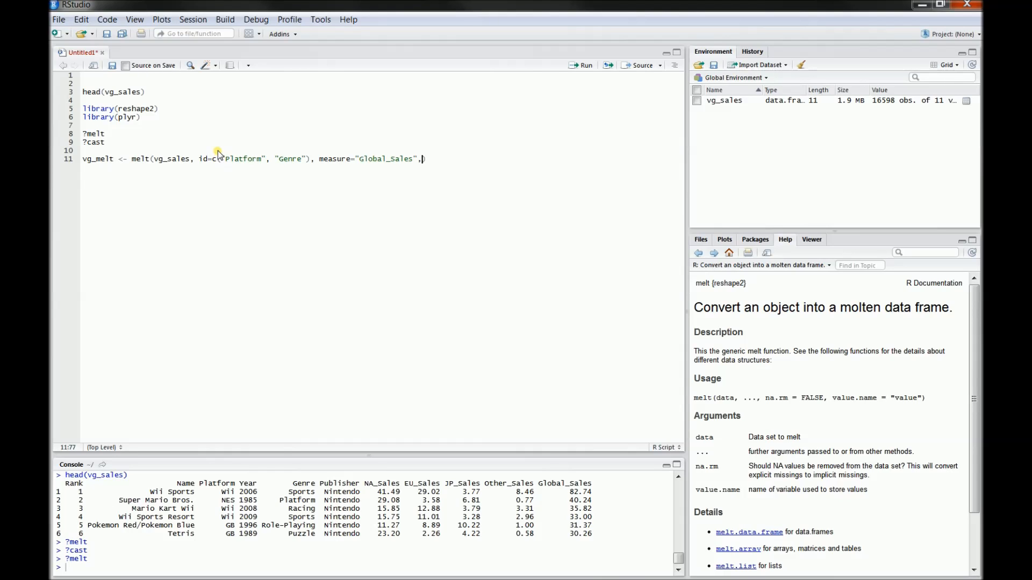
type("value")
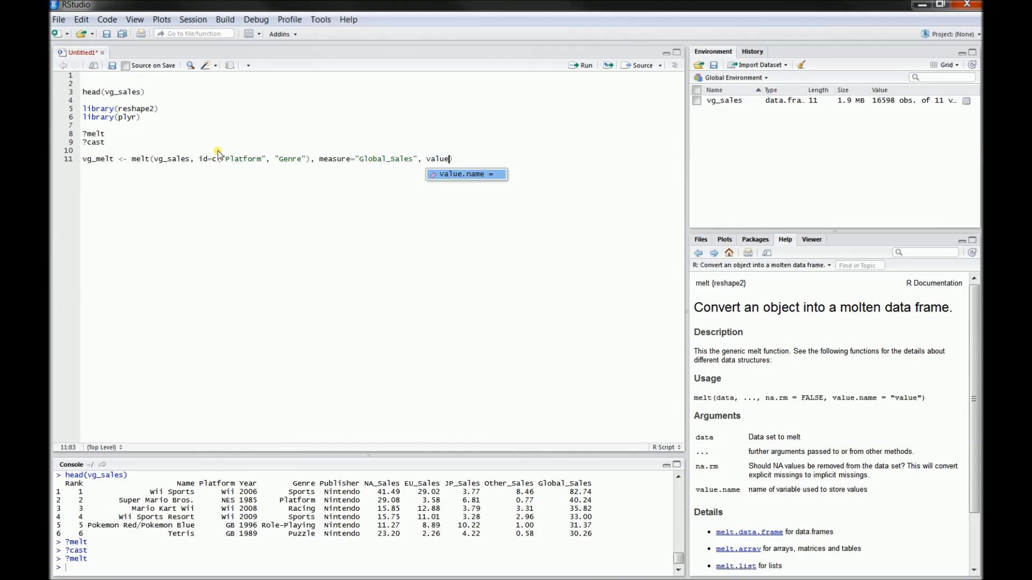
key("Tab")
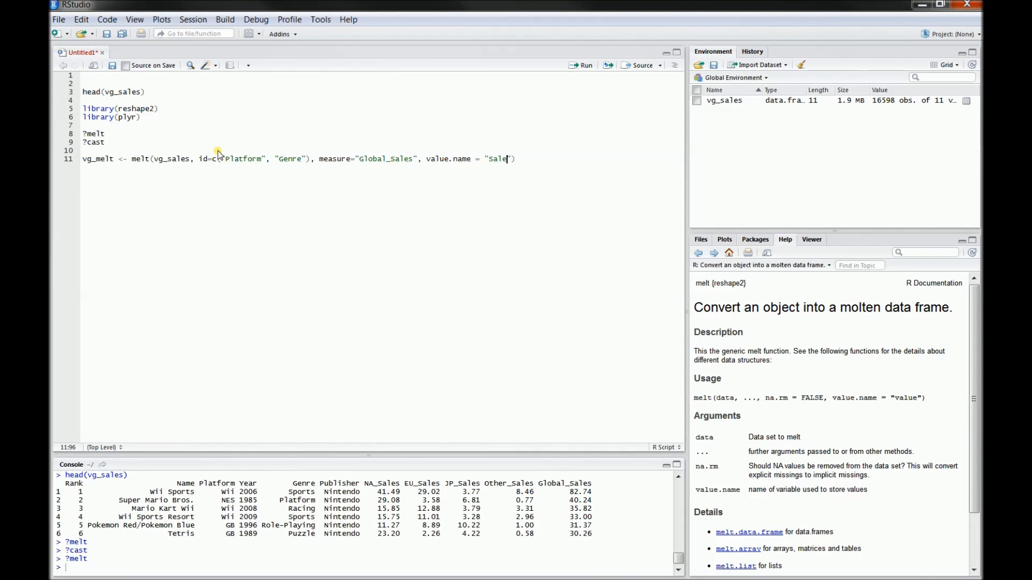
type("s")
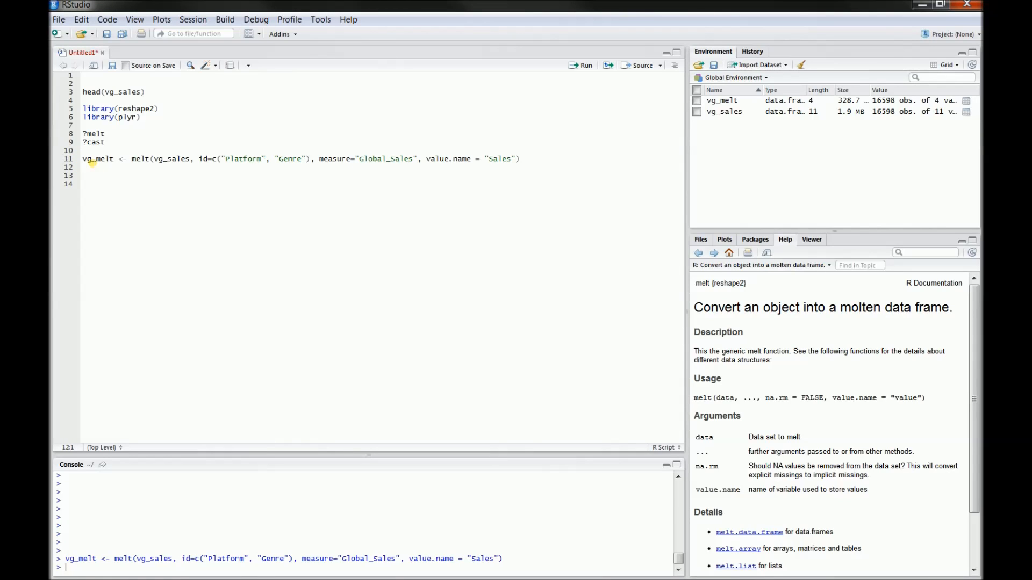
type("head")
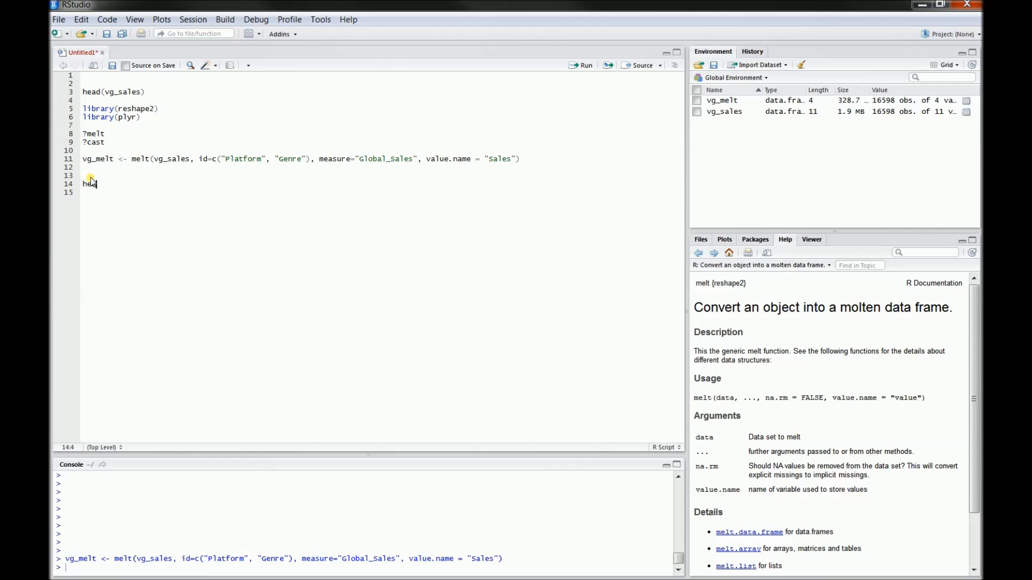
type("(vg_melt)")
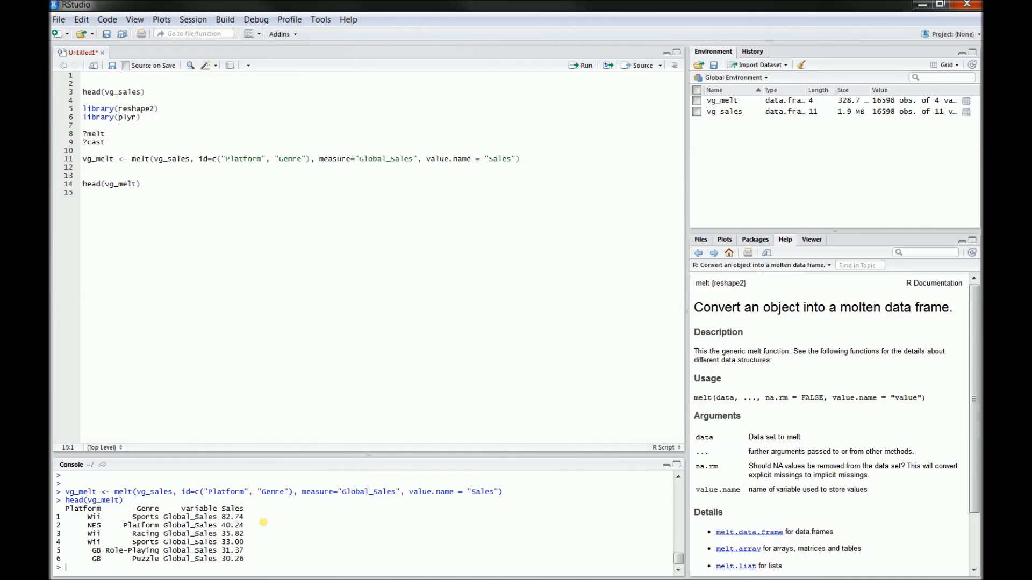
mouse_move(258, 536)
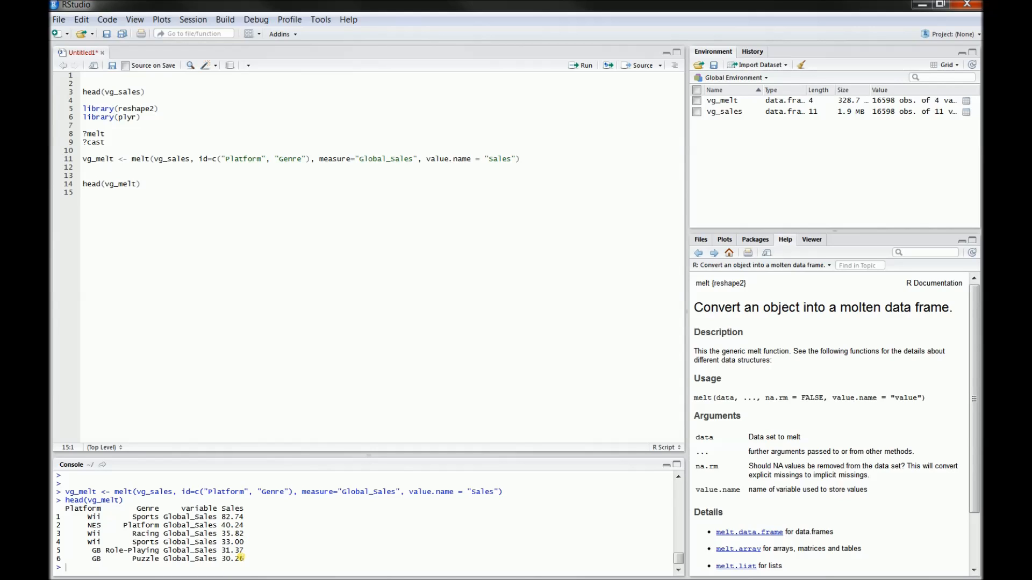
mouse_move(275, 269)
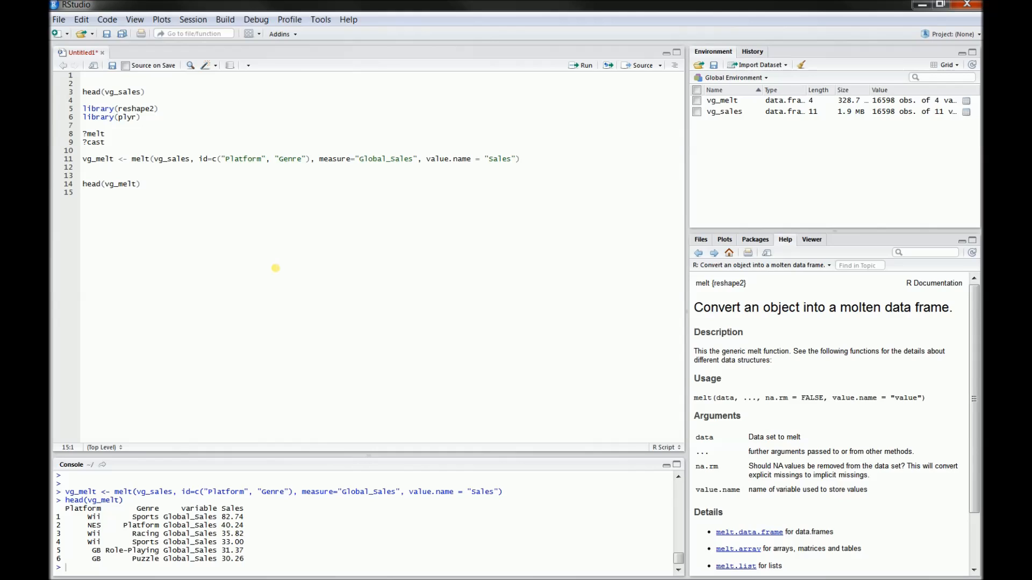
mouse_move(213, 230)
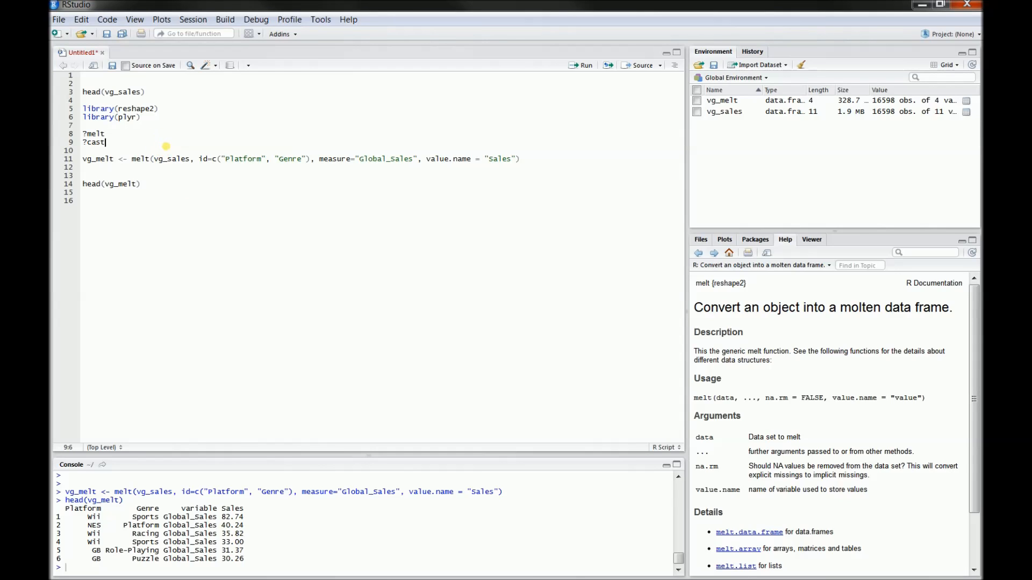
Change ?cast to ?dcast, run it, and begin vg_pivot <- dcast(vg_melt on line 16.
double_click(96, 142)
type("d")
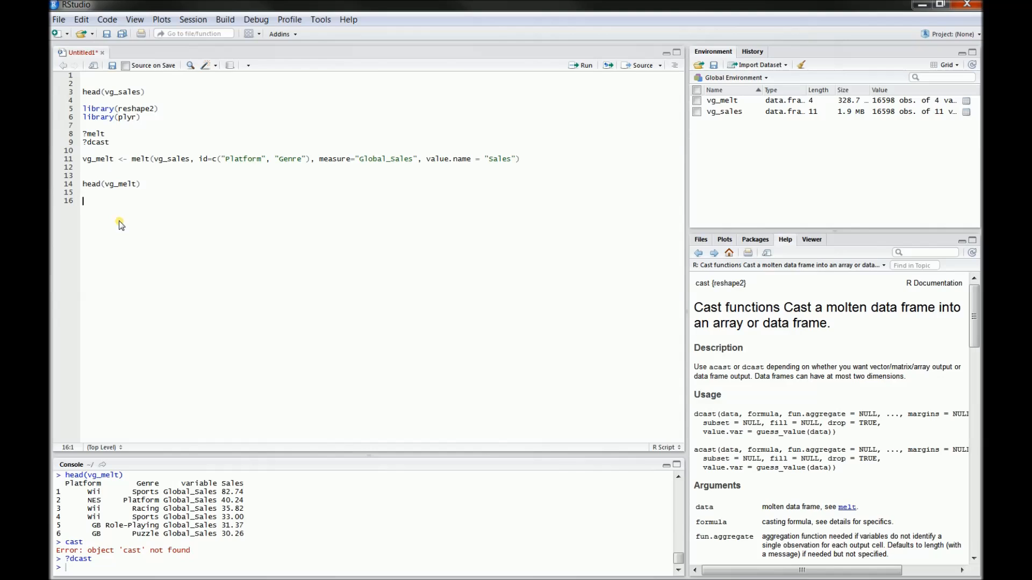
type("v")
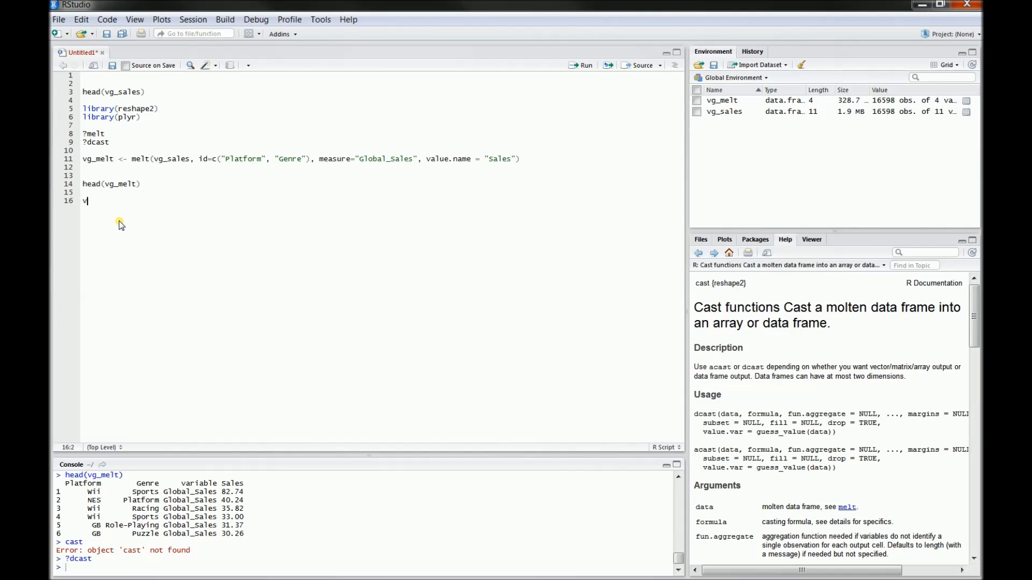
type("g_")
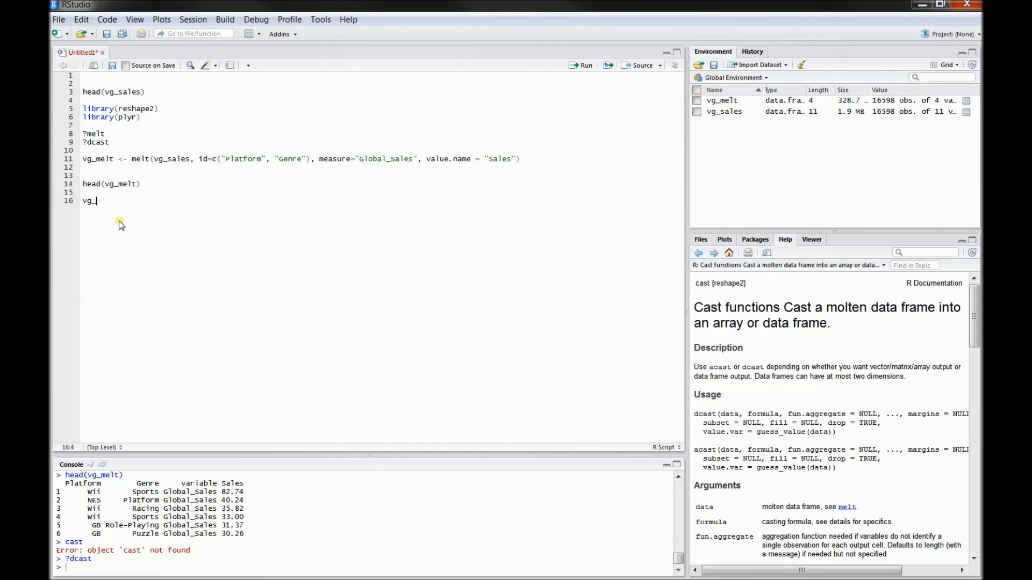
type("pivot <-")
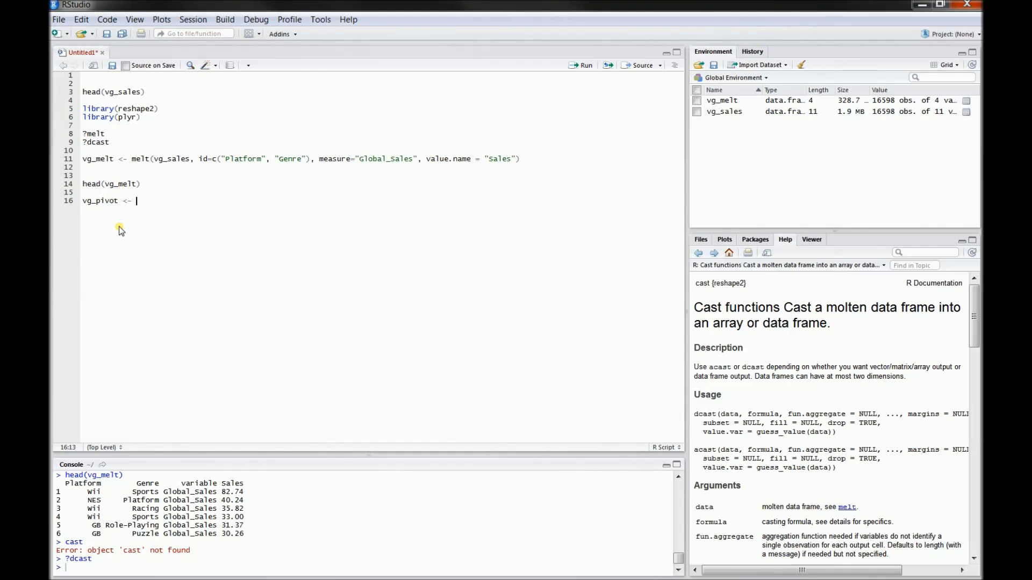
type("dcas")
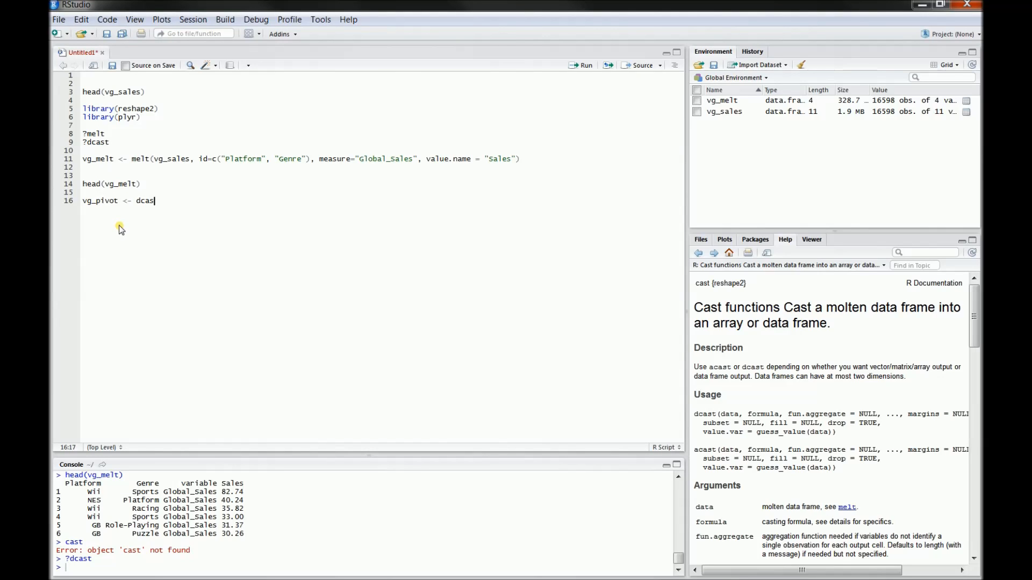
type("t()")
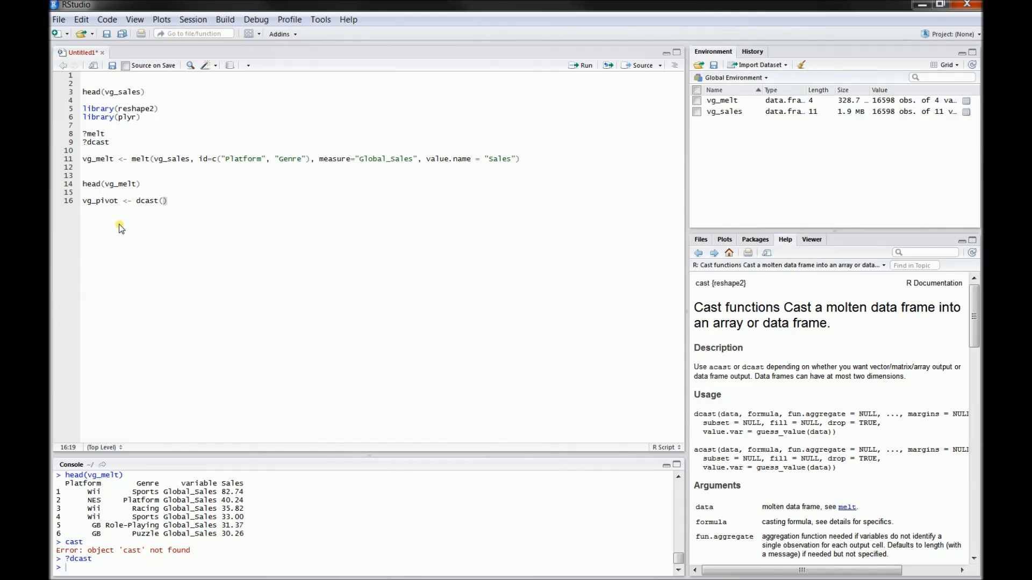
type("vg_melt,")
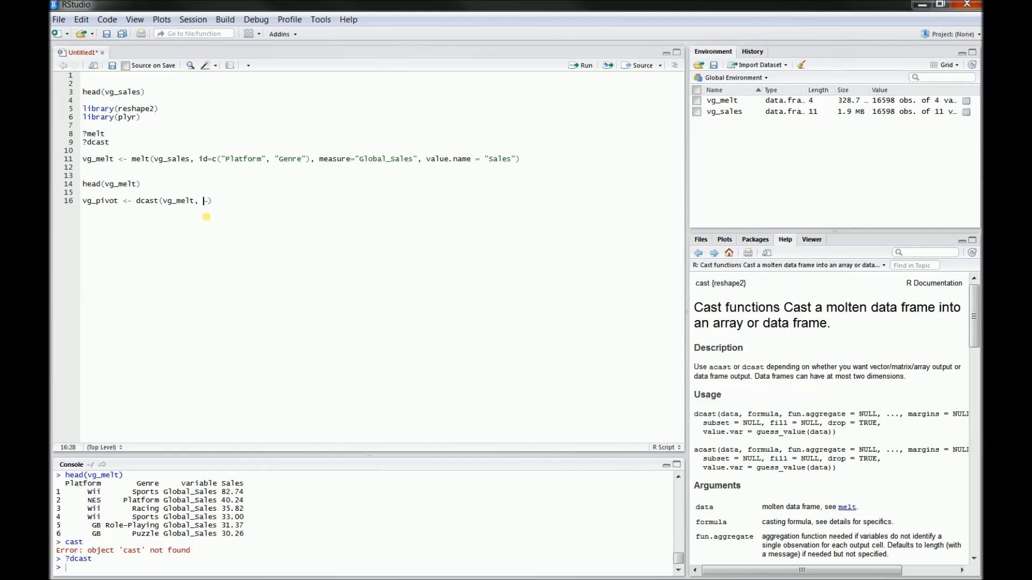
Add the Genre~Platform formula and margins=TRUE to the dcast call.
type("Genre")
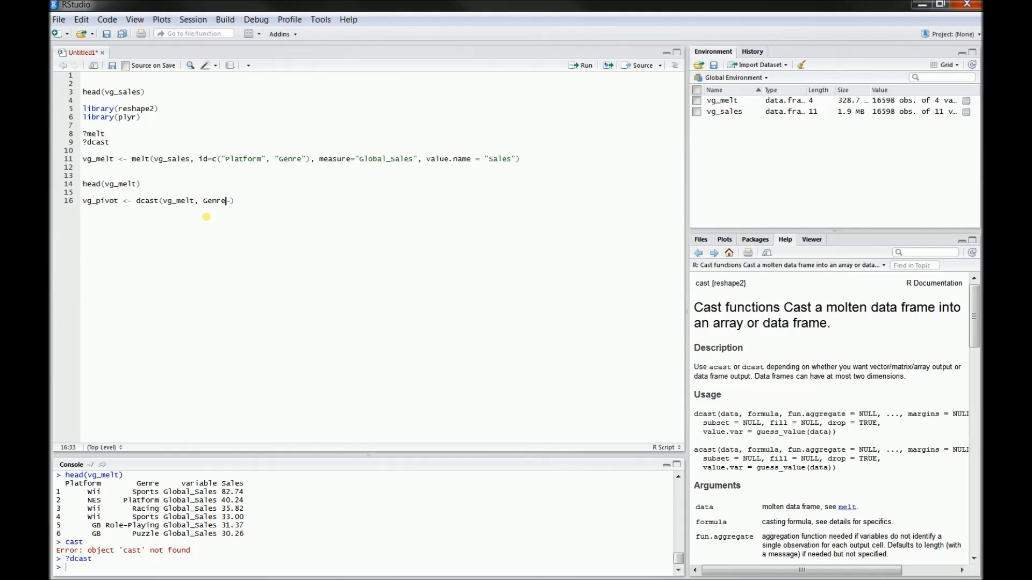
mouse_move(228, 201)
type("~")
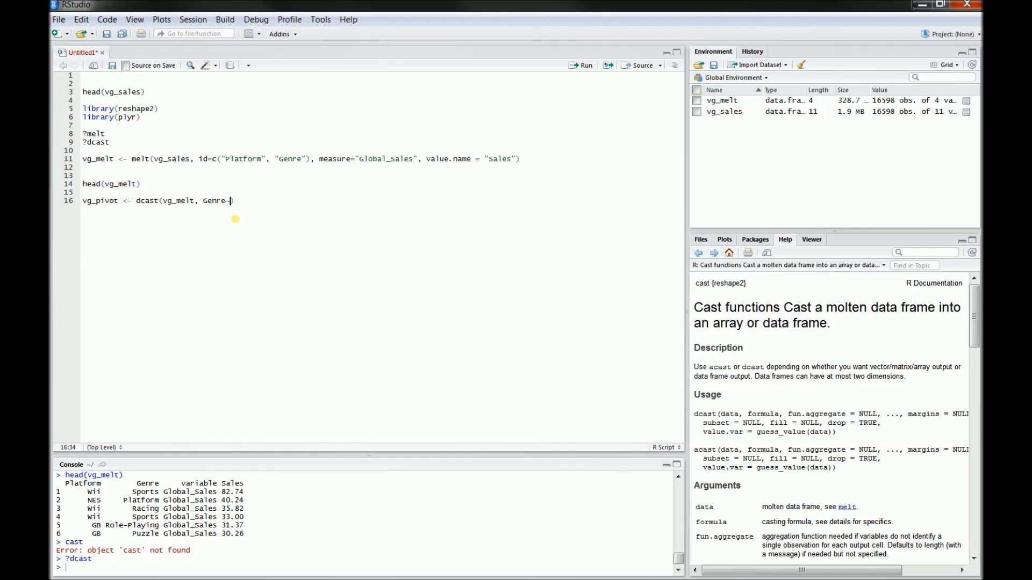
type("Pla")
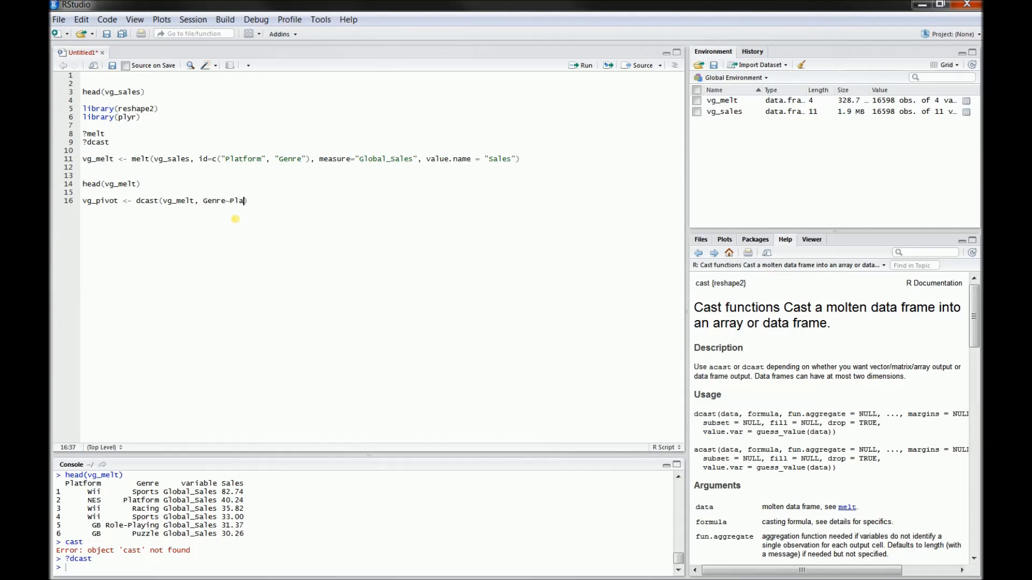
type("tform, )")
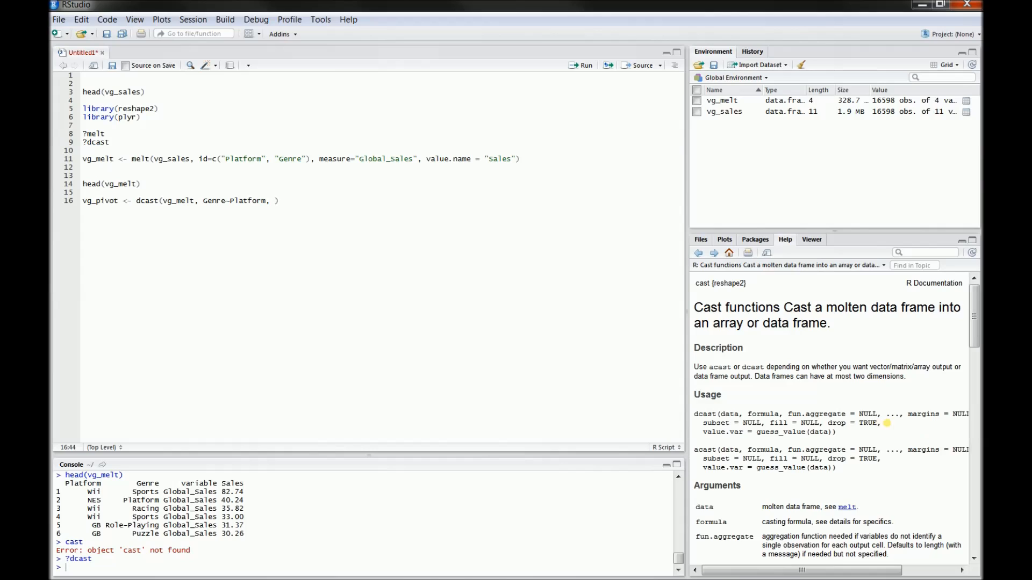
type("m")
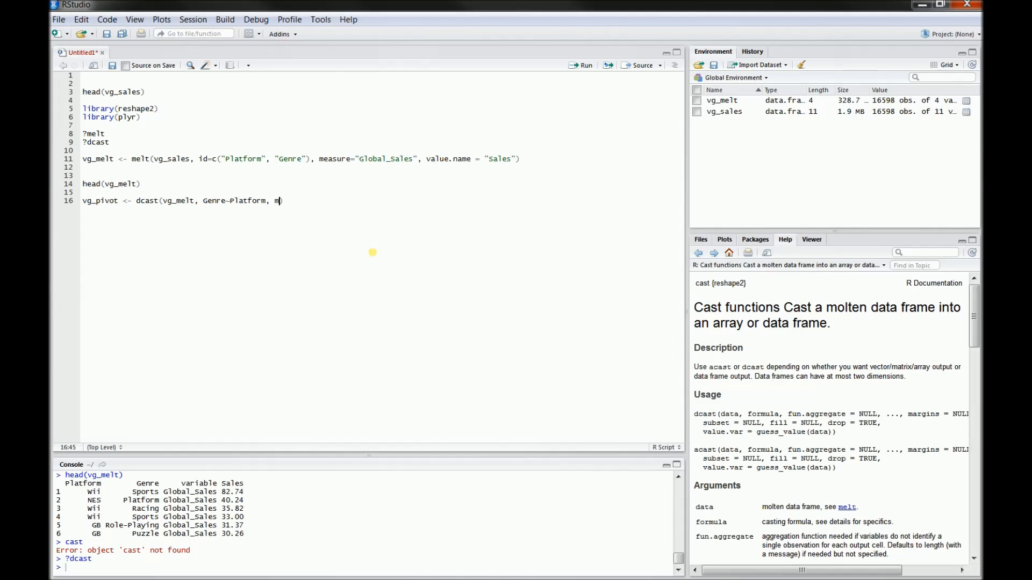
type("argins=TRUE")
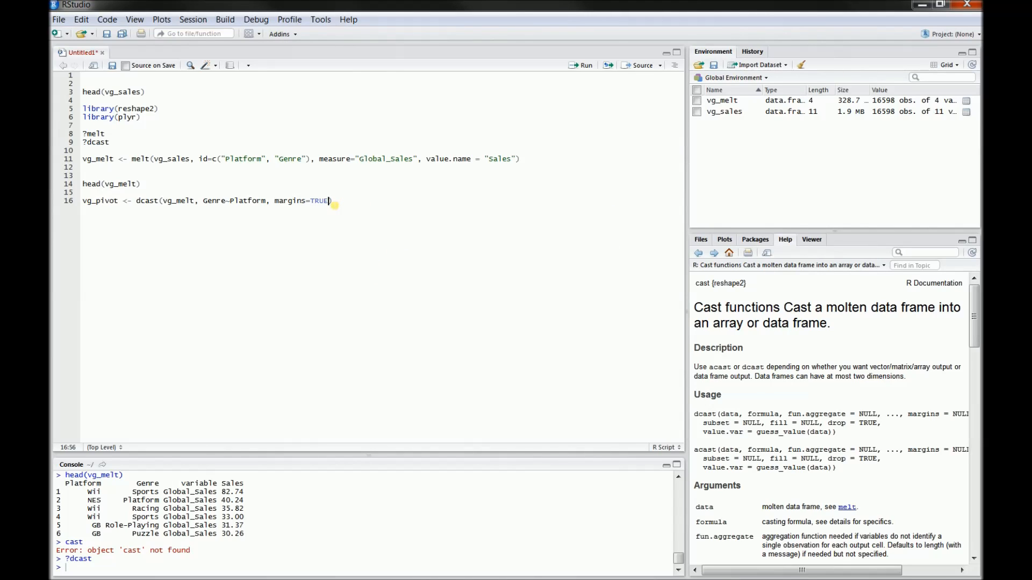
type(",")
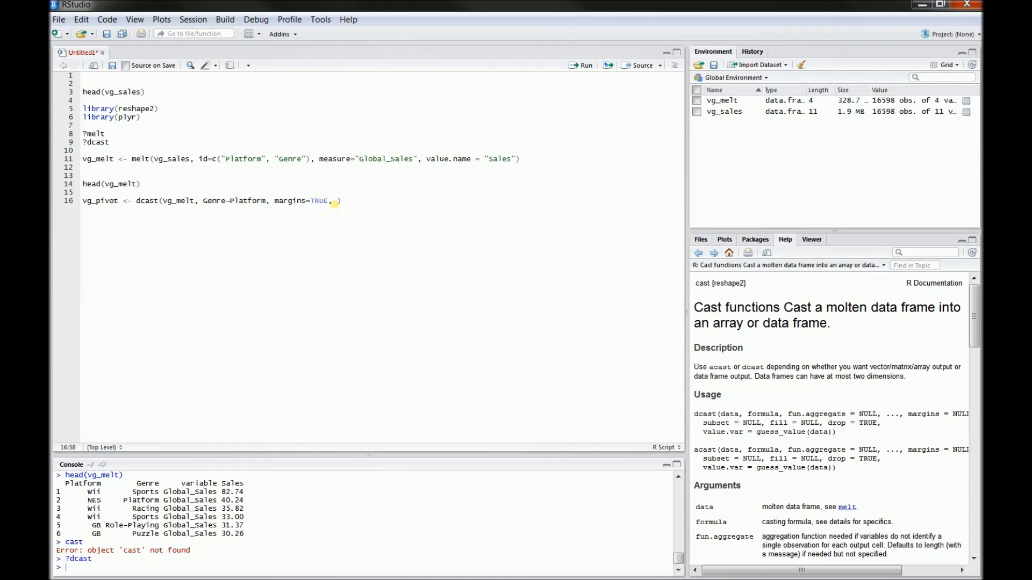
Add fun.aggregate = function(x){mean(x)}, replacing the plain mean.
type("fun.aggregate =")
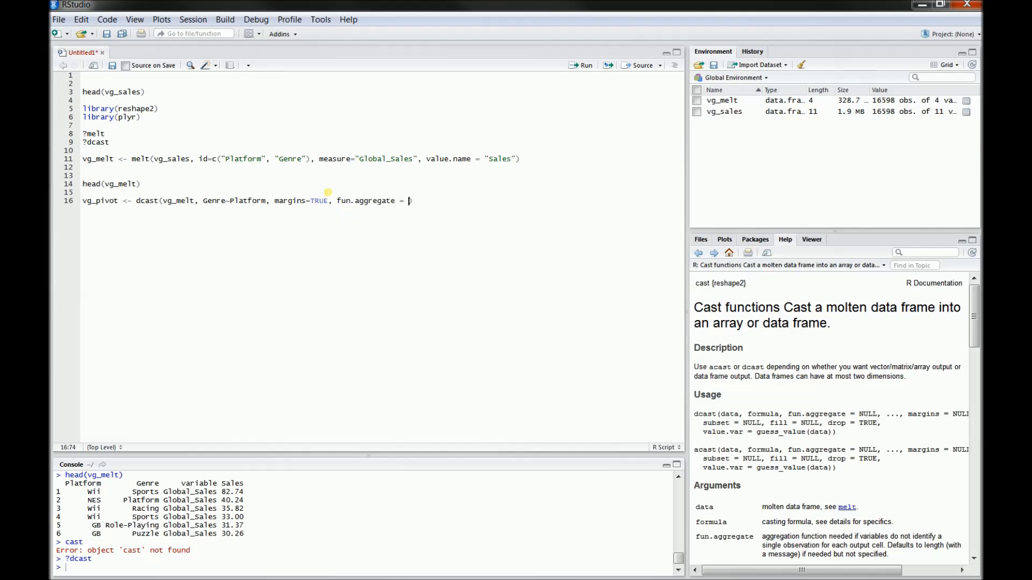
type("mean")
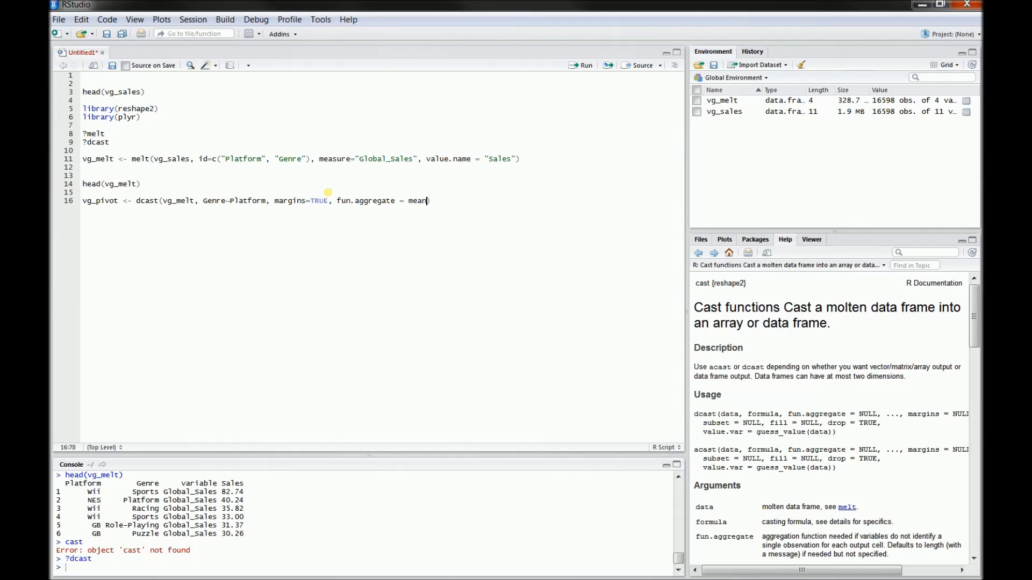
type(",")
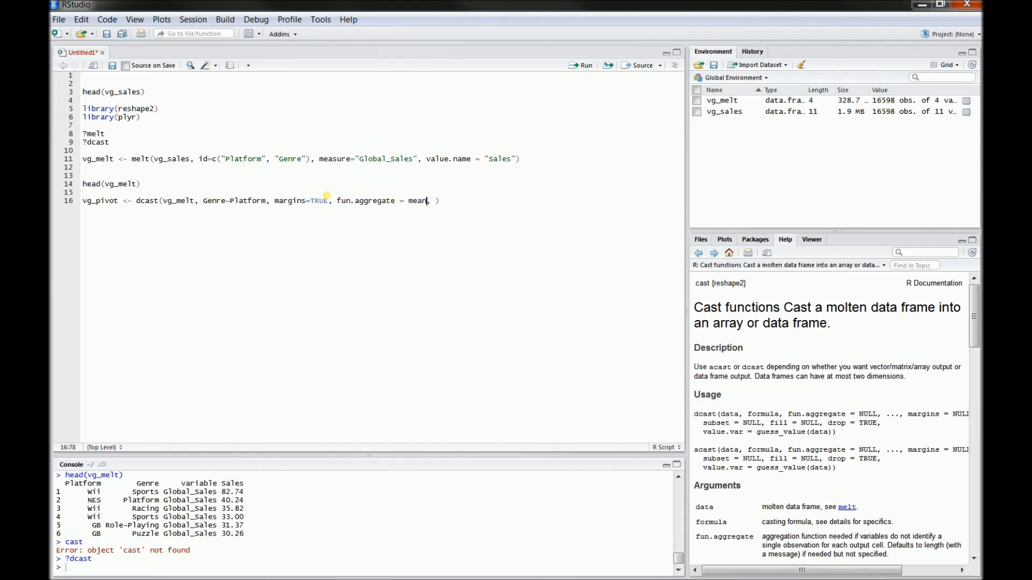
key("BackSpace")
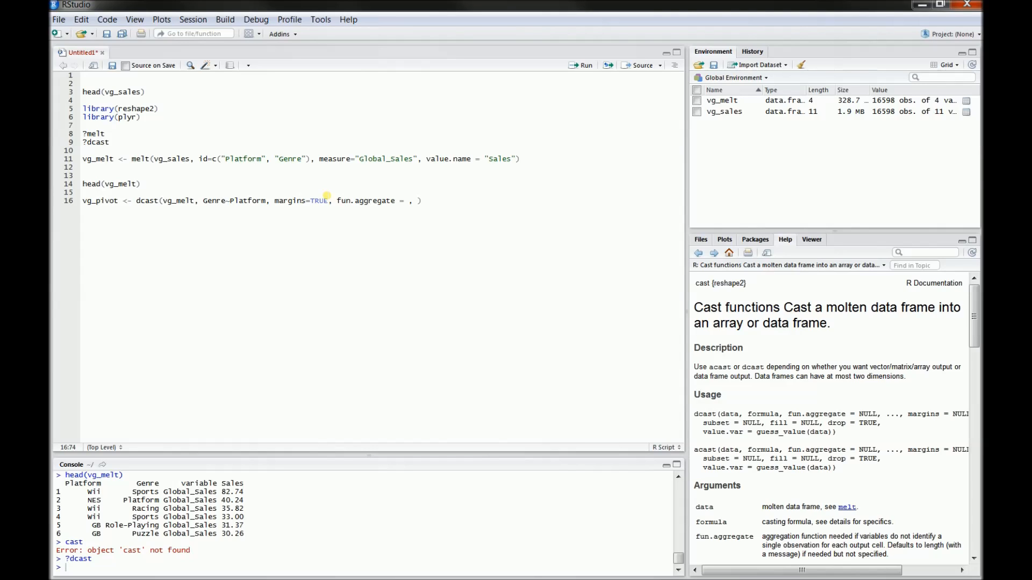
type("function")
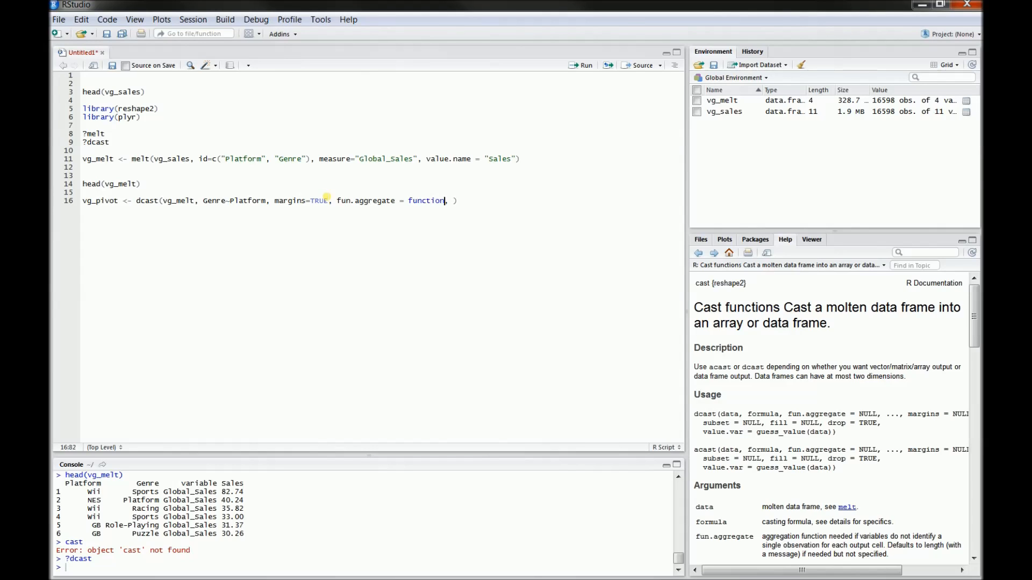
type("(x)")
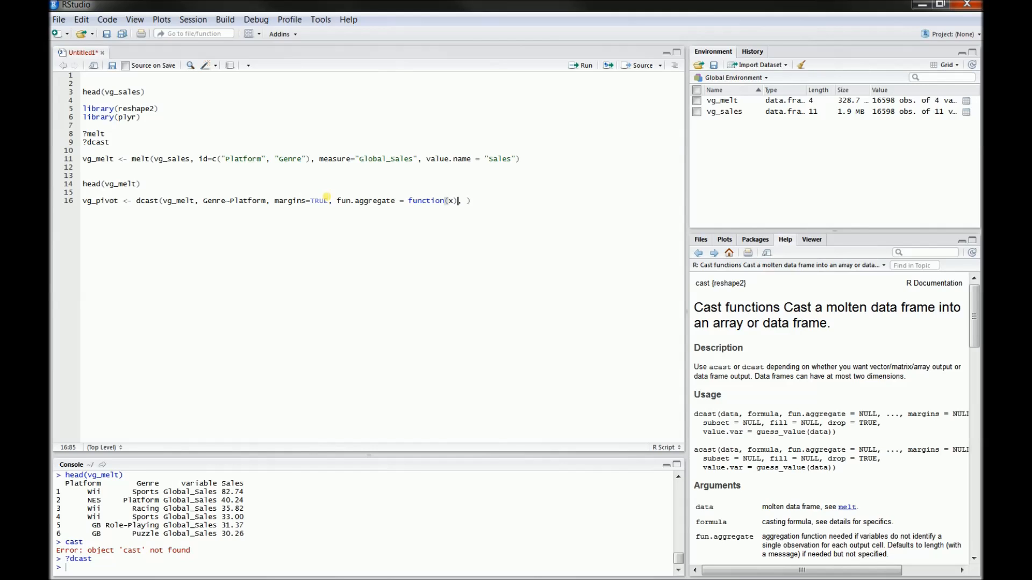
type("{")
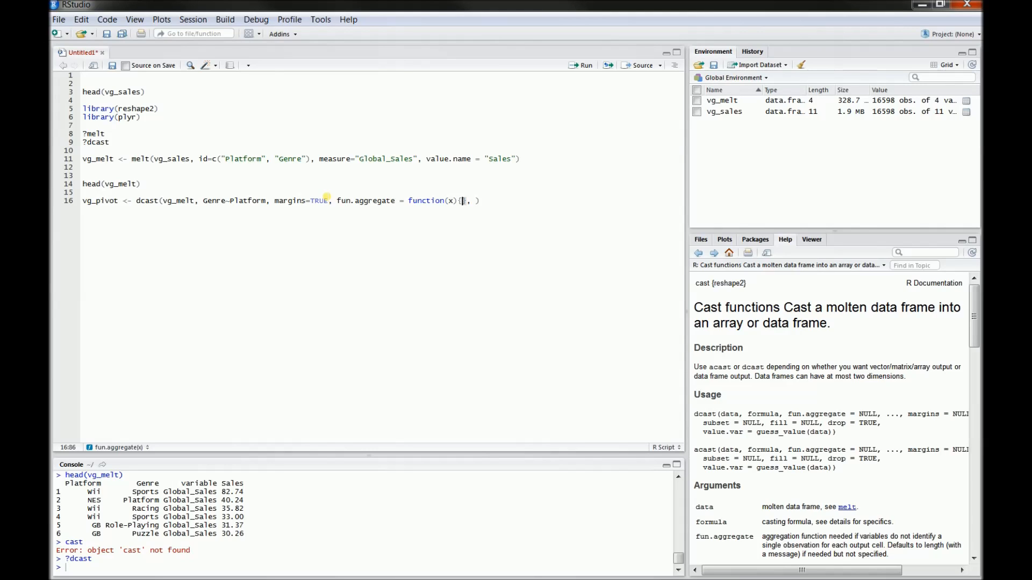
type("mean(x)")
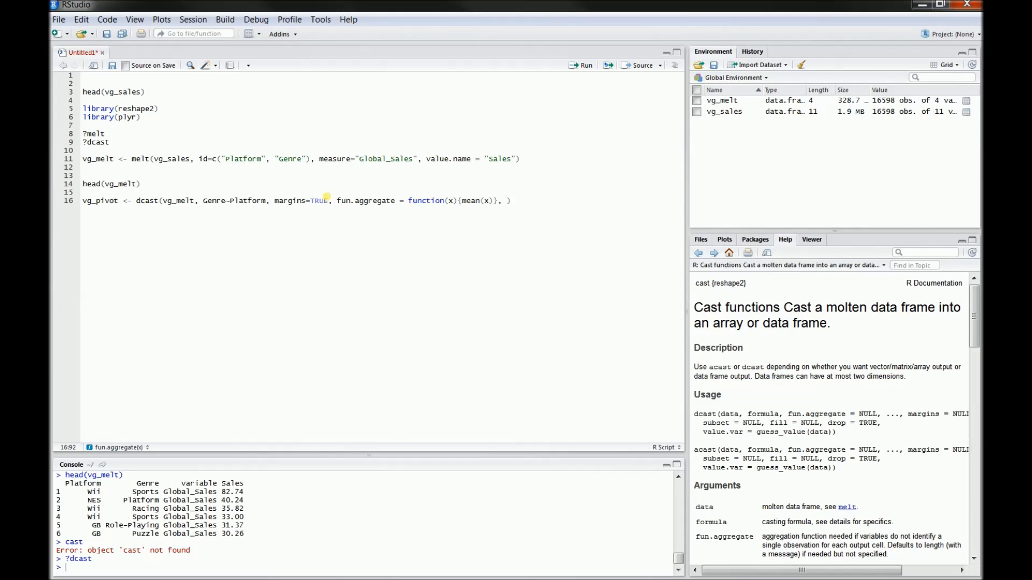
left_click(489, 201)
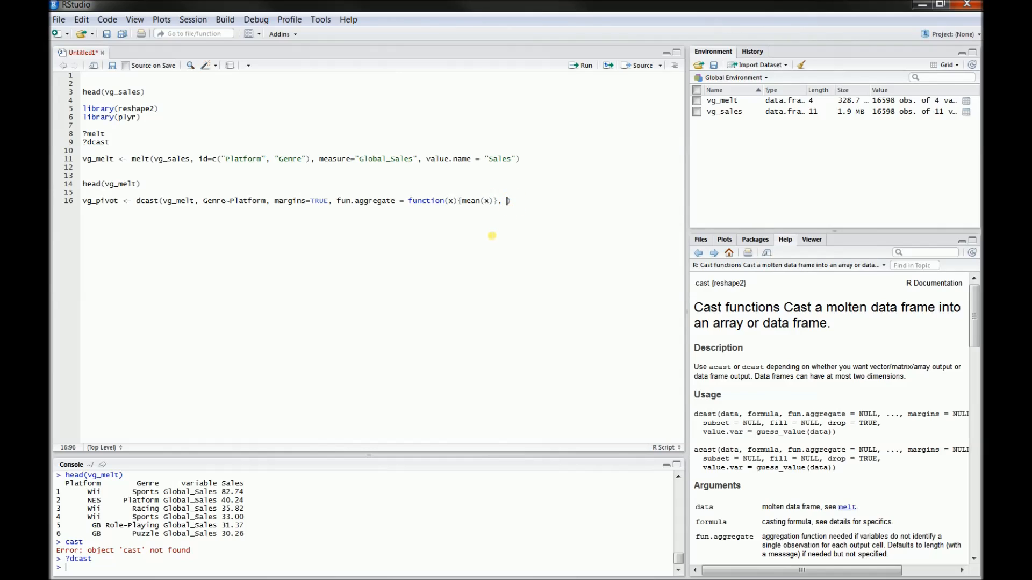
mouse_move(479, 244)
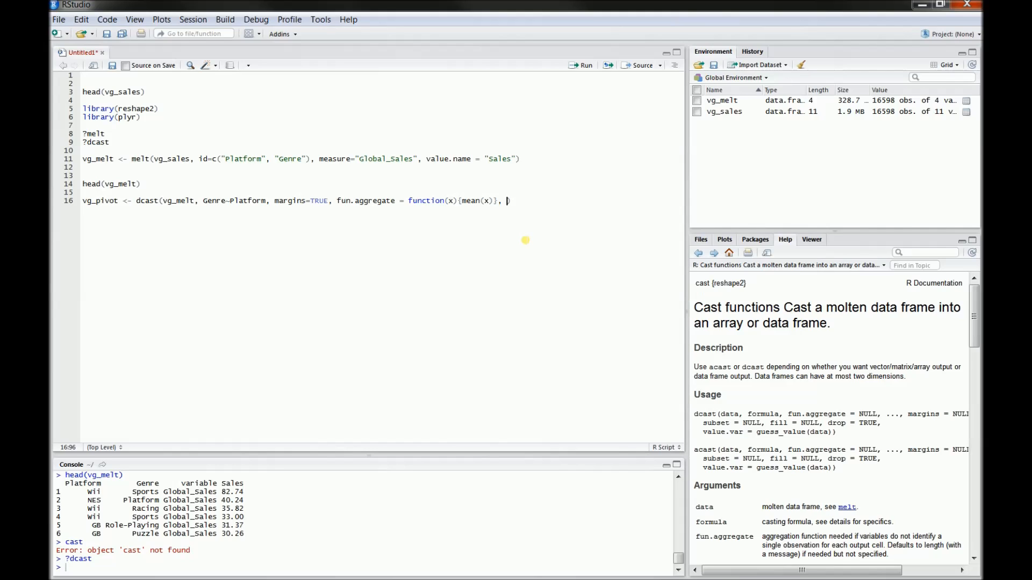
Add subset = .(Platform %in% c("XOne", "Wii", "PS4")) to the dcast call.
type("ss")
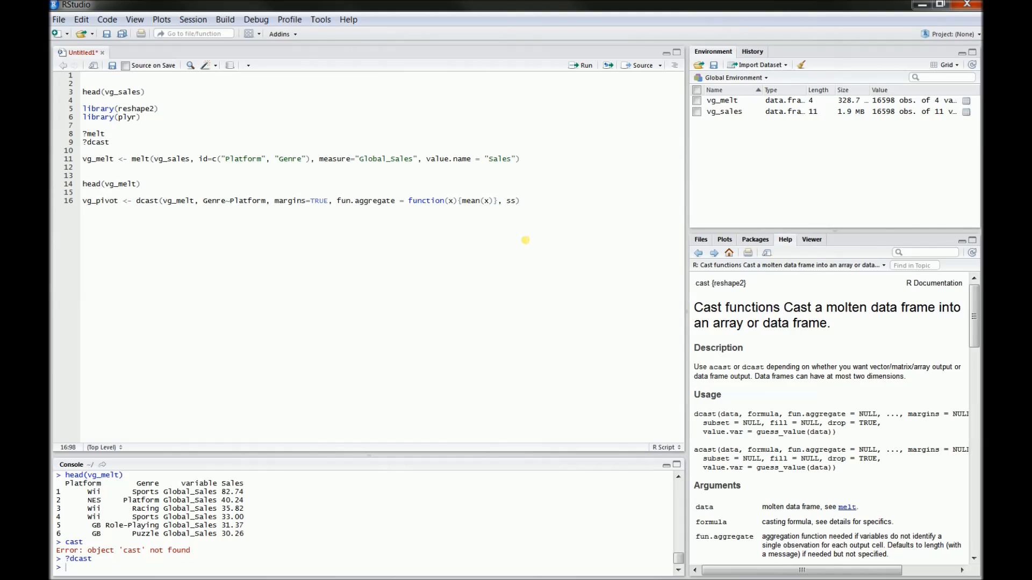
type("subset =")
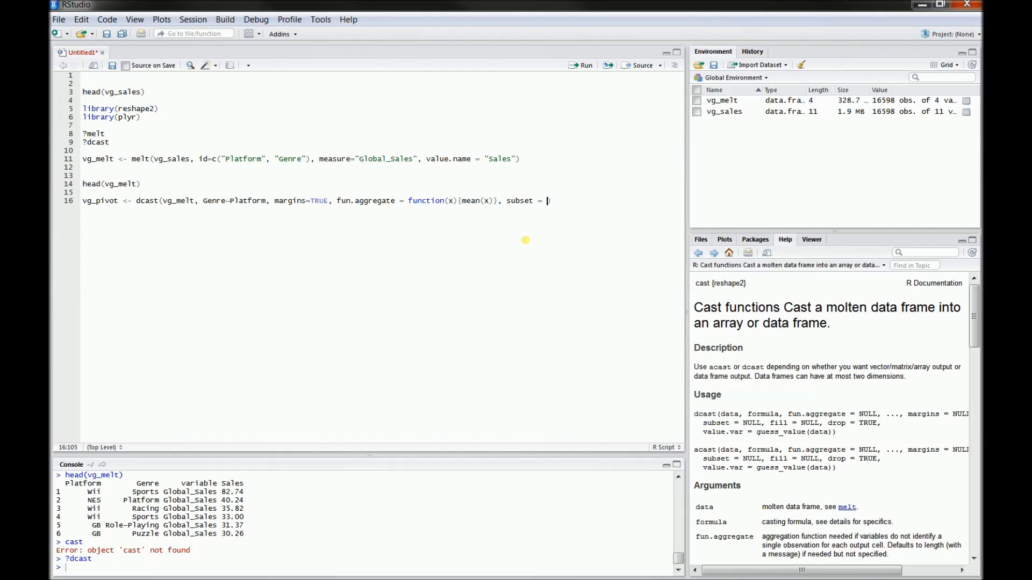
type(".()")
left_click(368, 568)
type(".(1,2,3)")
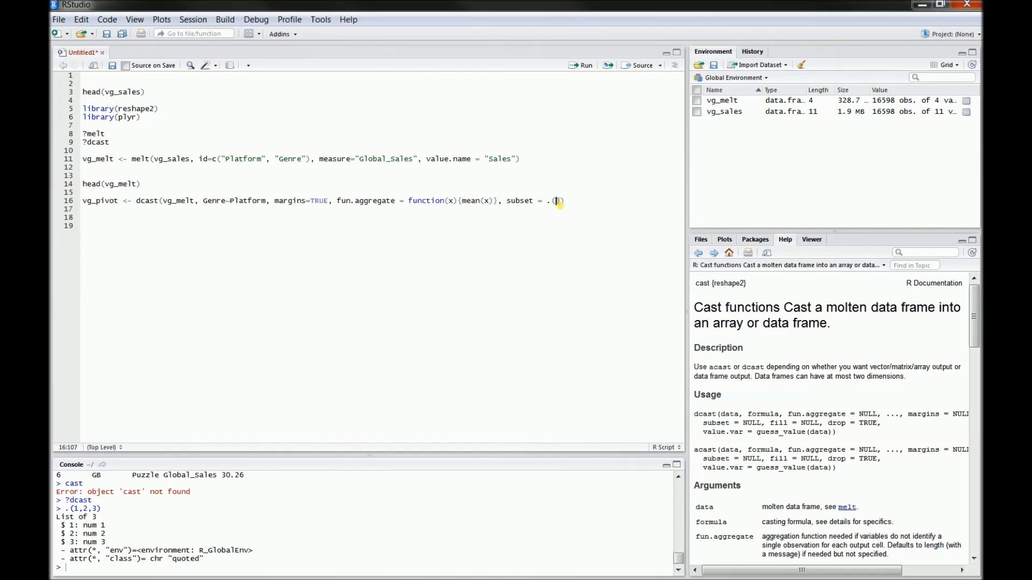
mouse_move(578, 225)
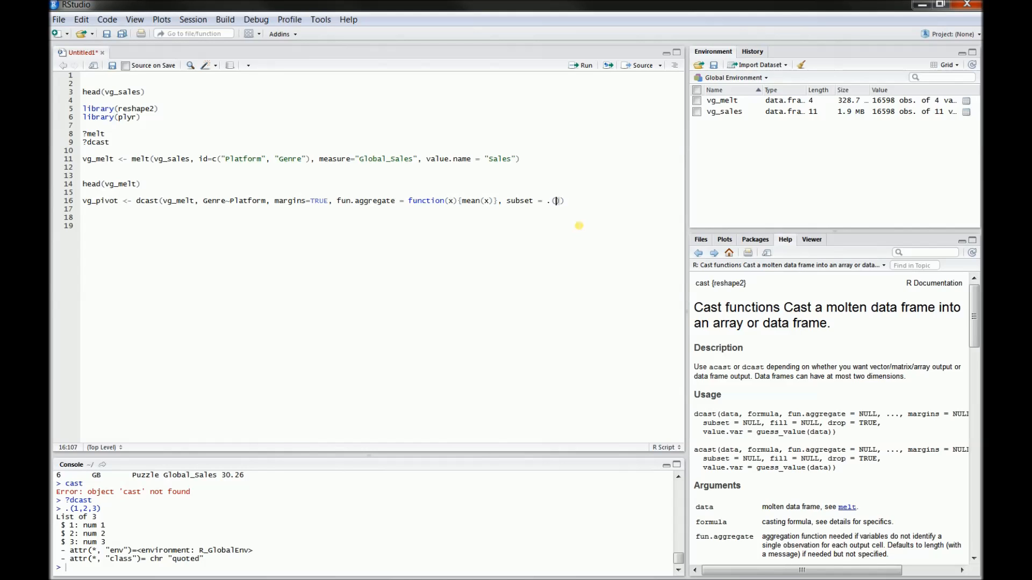
type("Platform %in%")
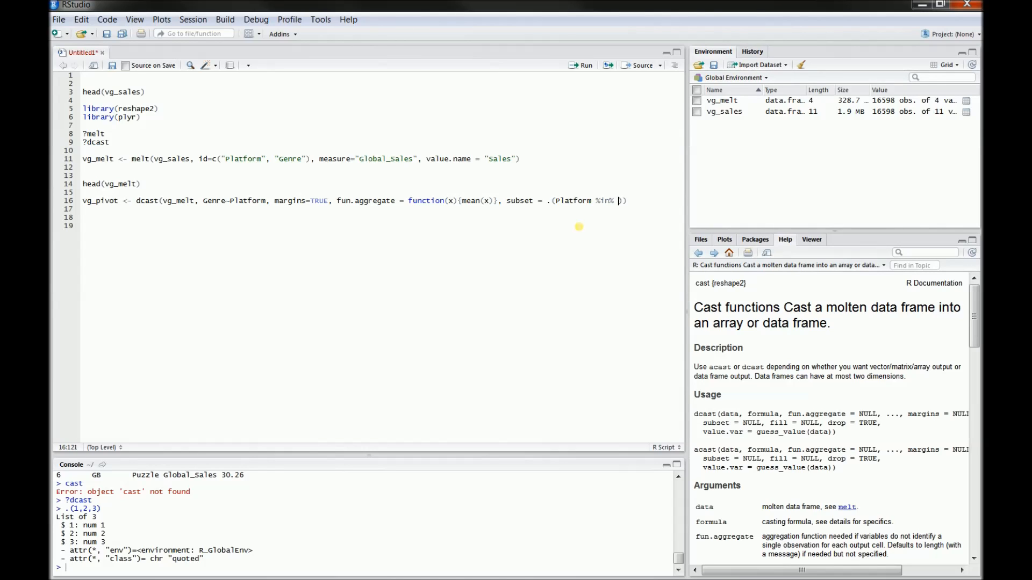
type("c(")
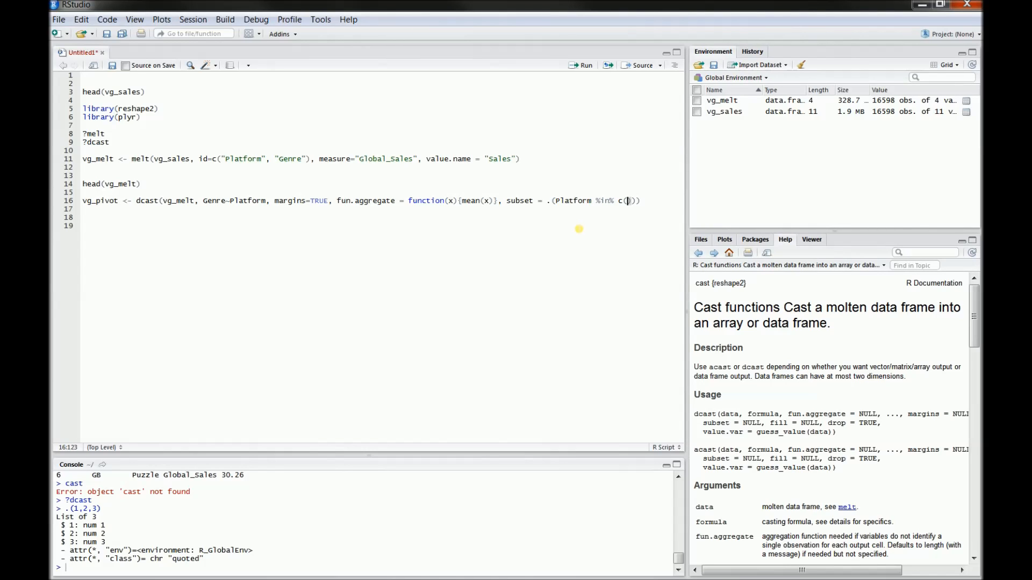
type("\"\"")
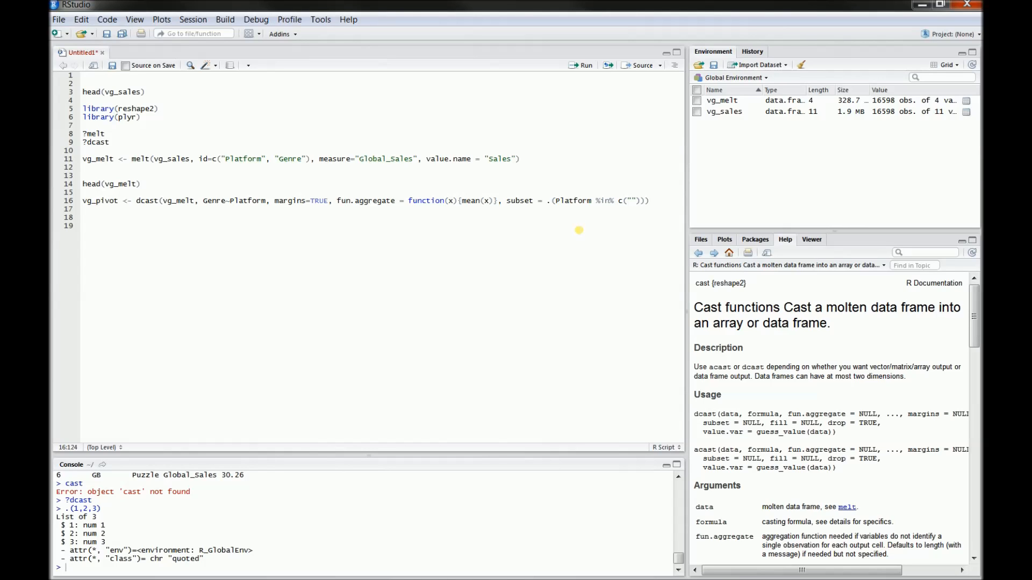
type("X")
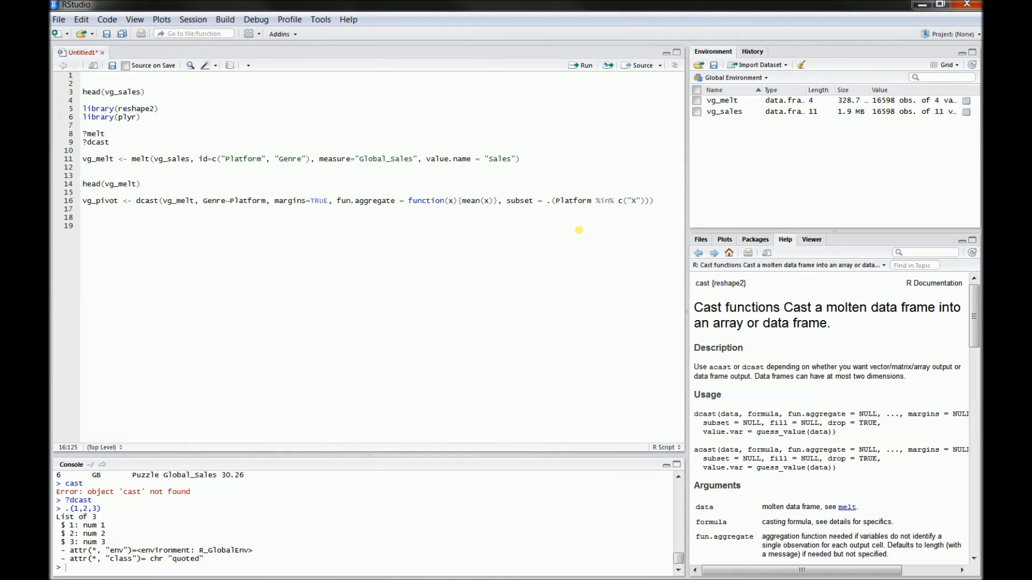
type("O")
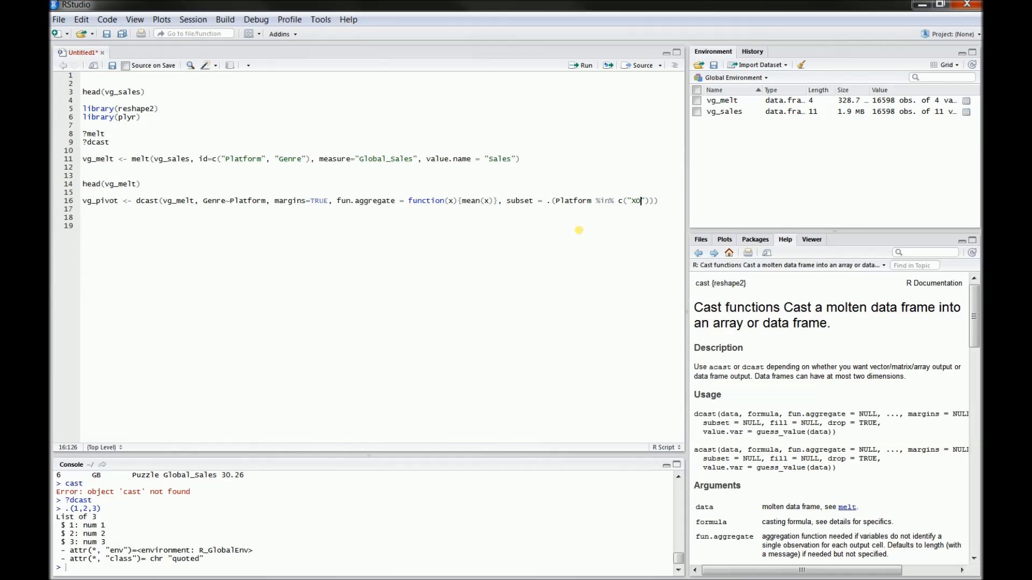
type("ne,")
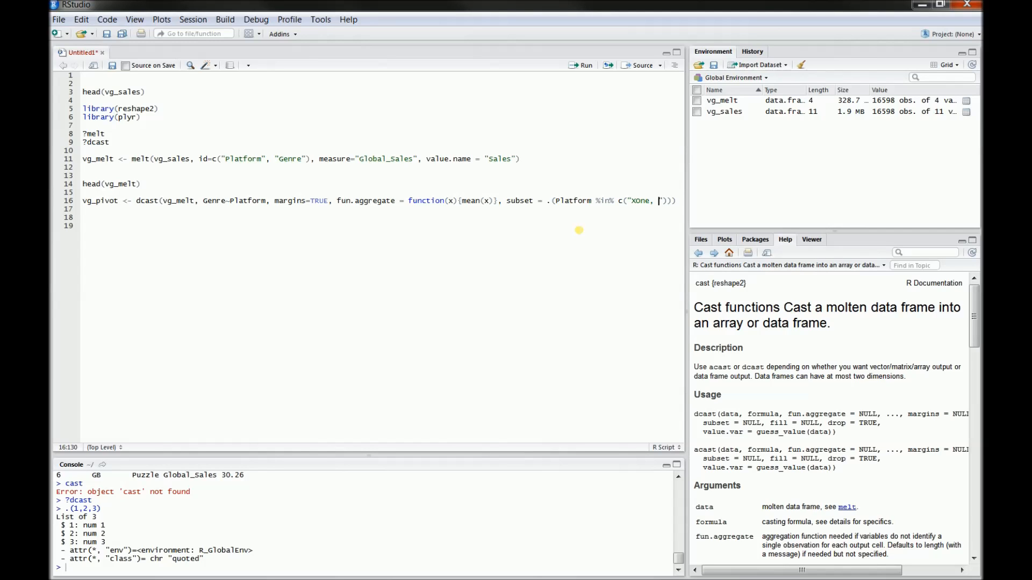
type("w")
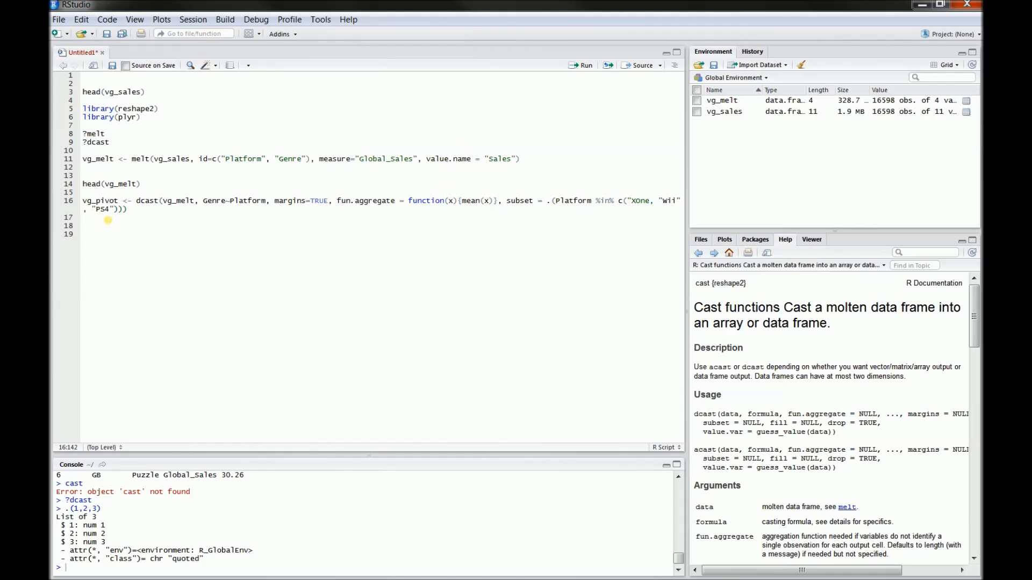
mouse_move(645, 209)
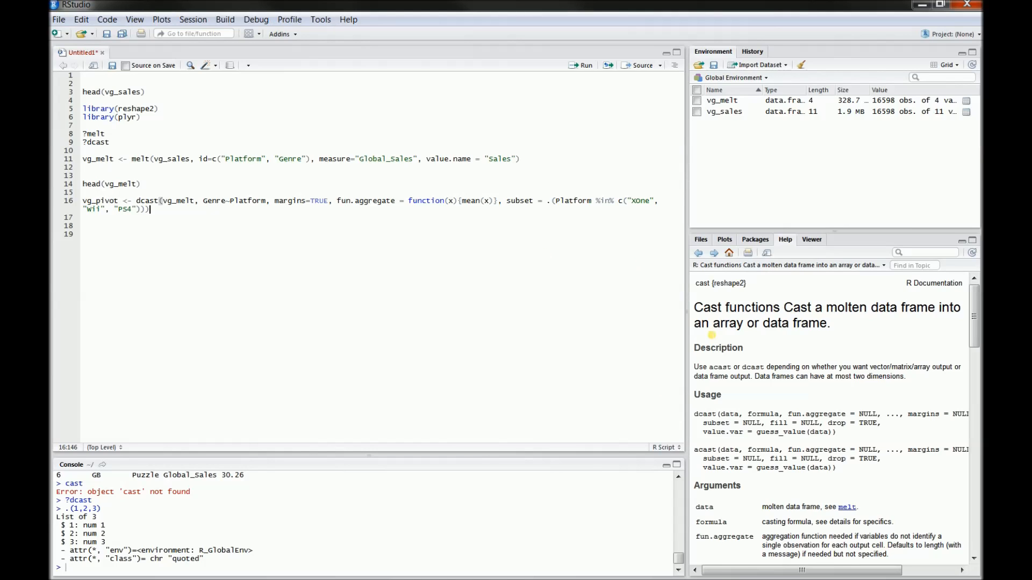
mouse_move(761, 472)
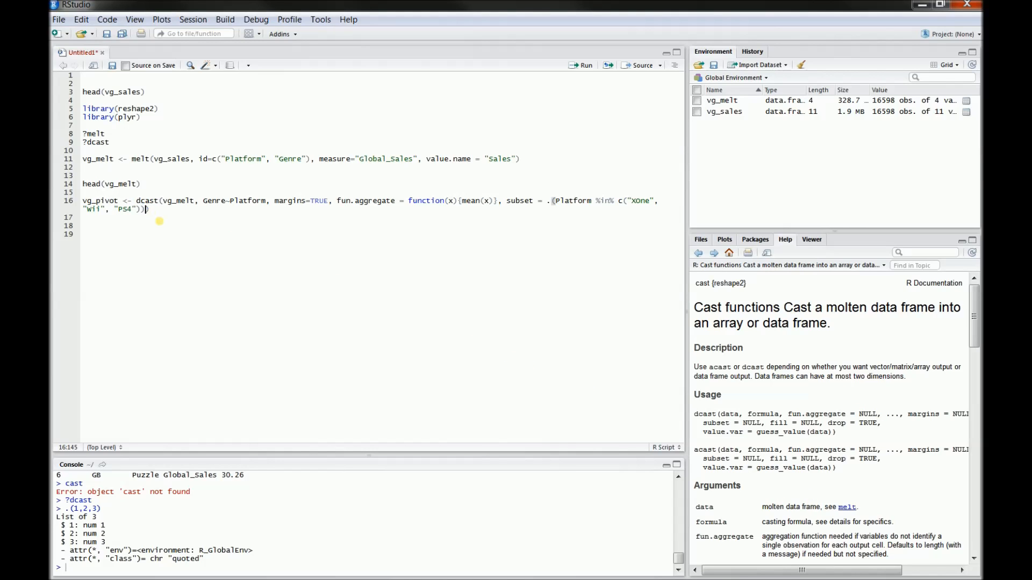
Add value.var = "Sales" and run the line to create vg_pivot.
type(", value")
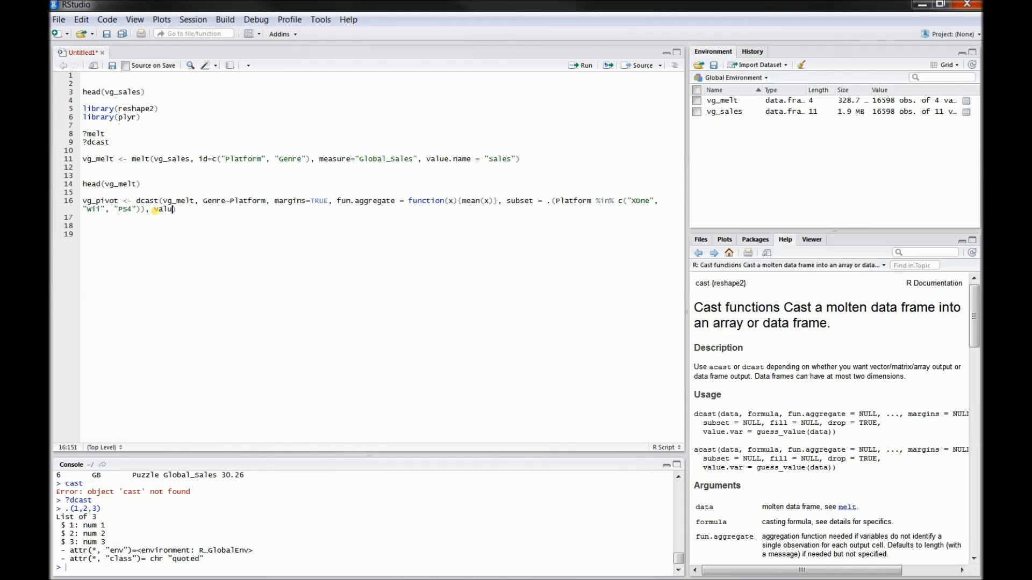
type("e.var =")
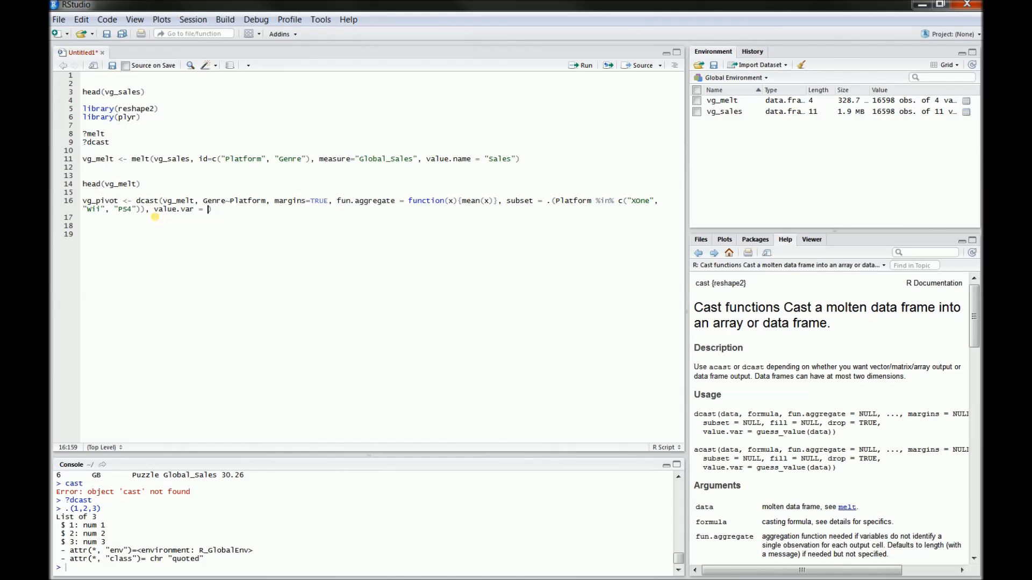
type("\"")
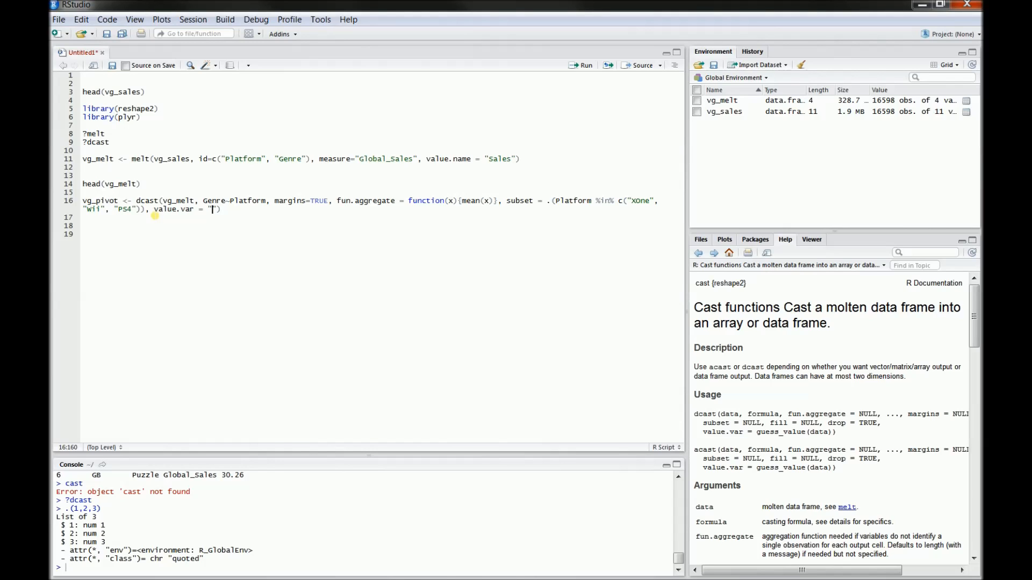
type("Sales")
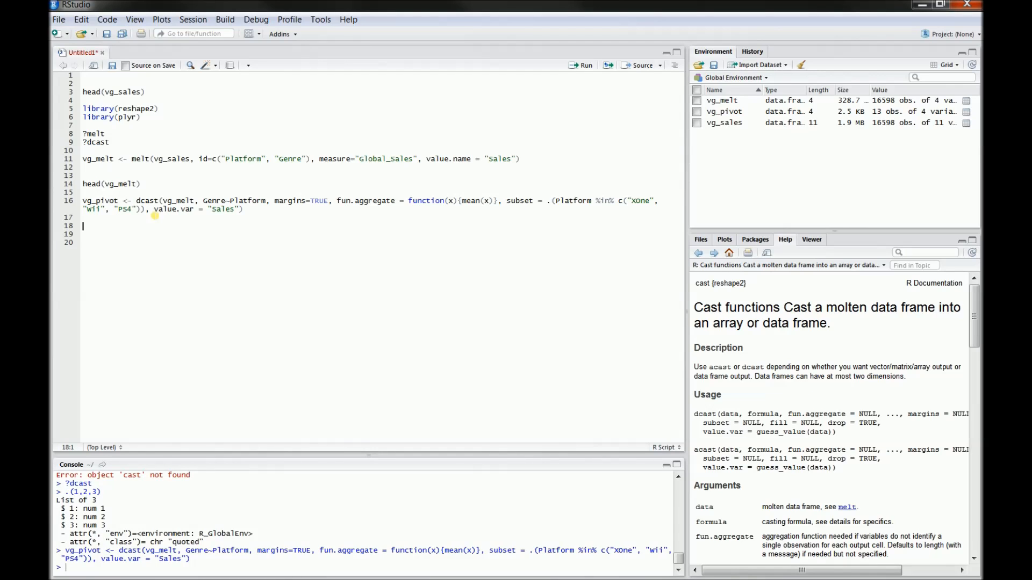
Run head(vg_pivot) to print average sales by genre for PS4, Wii and XOne.
type("head(")
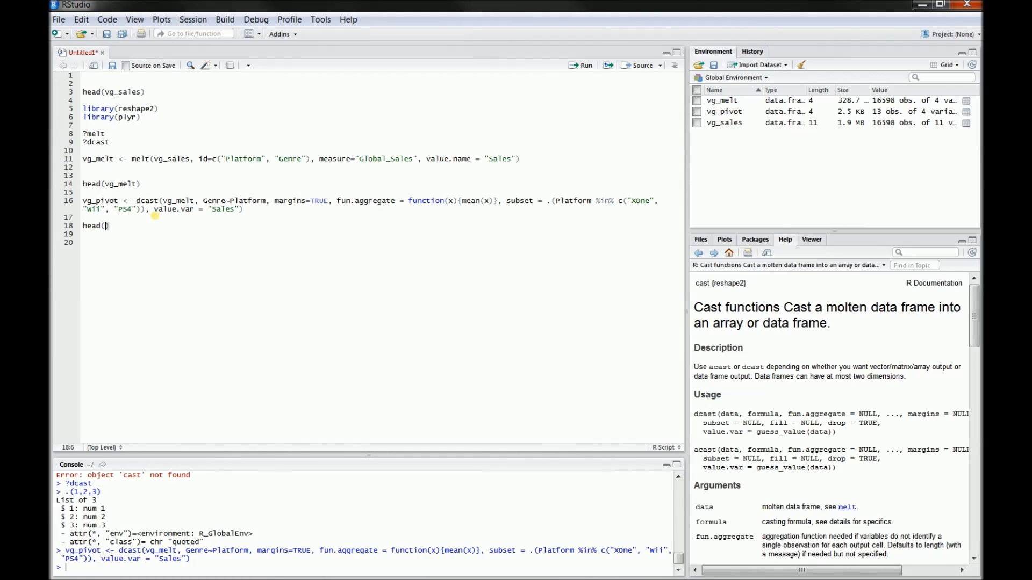
type("vg_pivot")
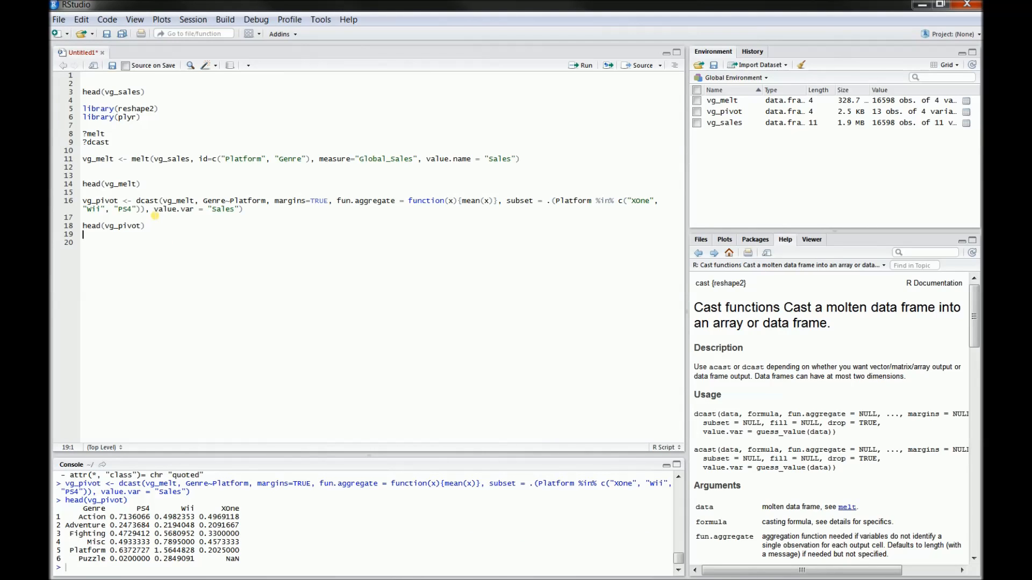
key("enter")
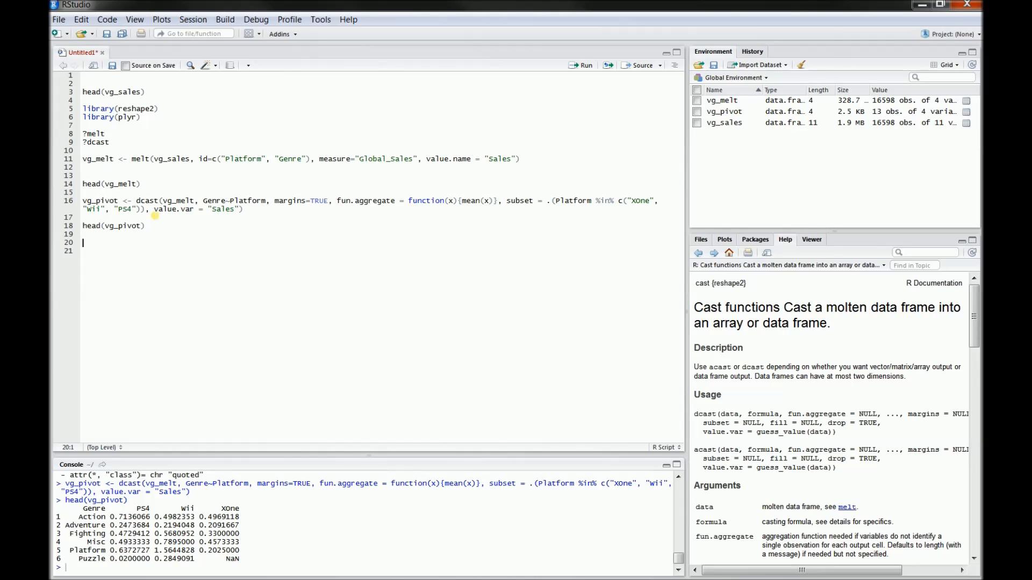
Run View(vg_pivot) to open the 13-row pivot table with (all) margins in the viewer.
type("vi")
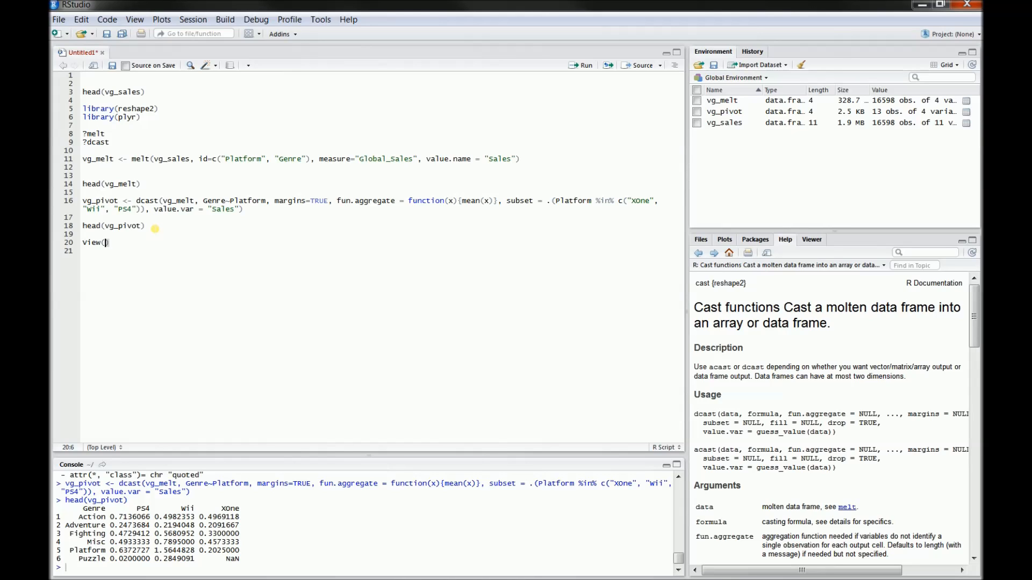
type("vg_pivot")
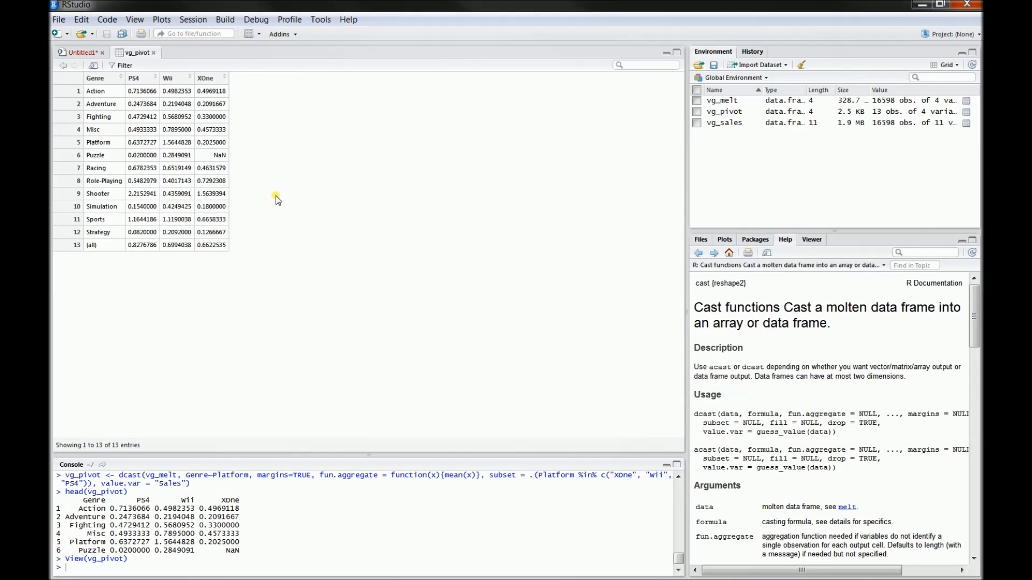
mouse_move(173, 115)
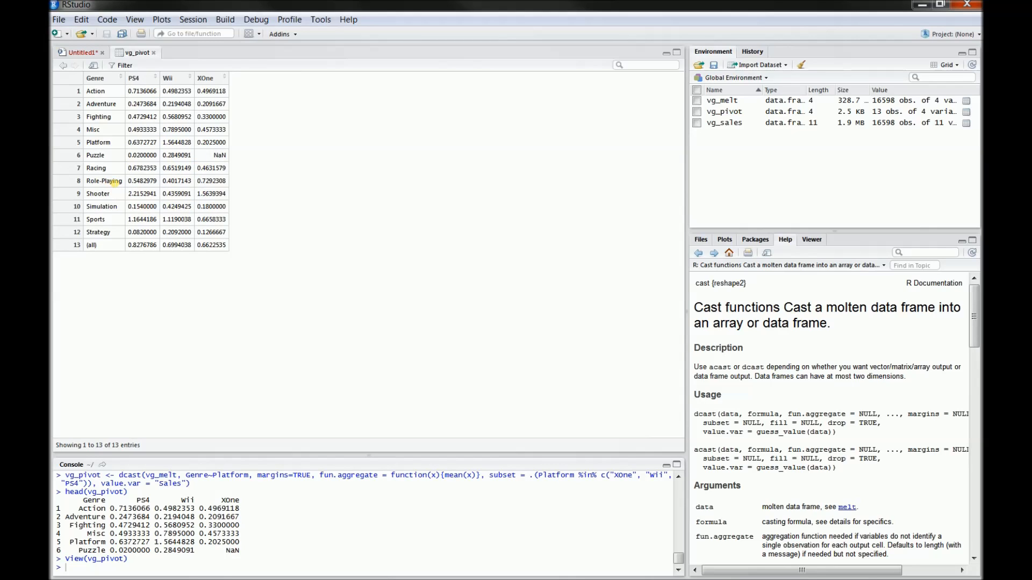
mouse_move(183, 183)
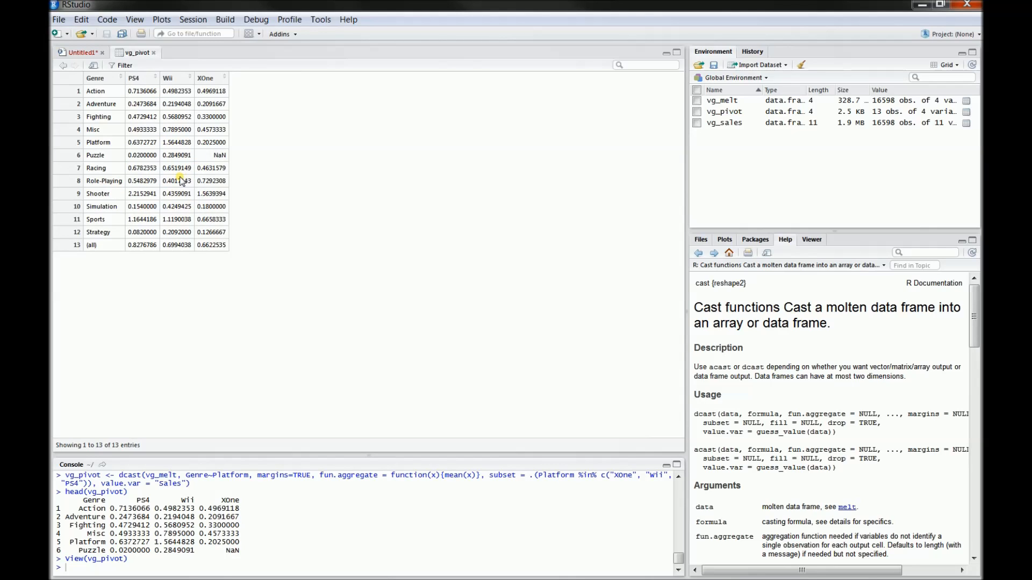
mouse_move(361, 111)
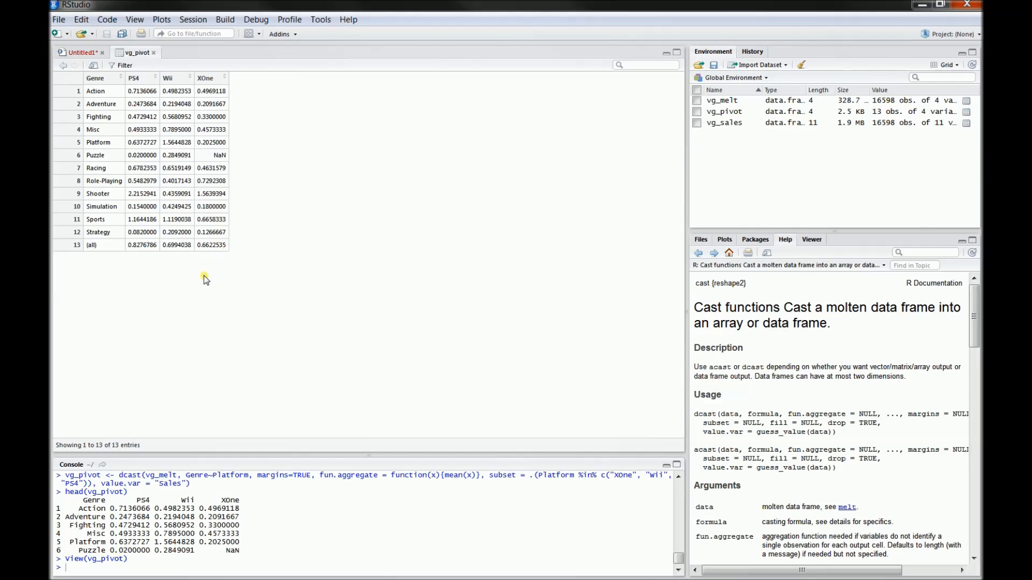
mouse_move(267, 206)
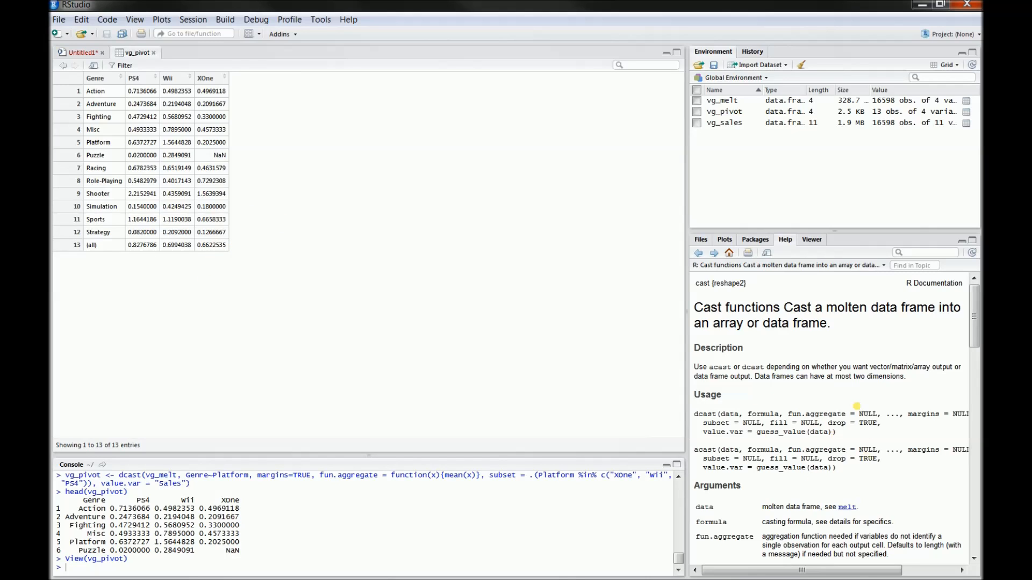
left_click(78, 53)
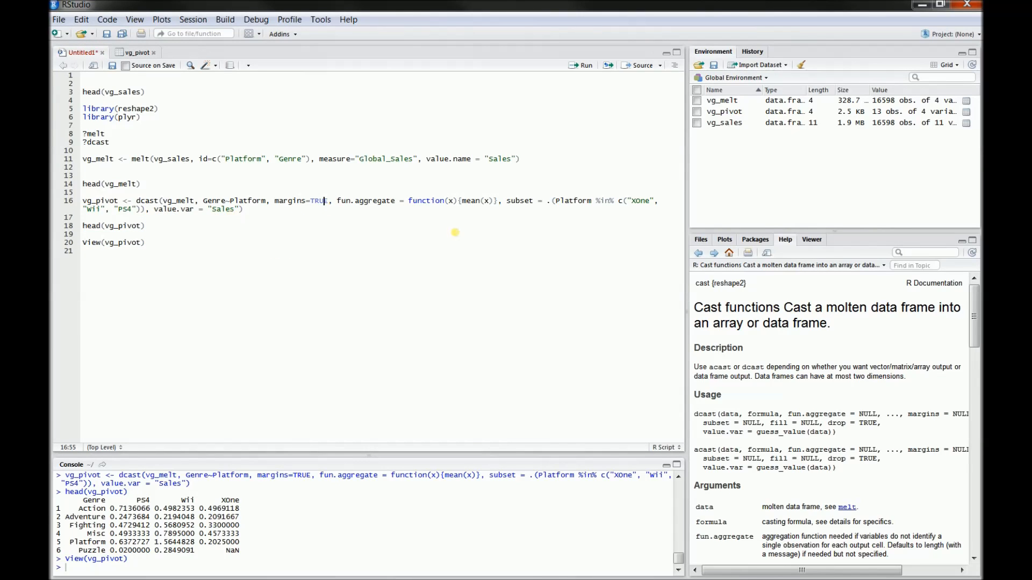
mouse_move(500, 201)
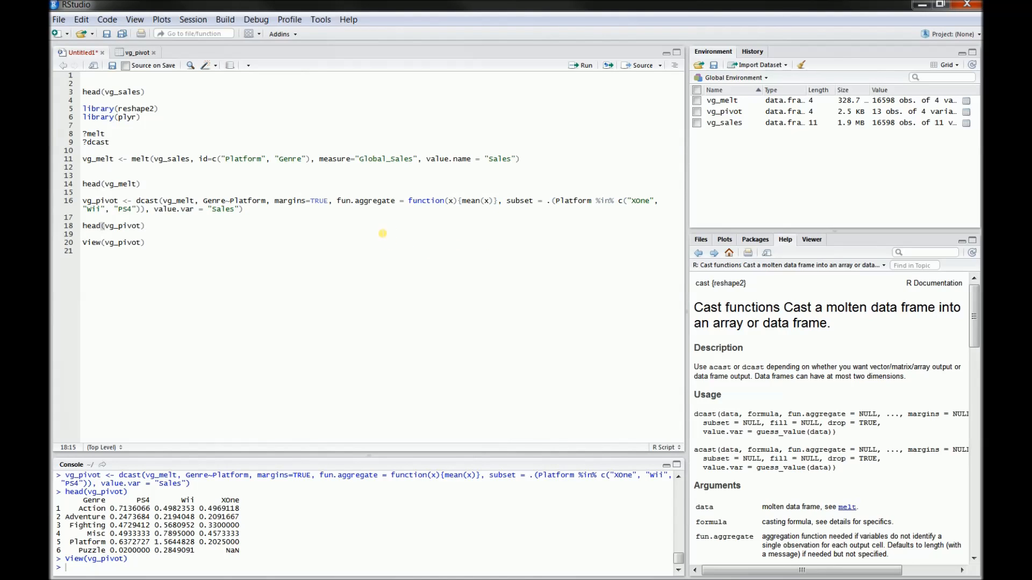
mouse_move(318, 238)
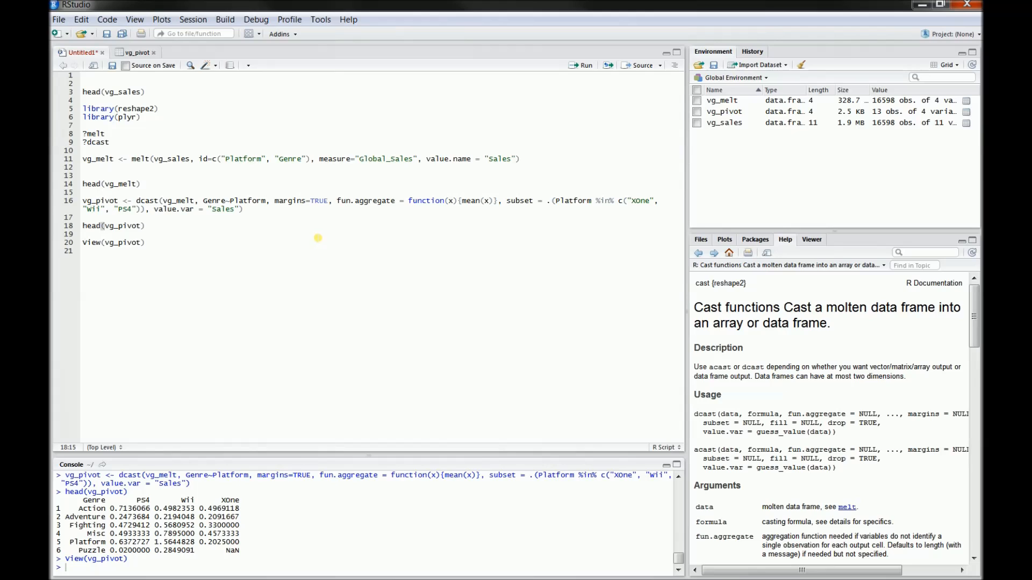
mouse_move(301, 269)
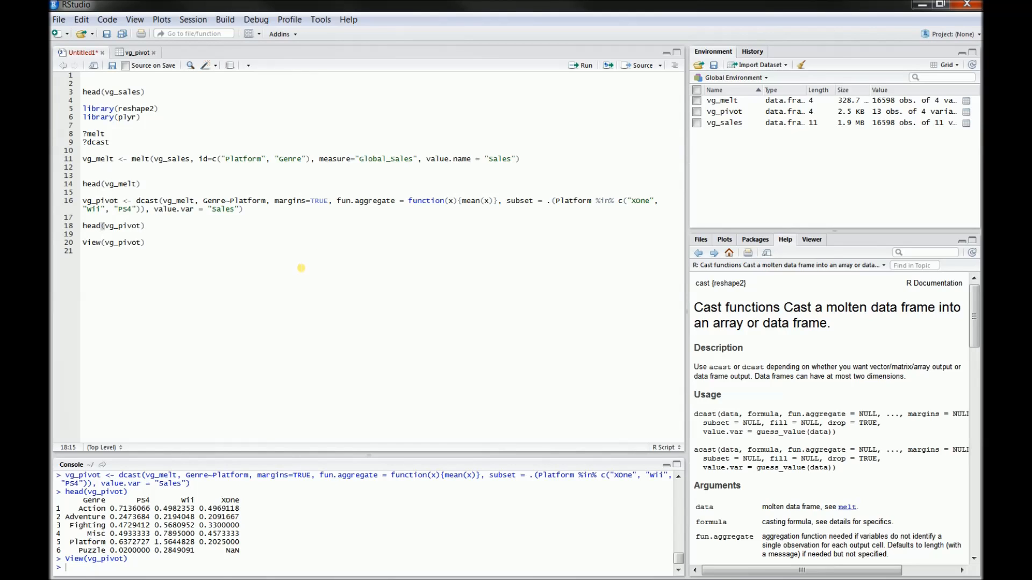
mouse_move(303, 281)
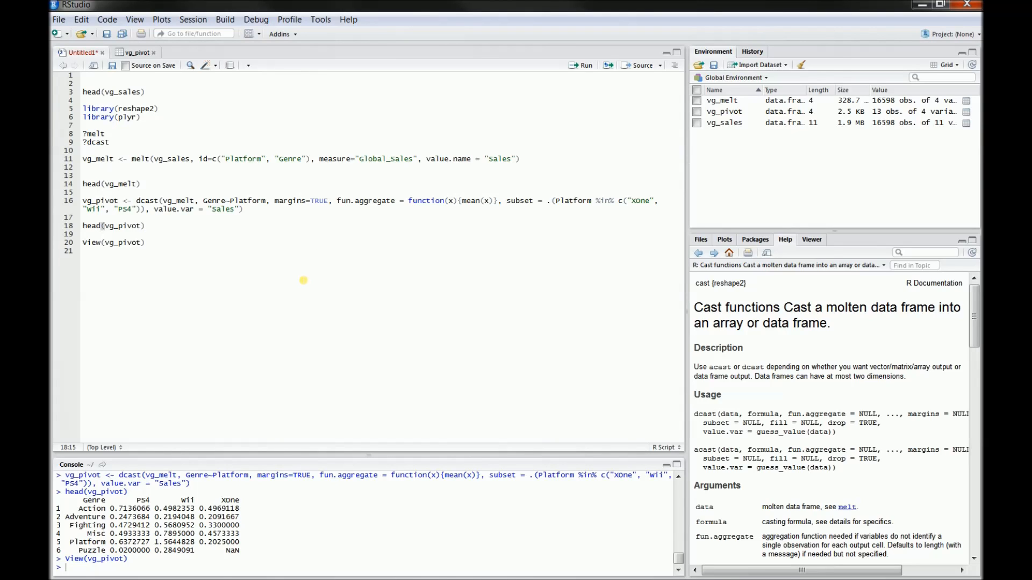